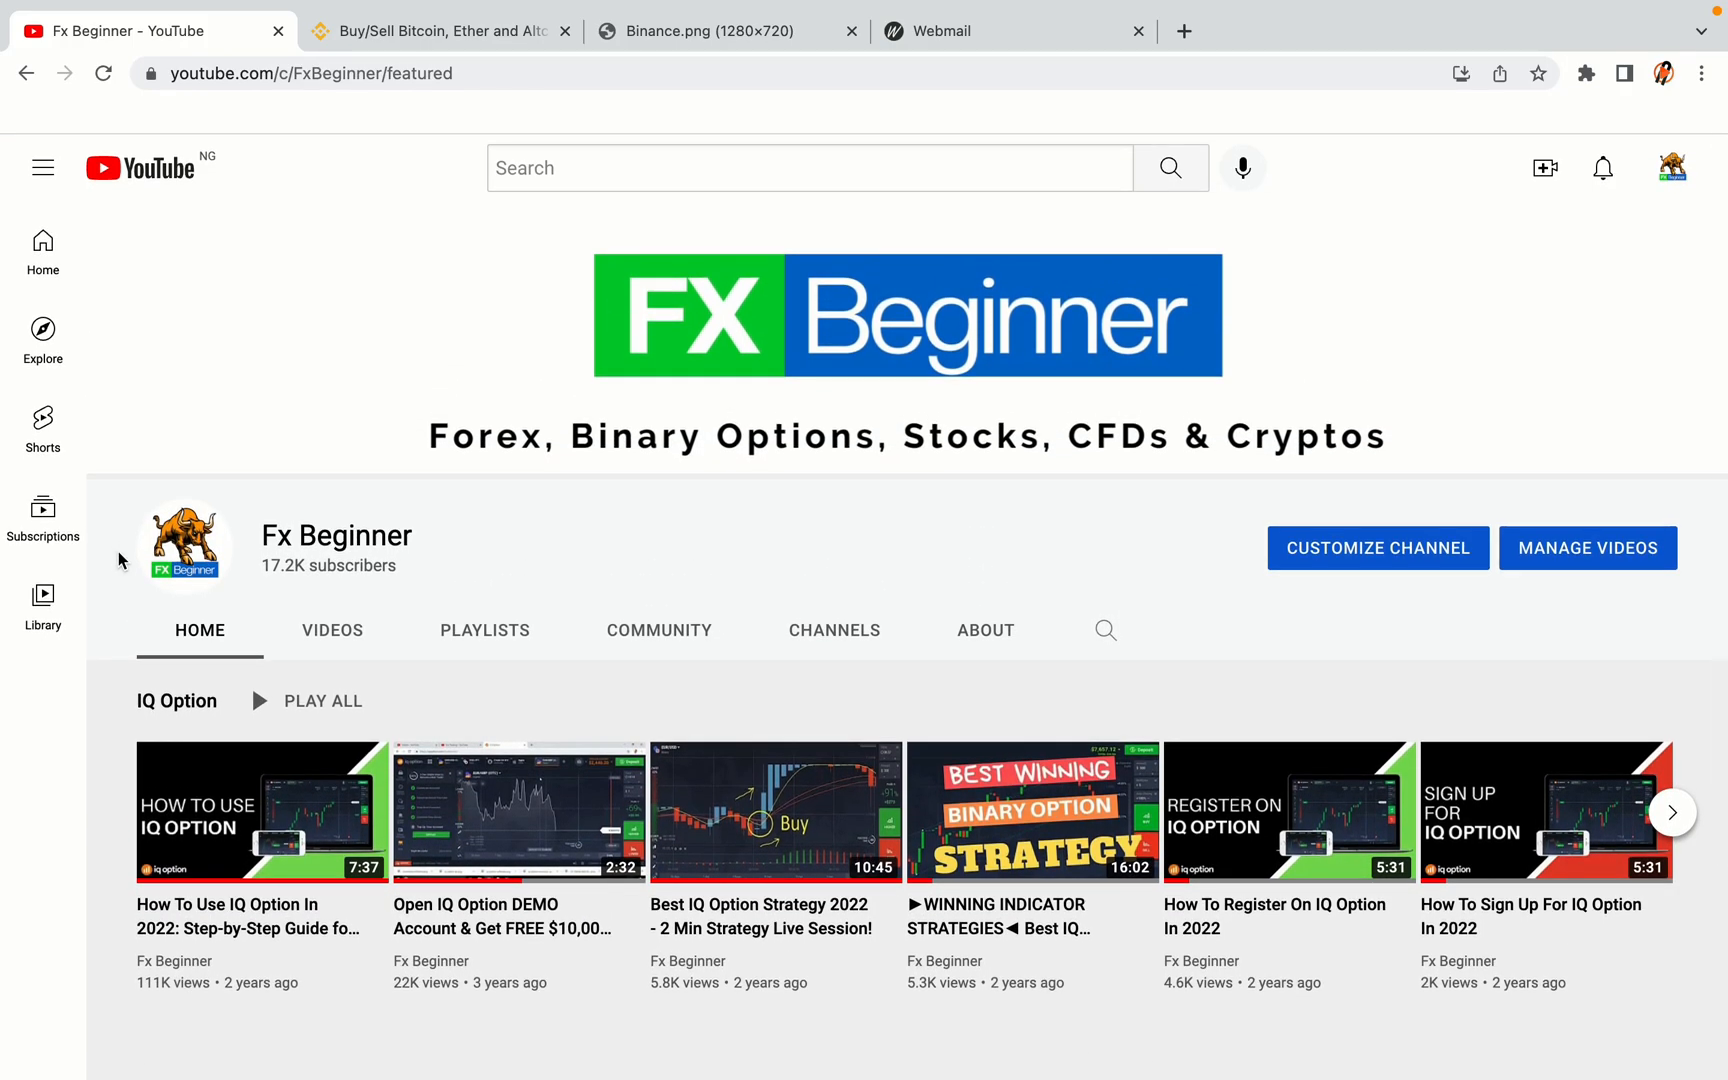
mouse_move(684, 554)
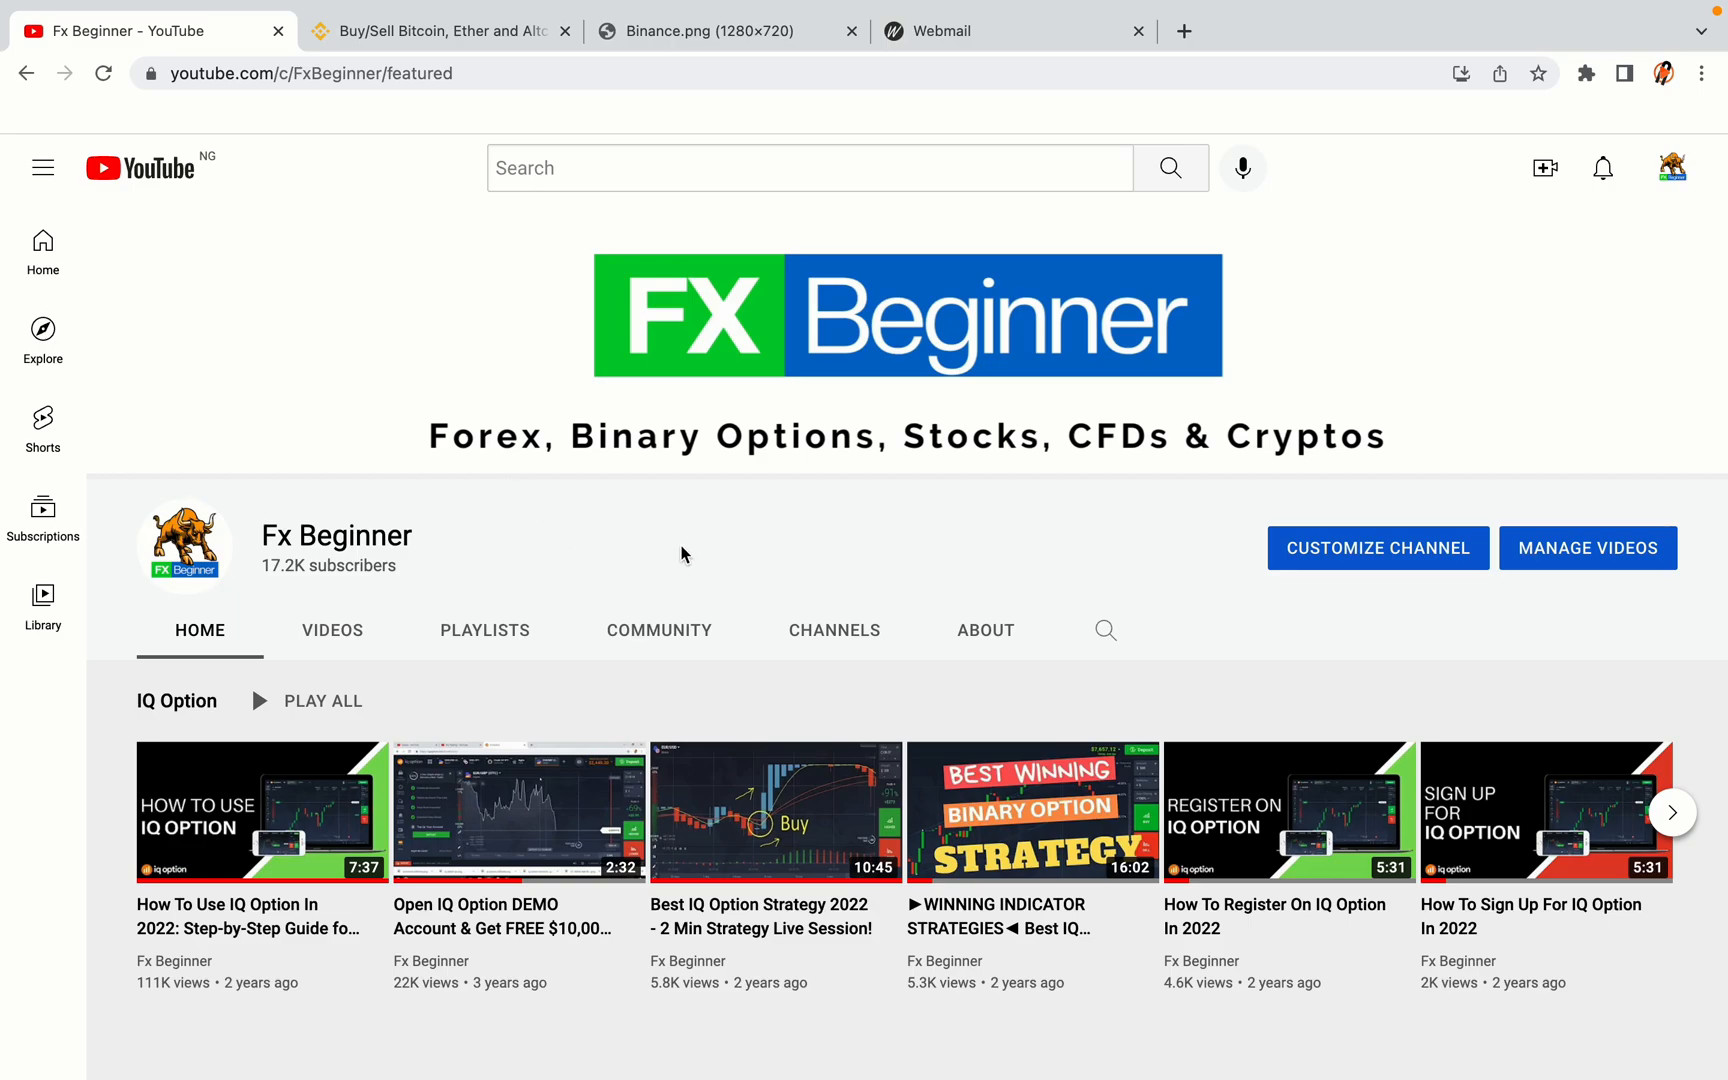
mouse_move(1106, 510)
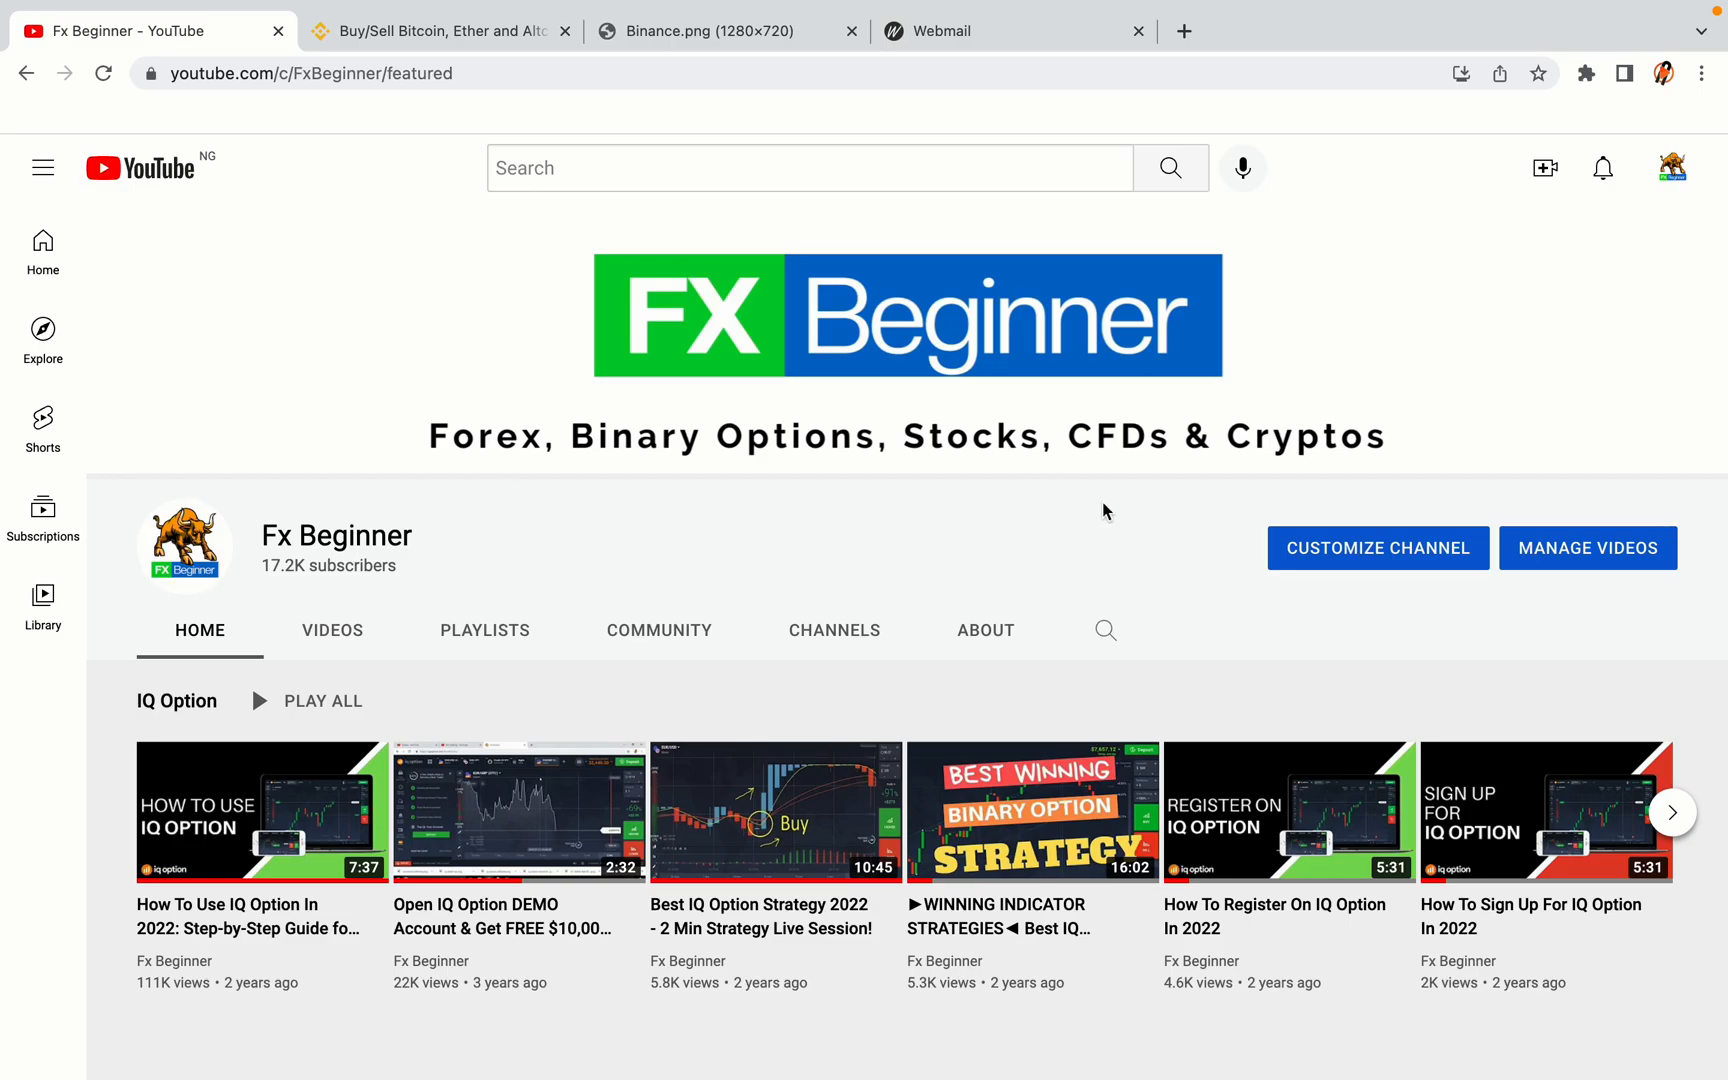
- Scroll through the Binance homepage from popular cryptocurrencies down to the trust features and back to the top
left_click(436, 30)
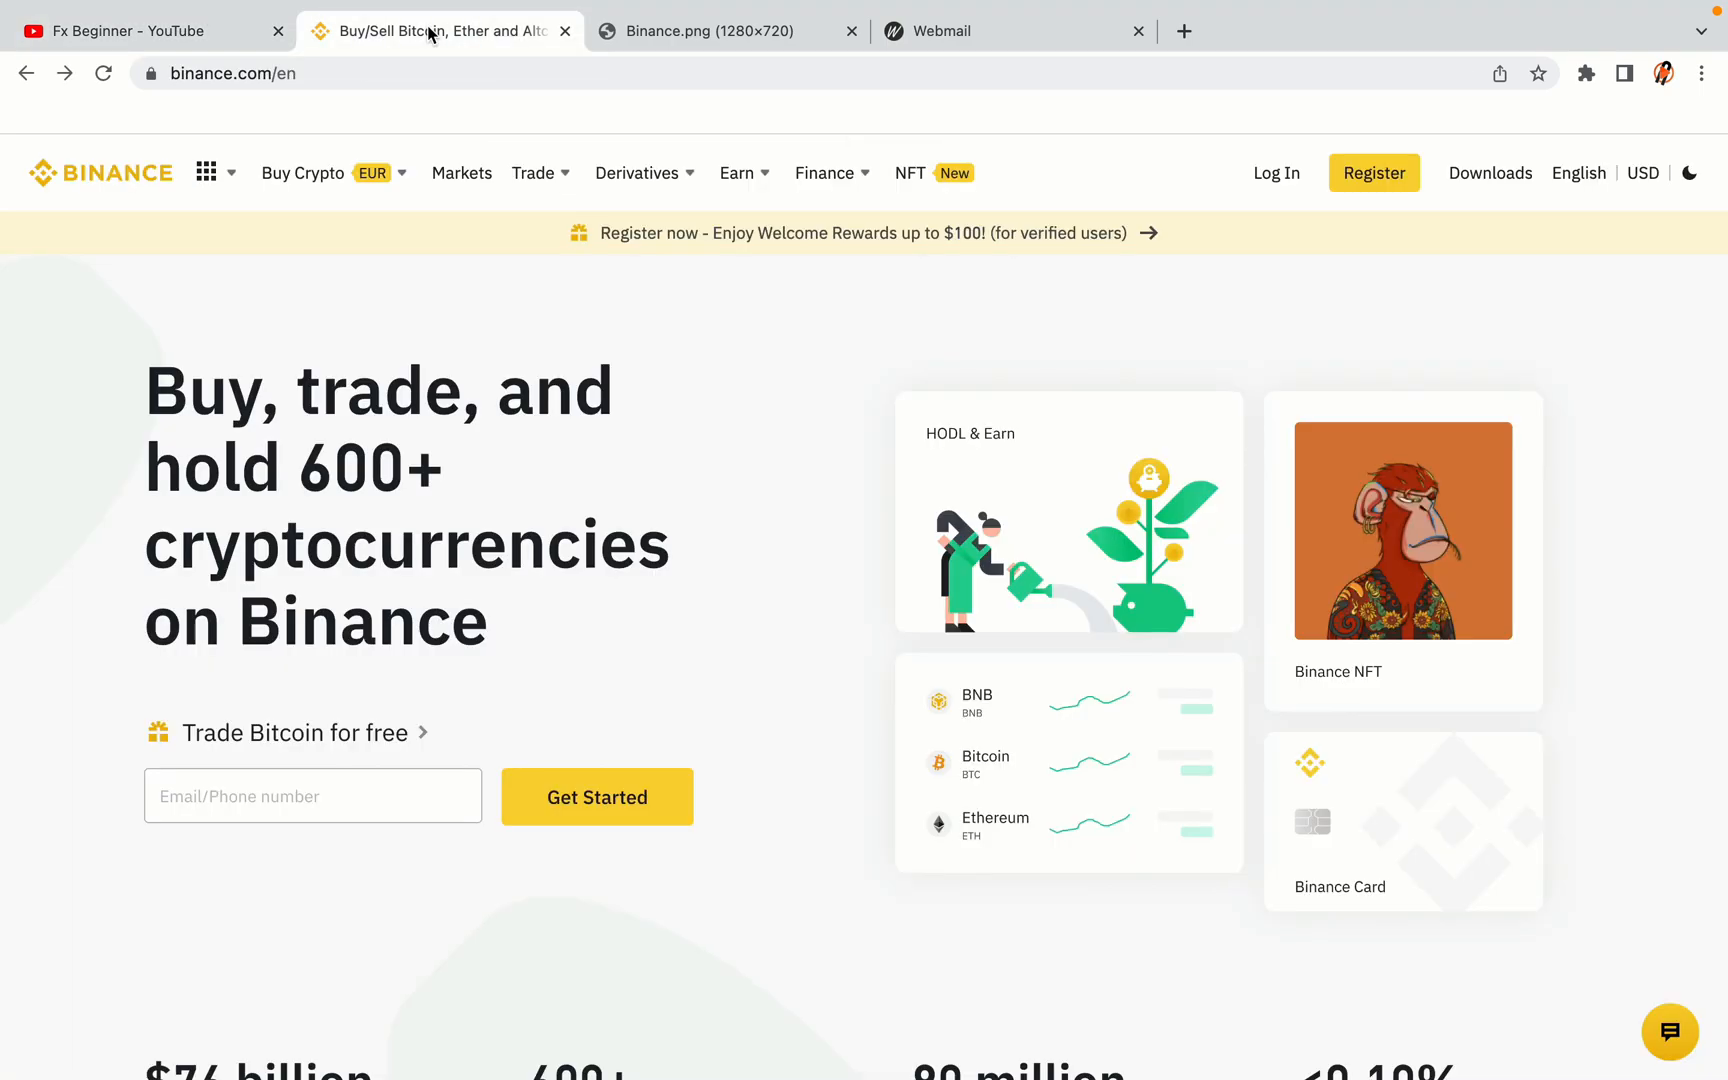
mouse_move(114, 416)
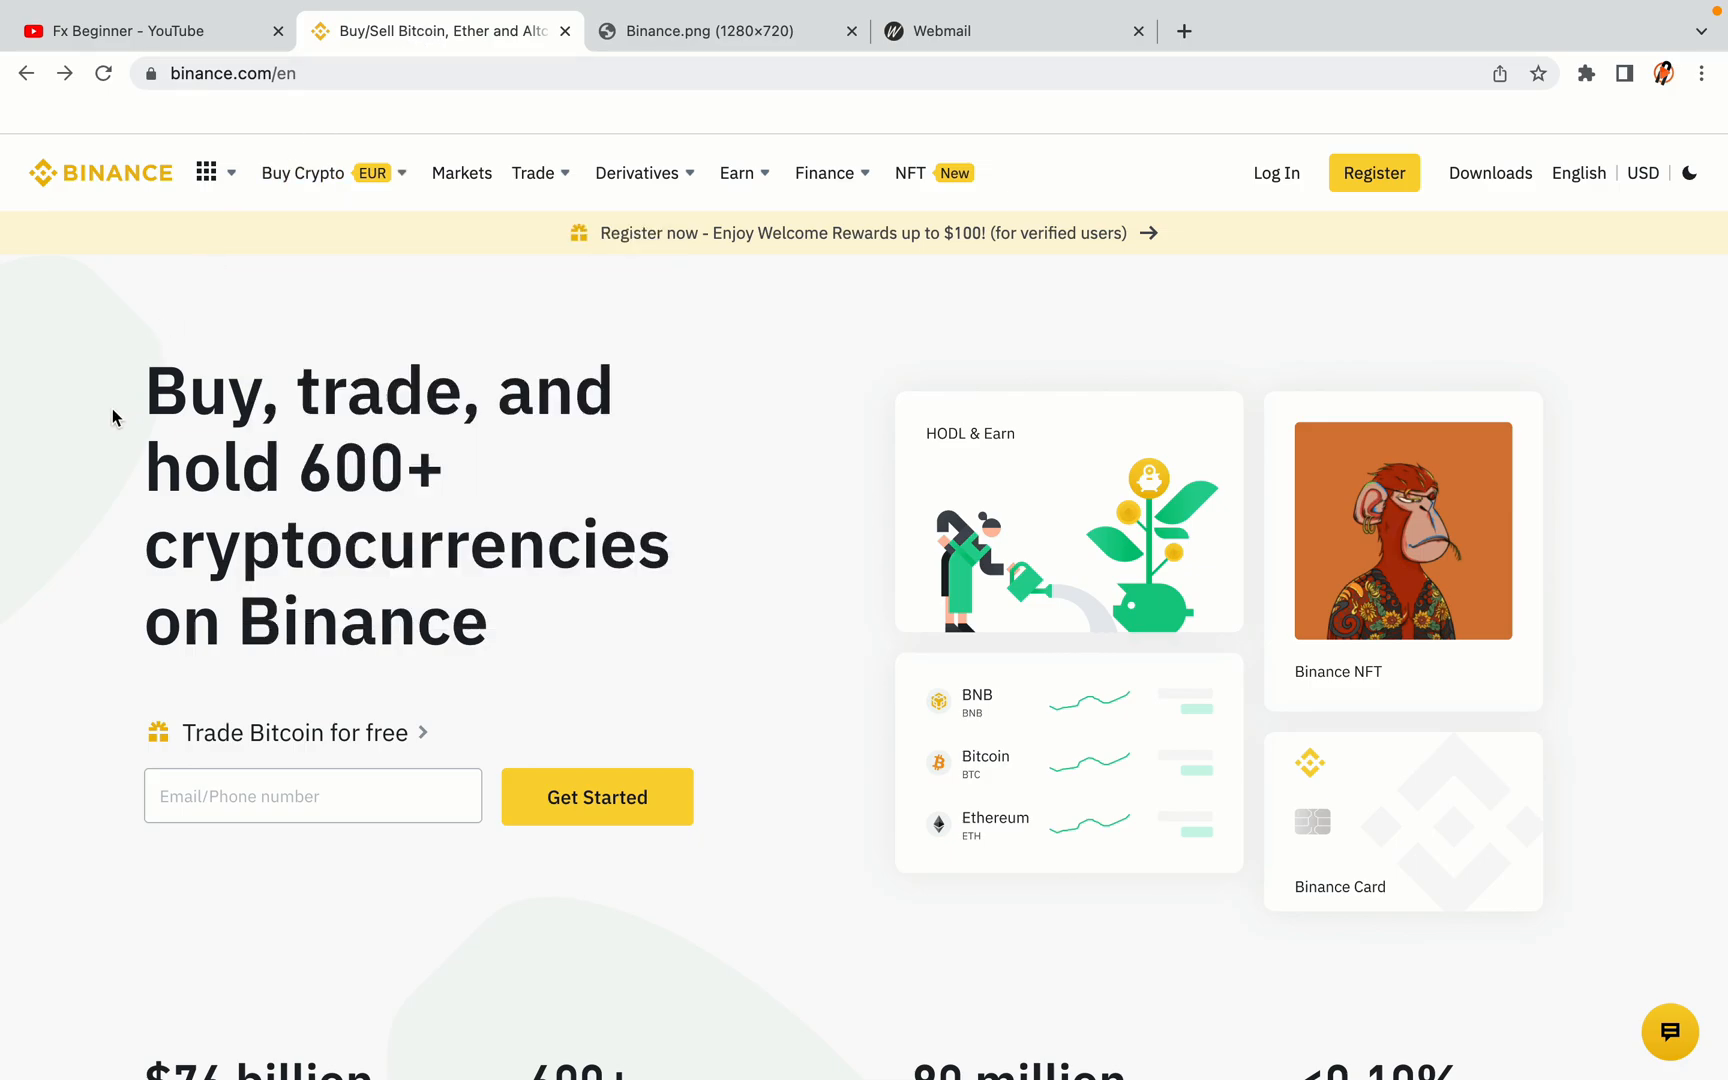
mouse_move(830, 528)
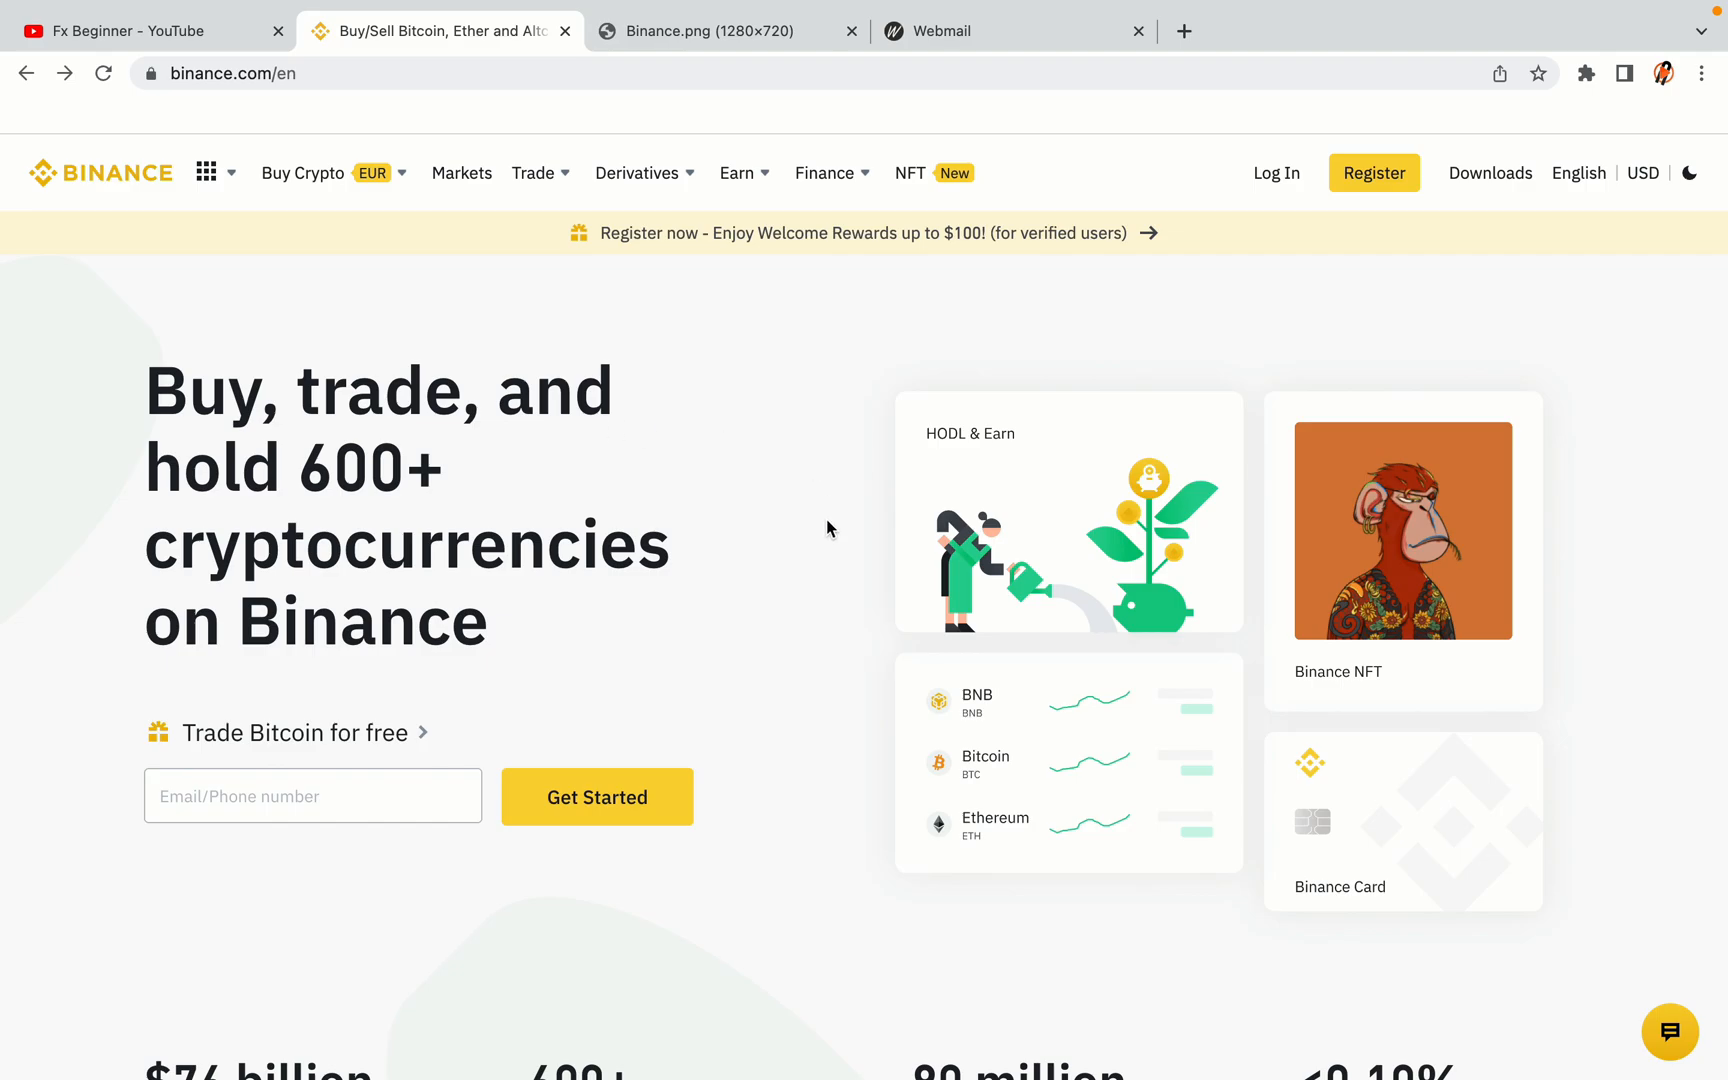
scroll("down", 3)
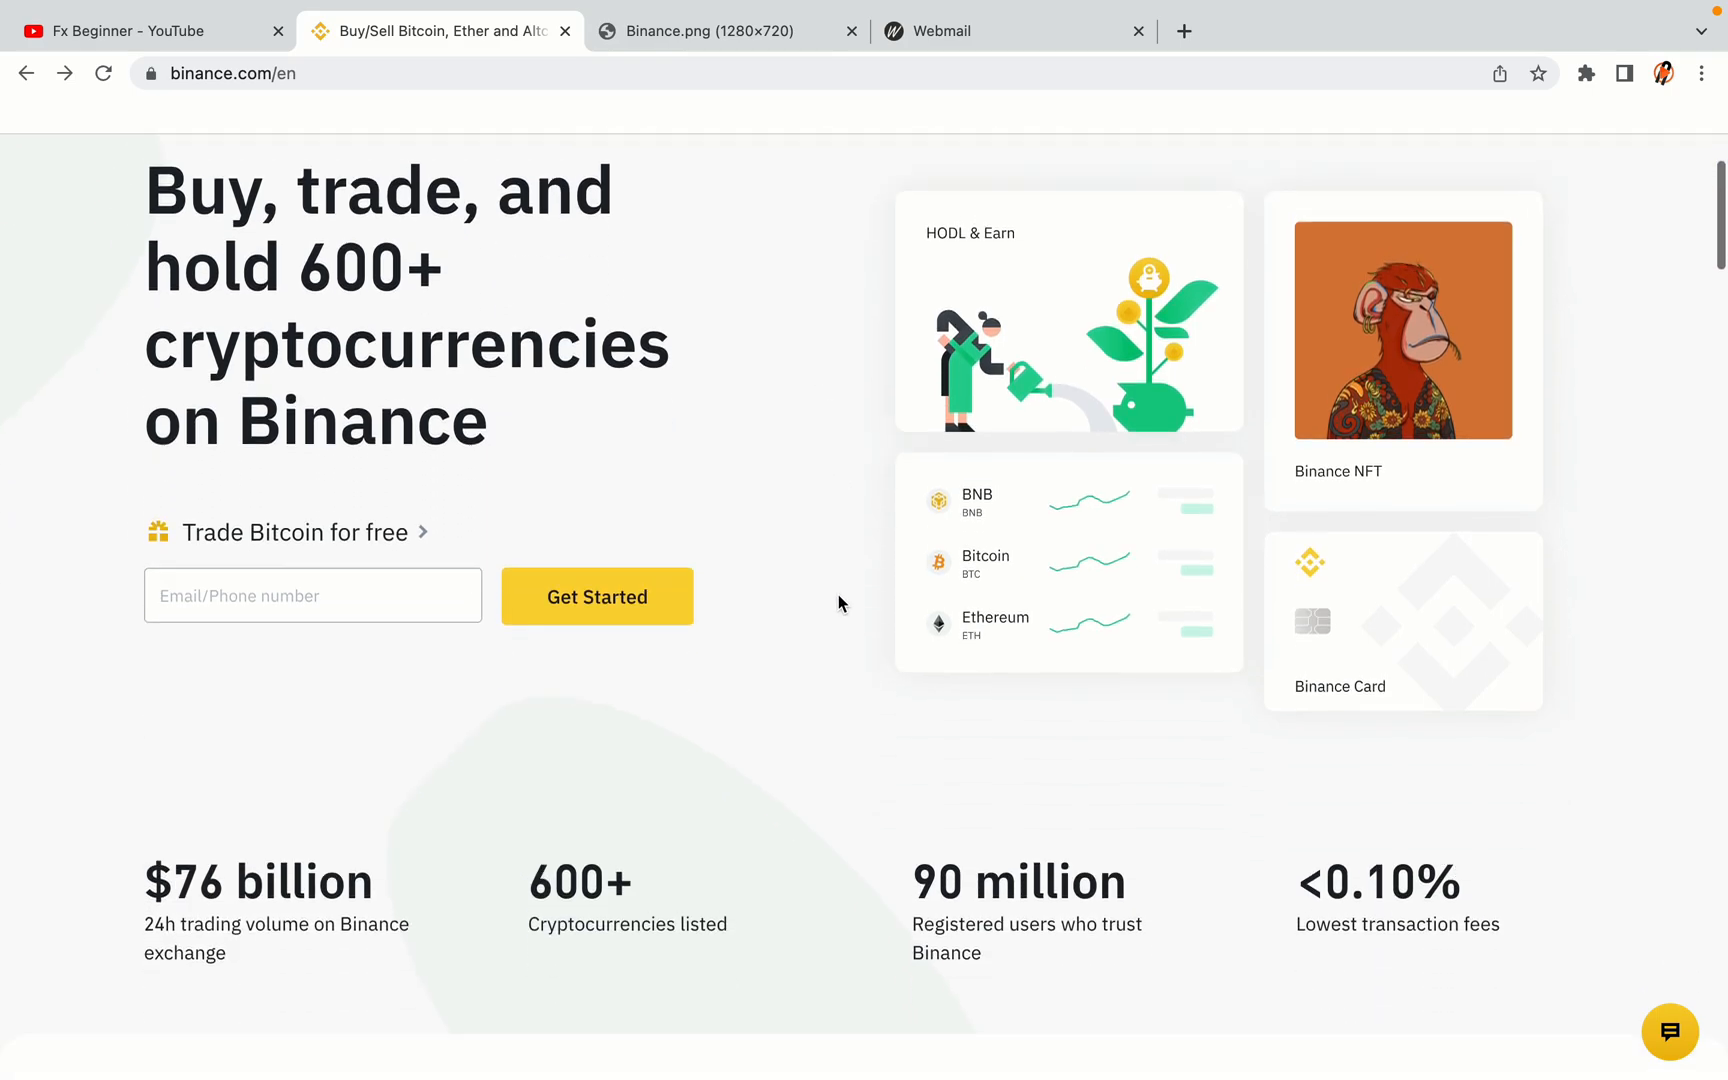
scroll("down", 3)
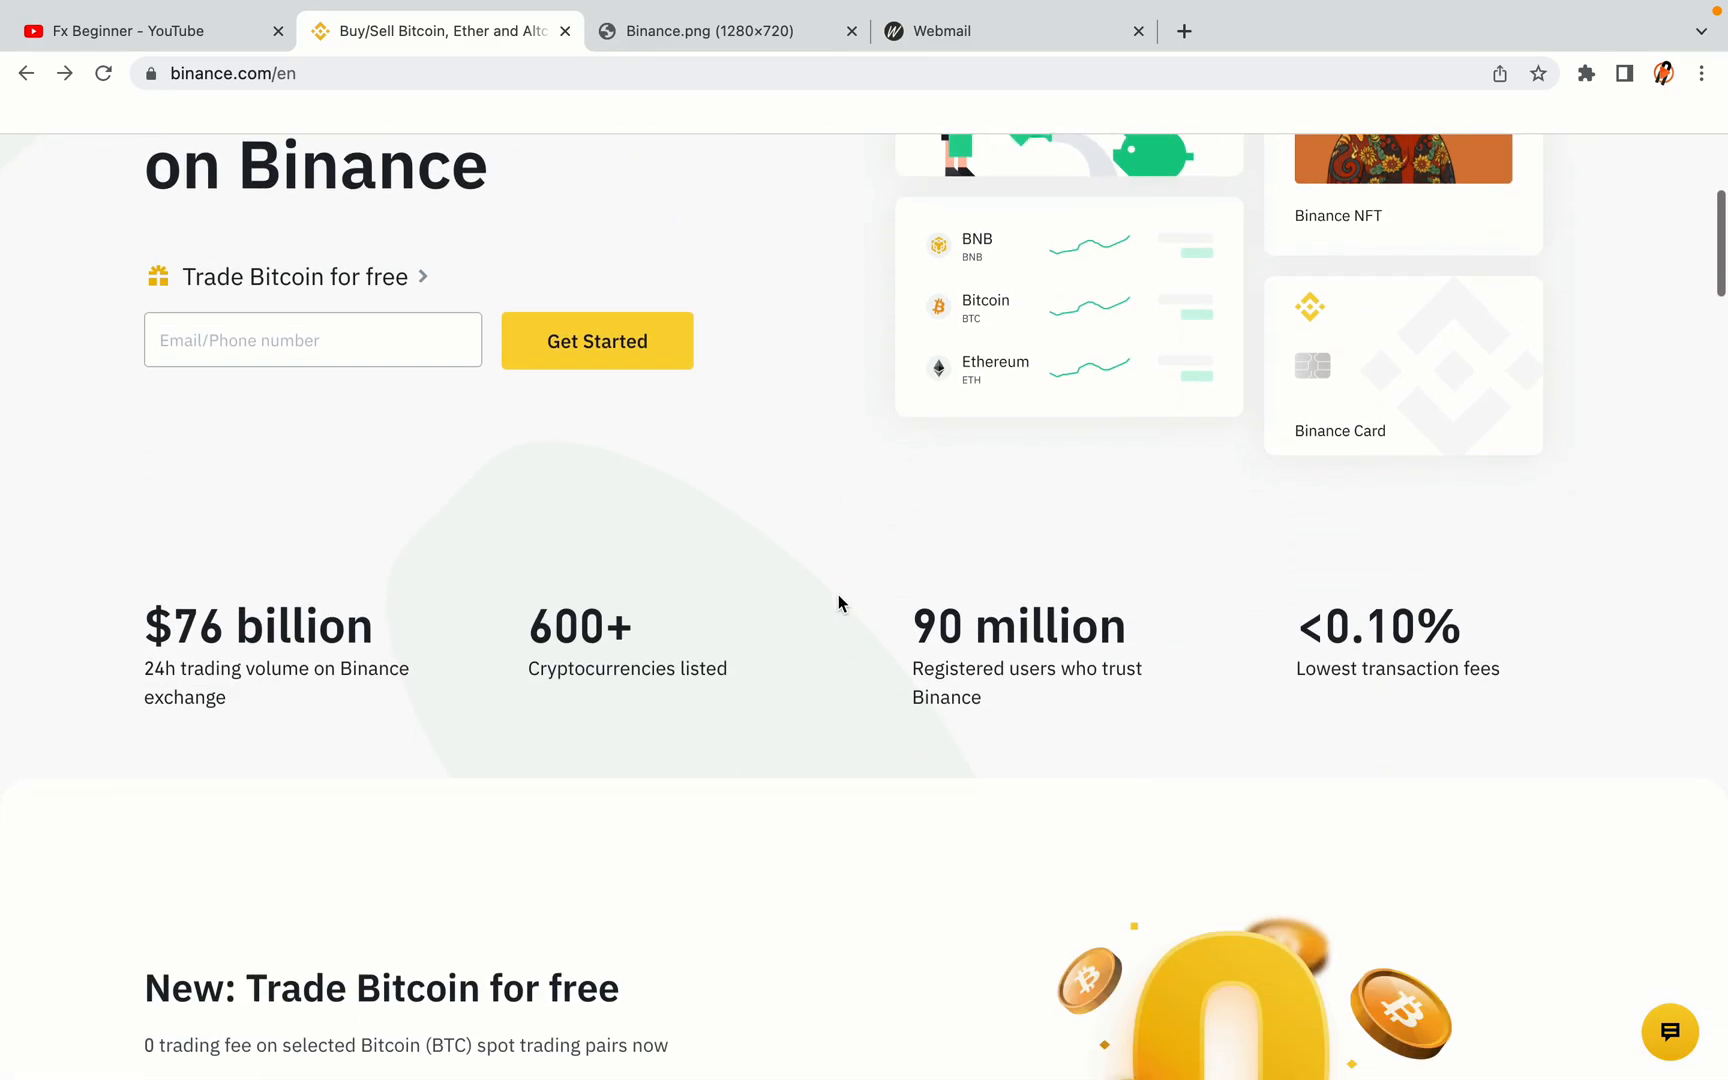
scroll("down", 3)
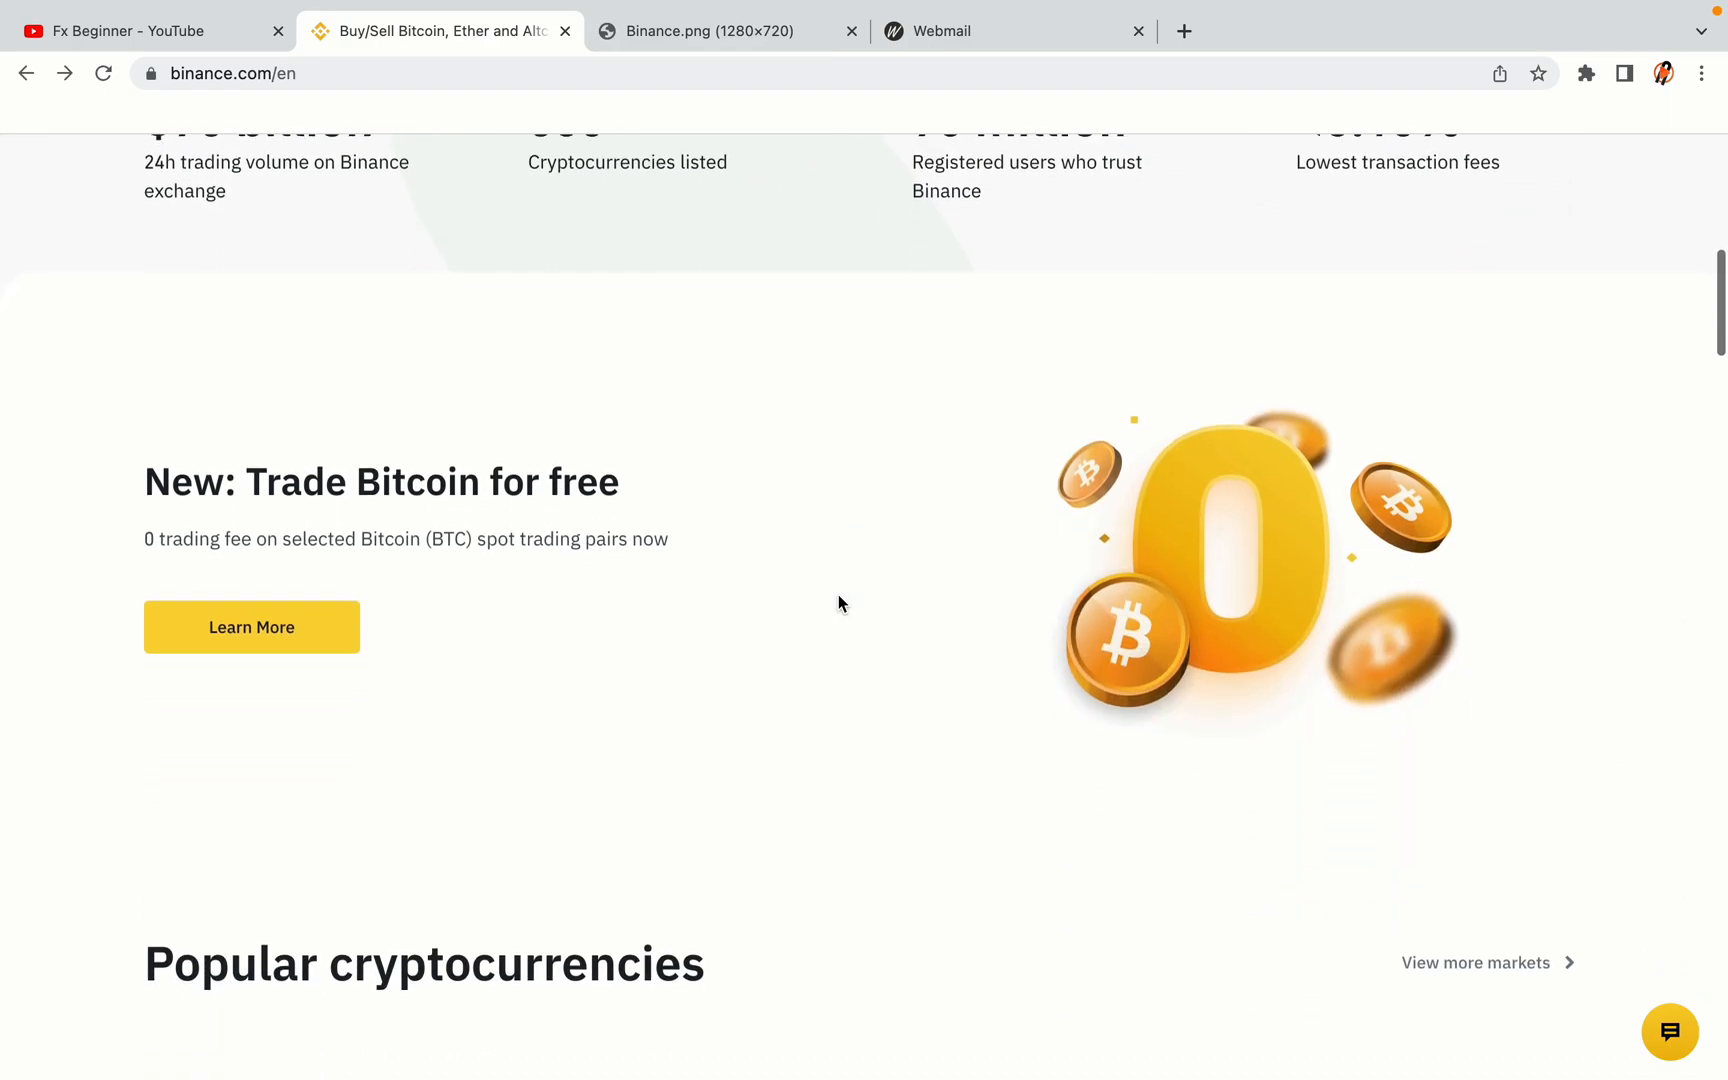
scroll("up", 3)
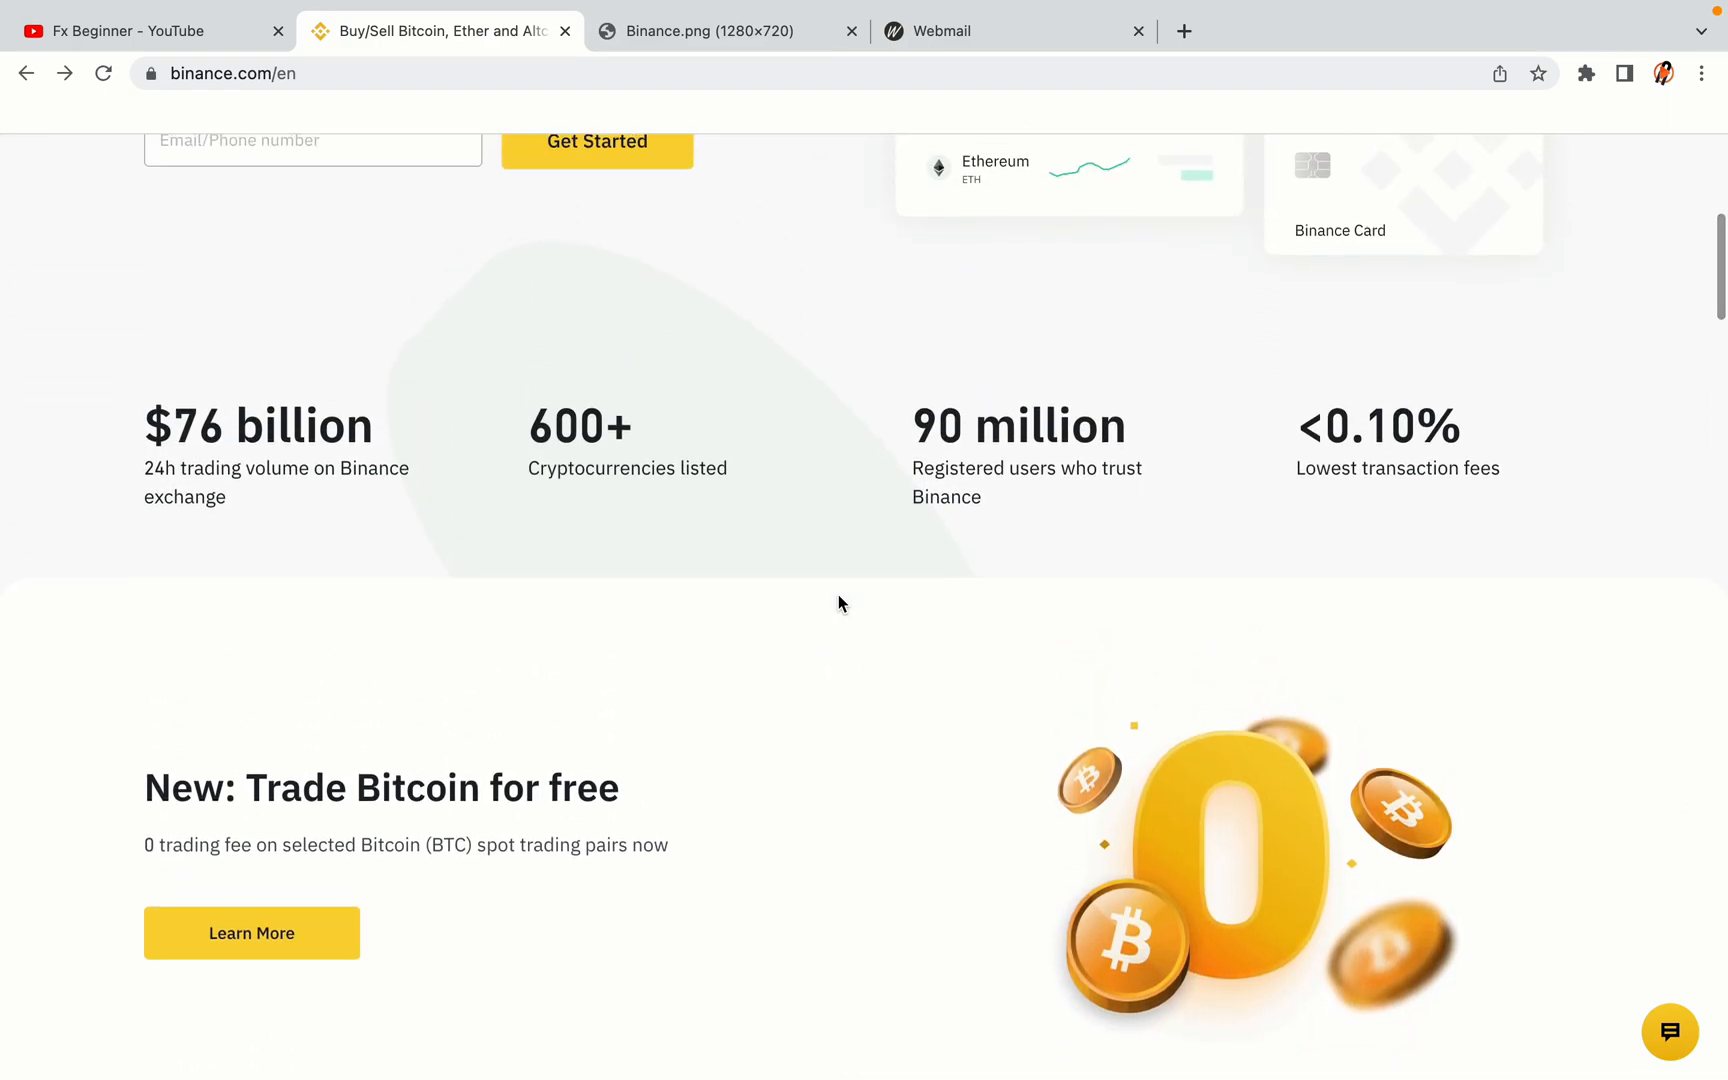
scroll("down", 3)
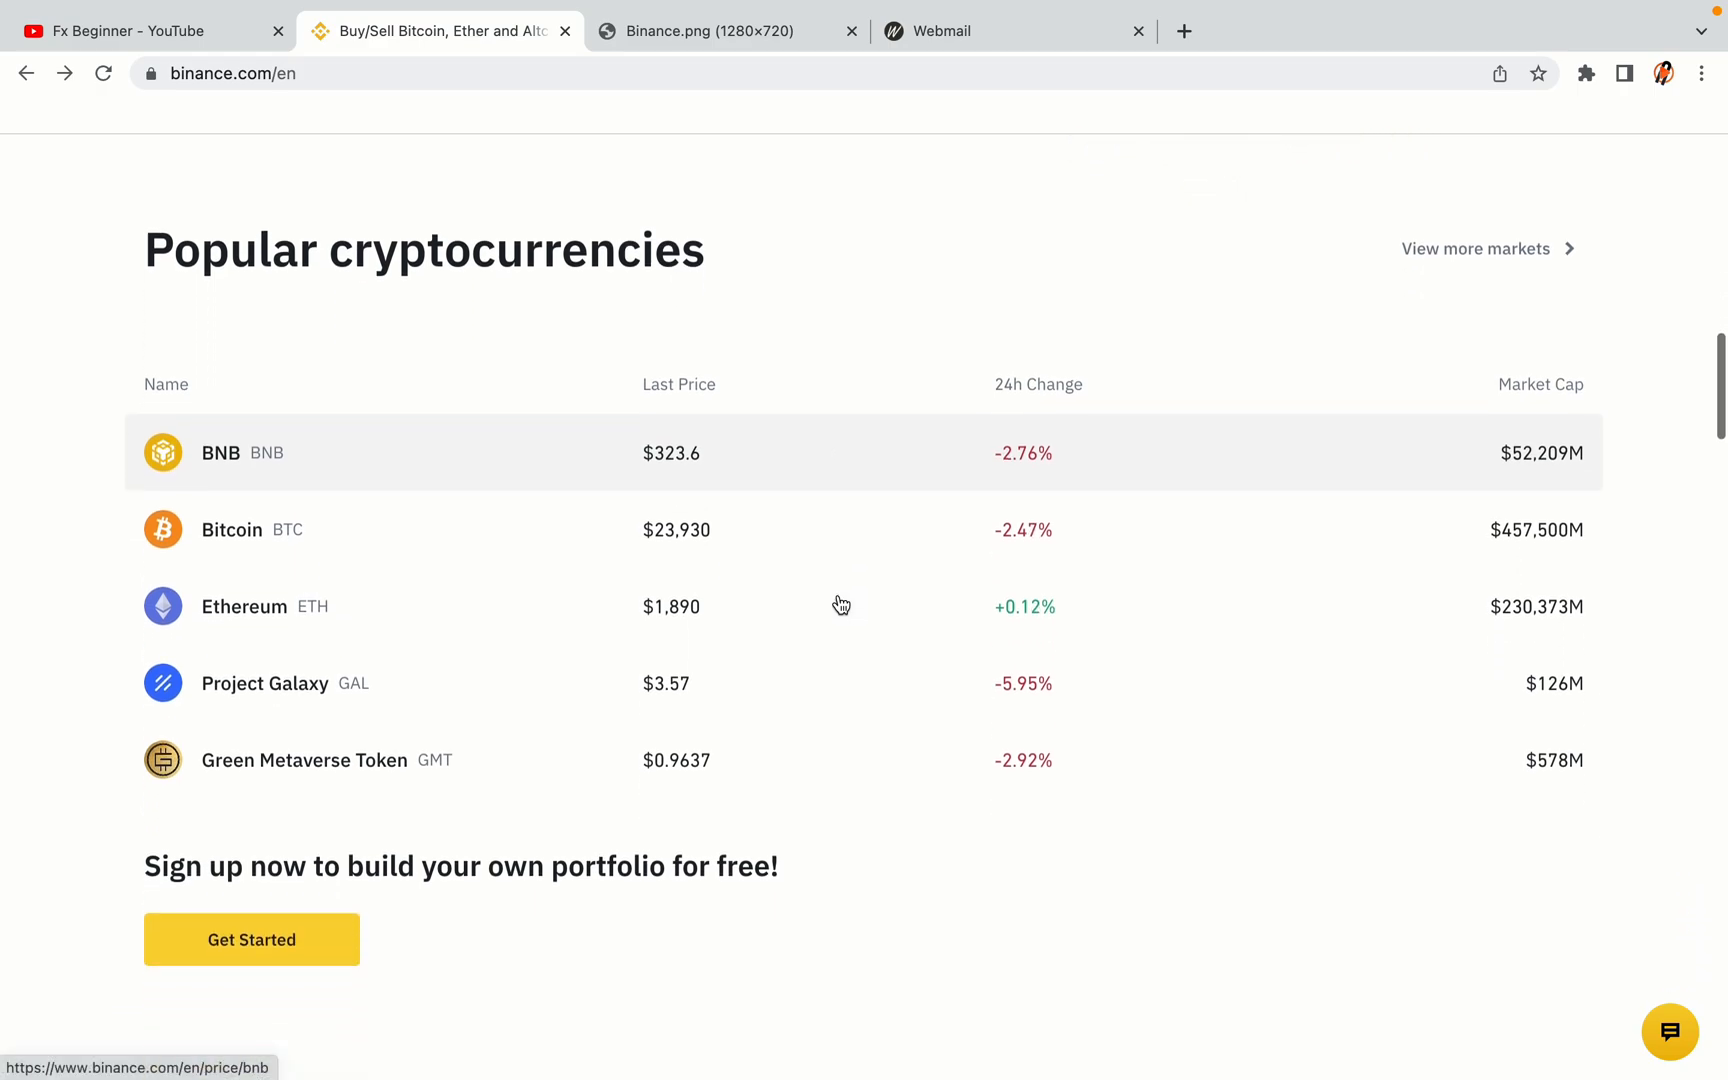
scroll("down", 3)
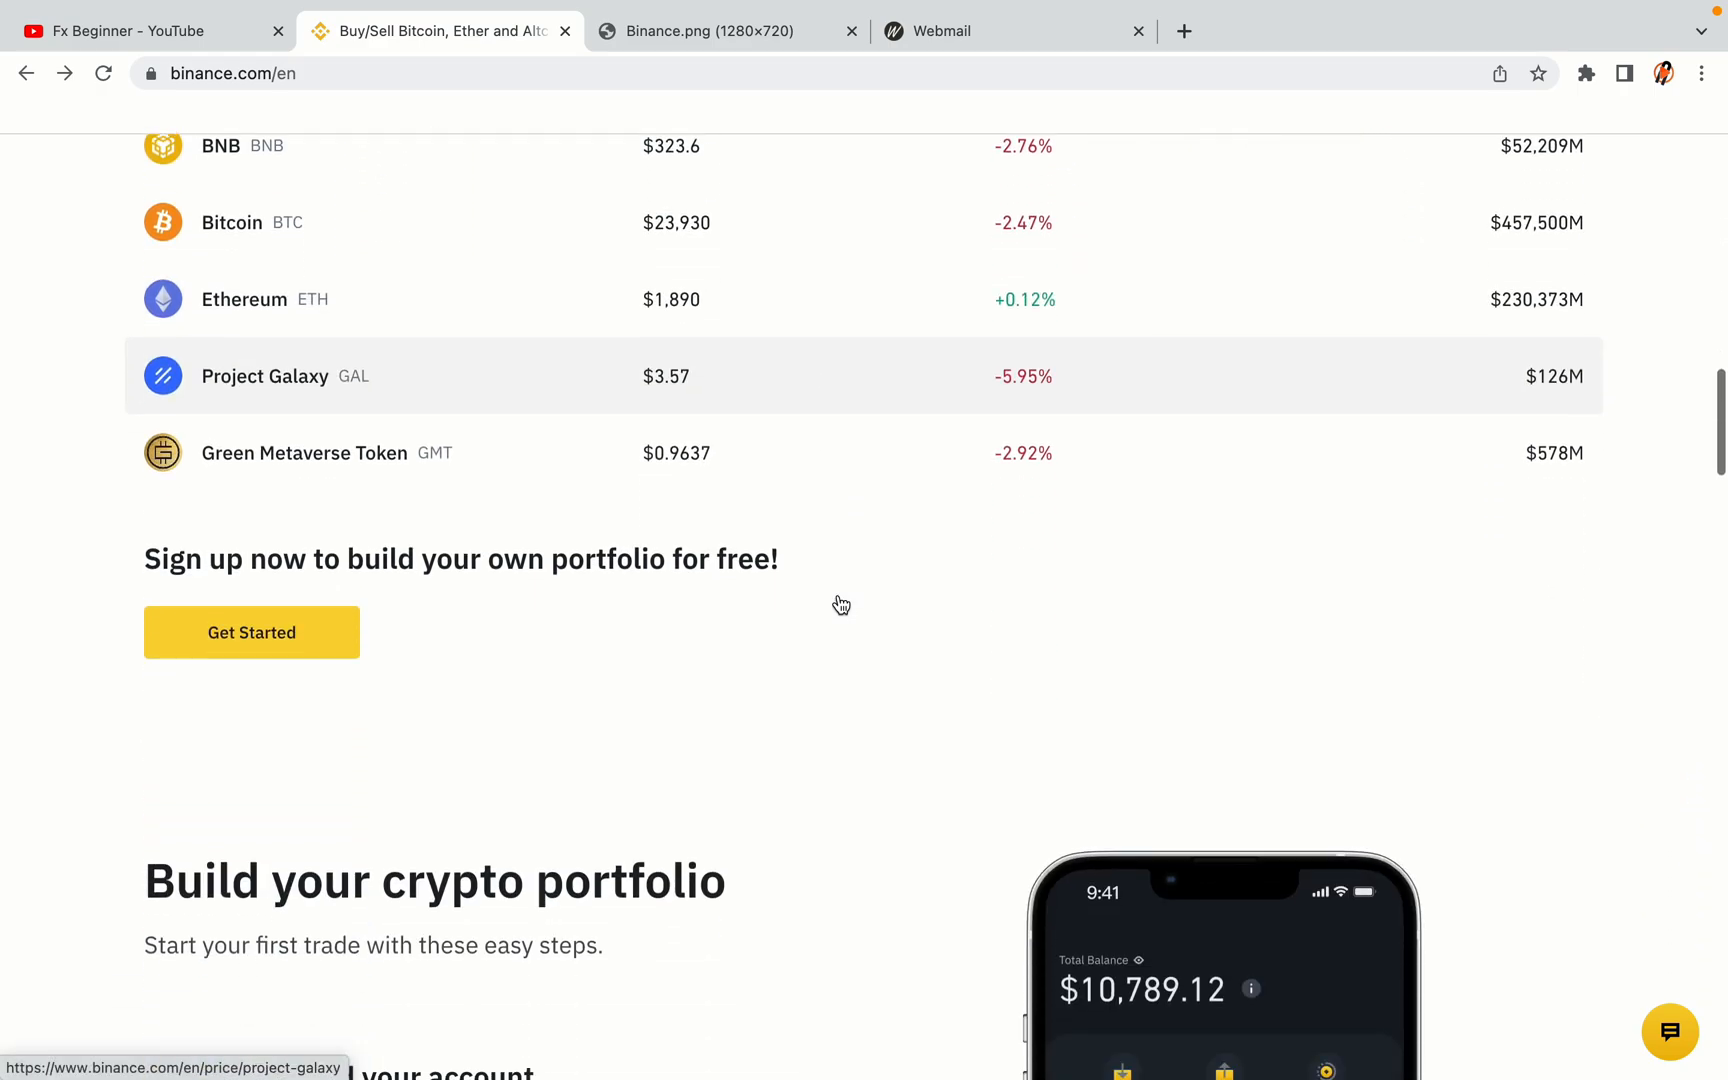
scroll("down", 3)
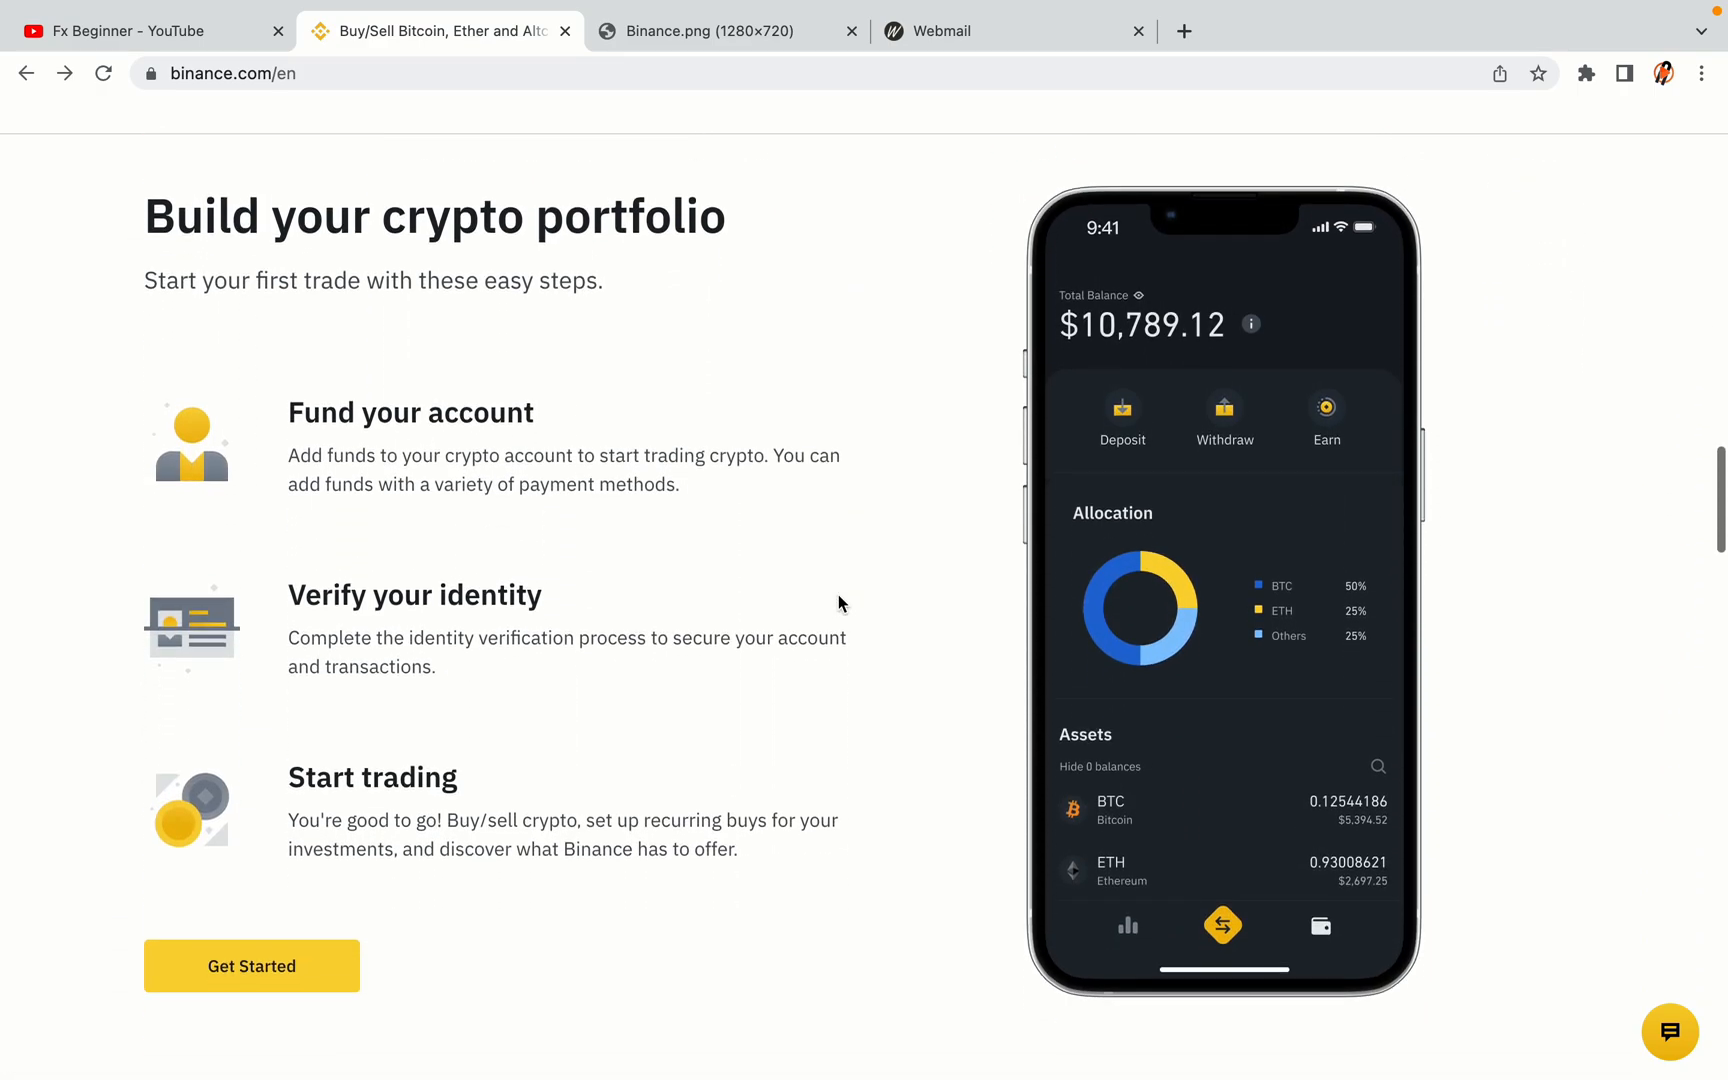
scroll("down", 3)
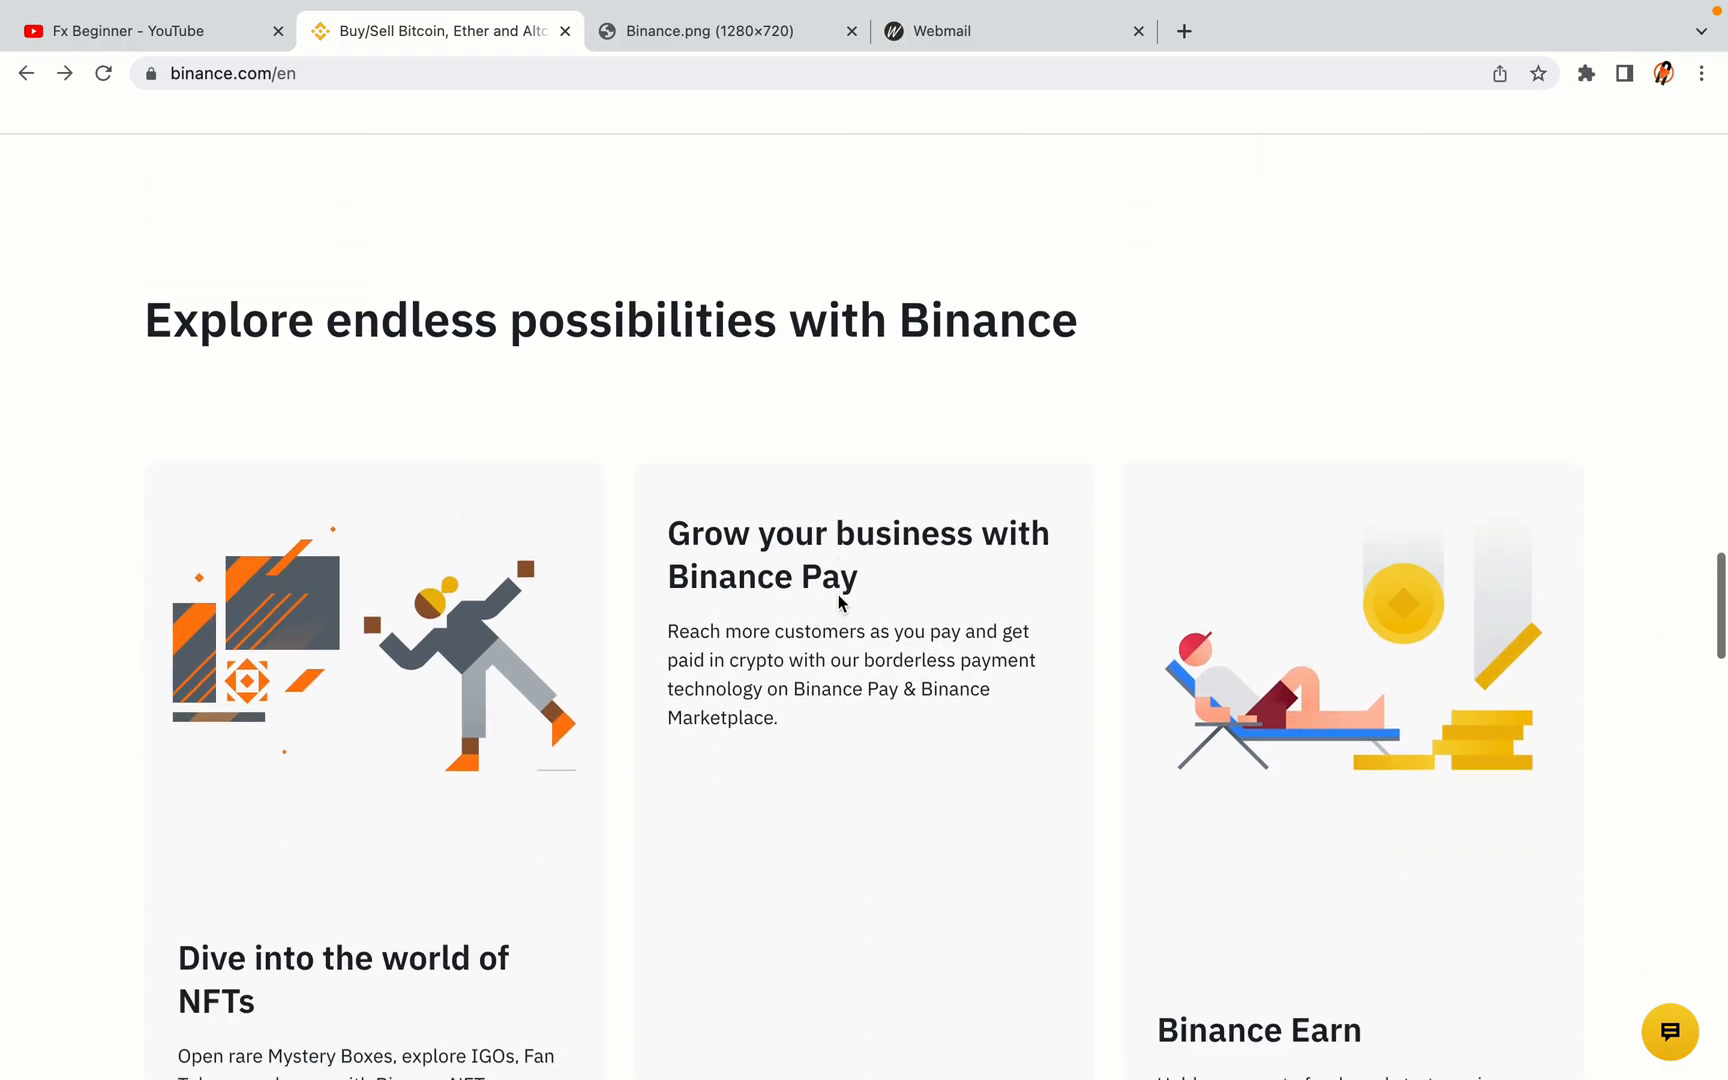
scroll("down", 3)
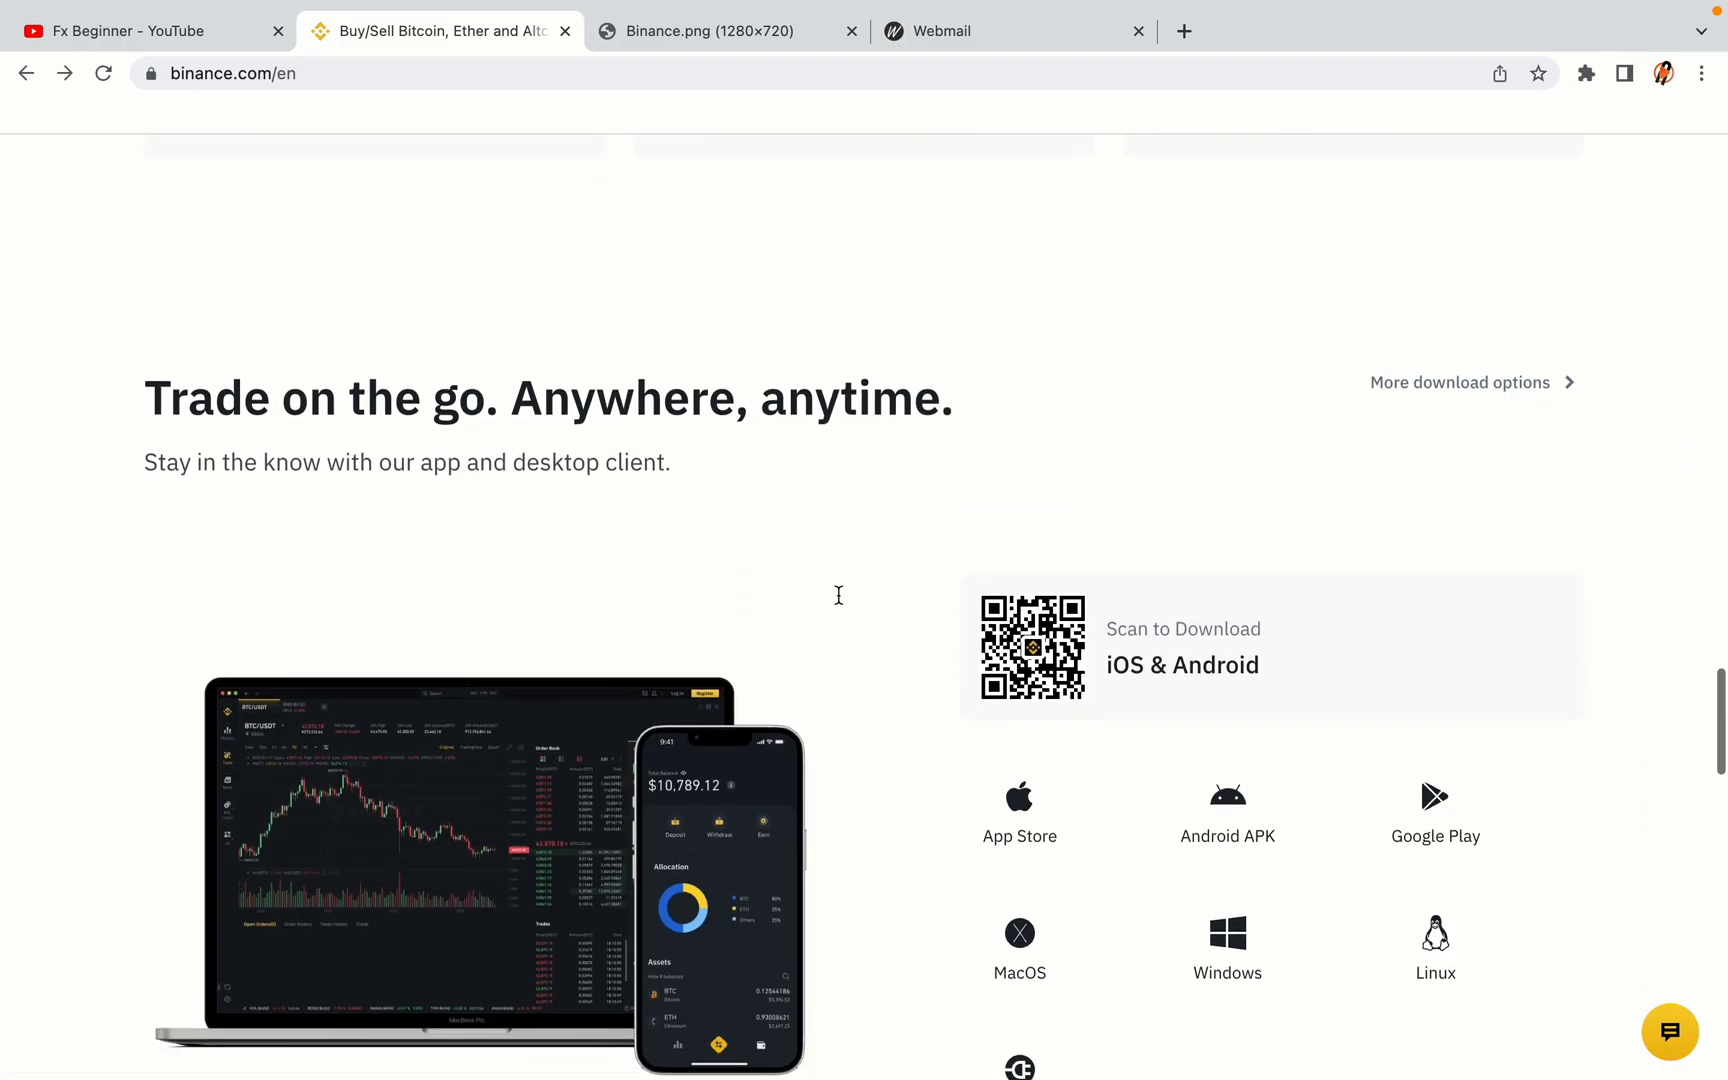
scroll("down", 3)
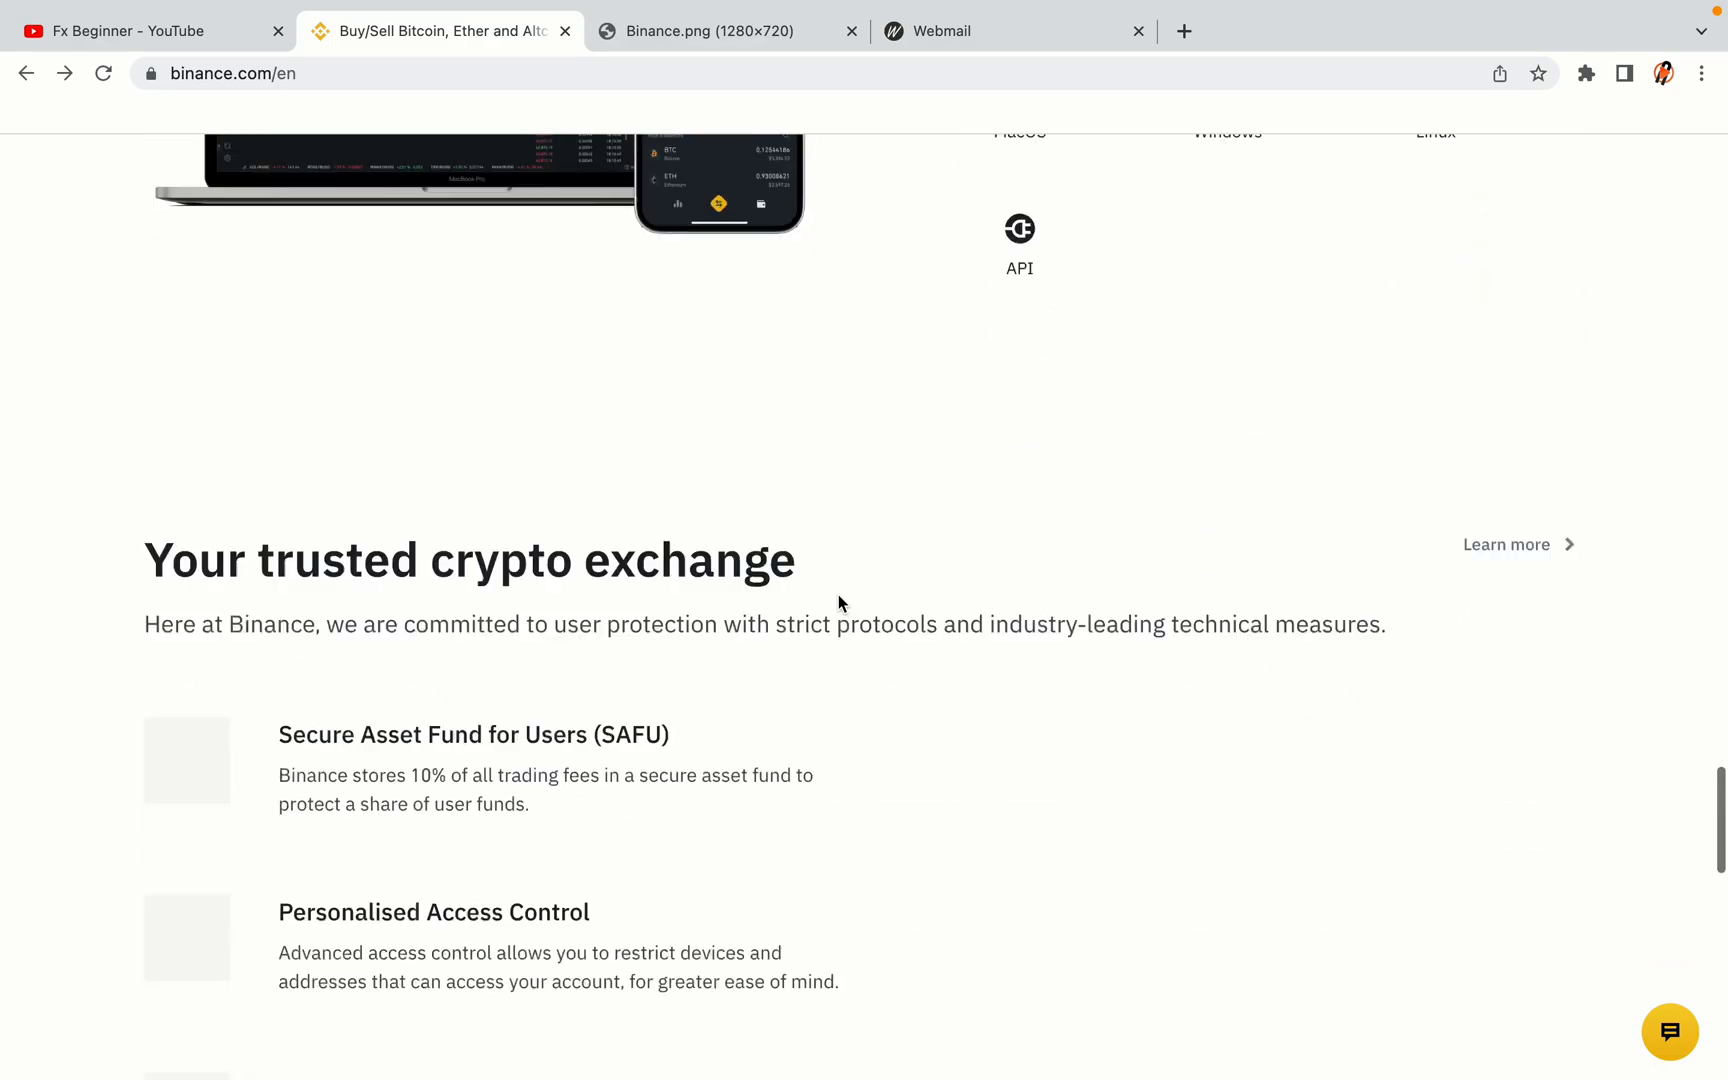
scroll("down", 3)
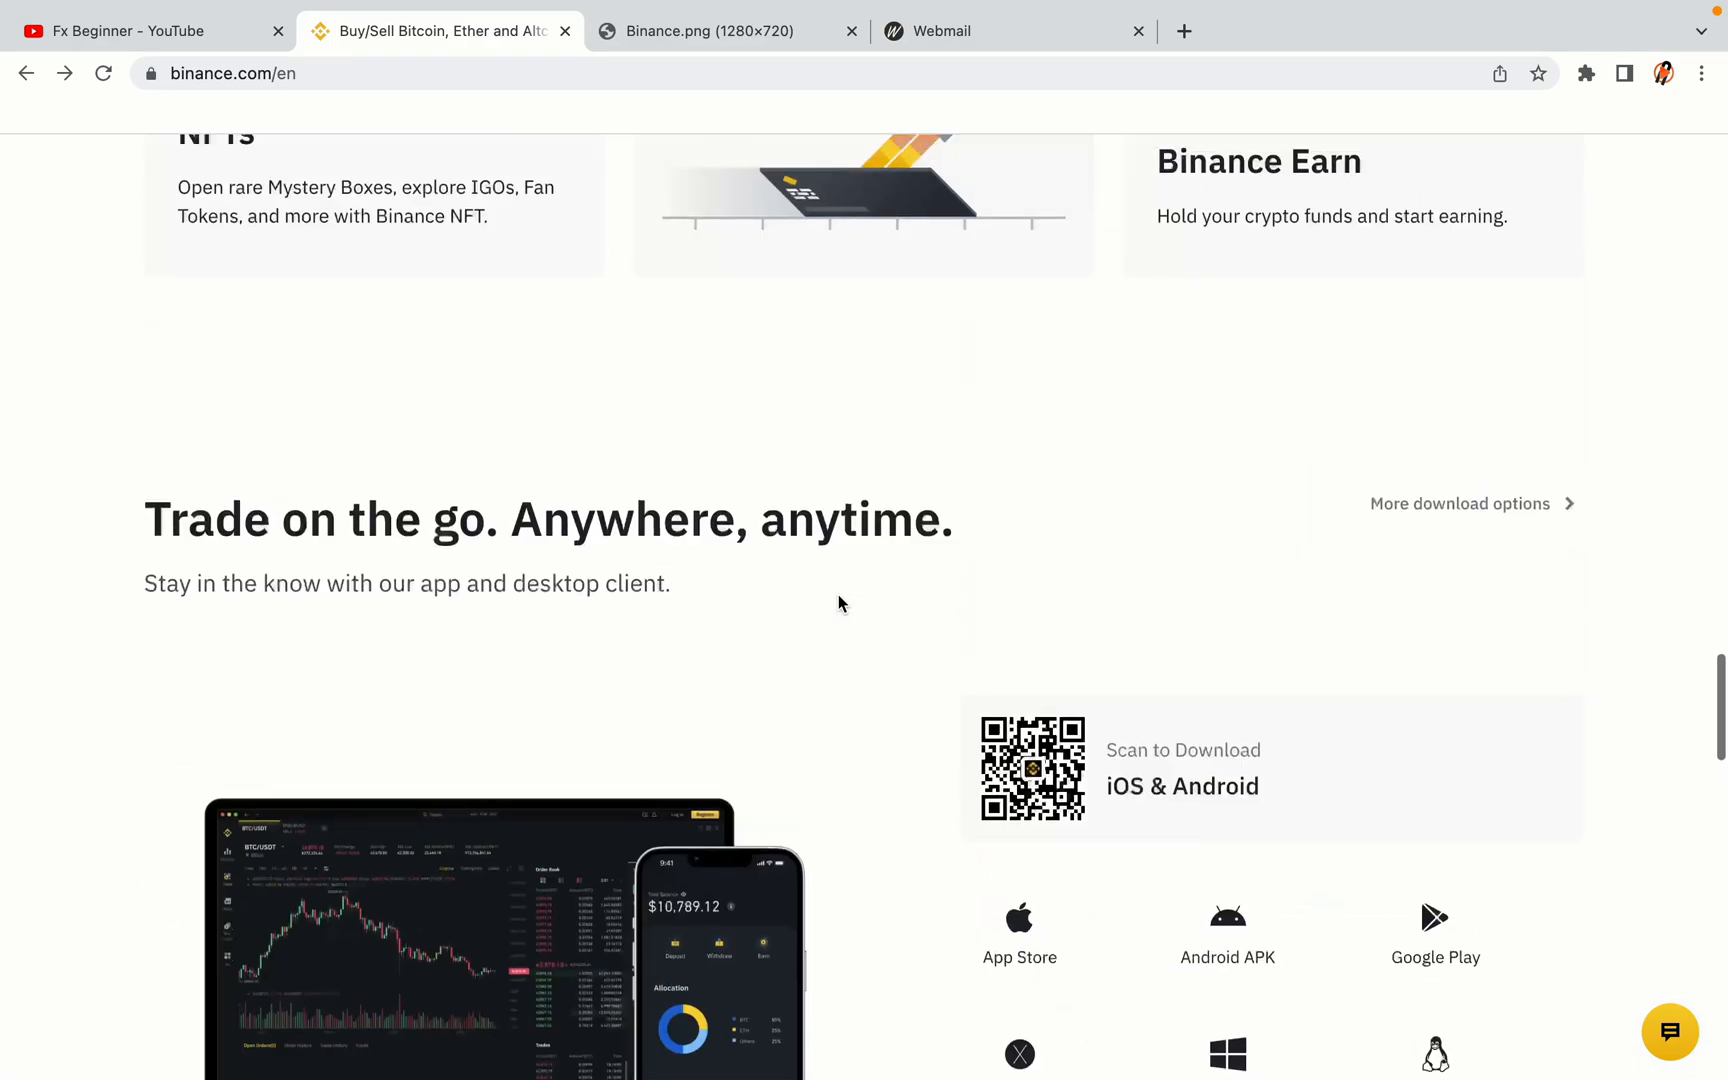
scroll("up", 3)
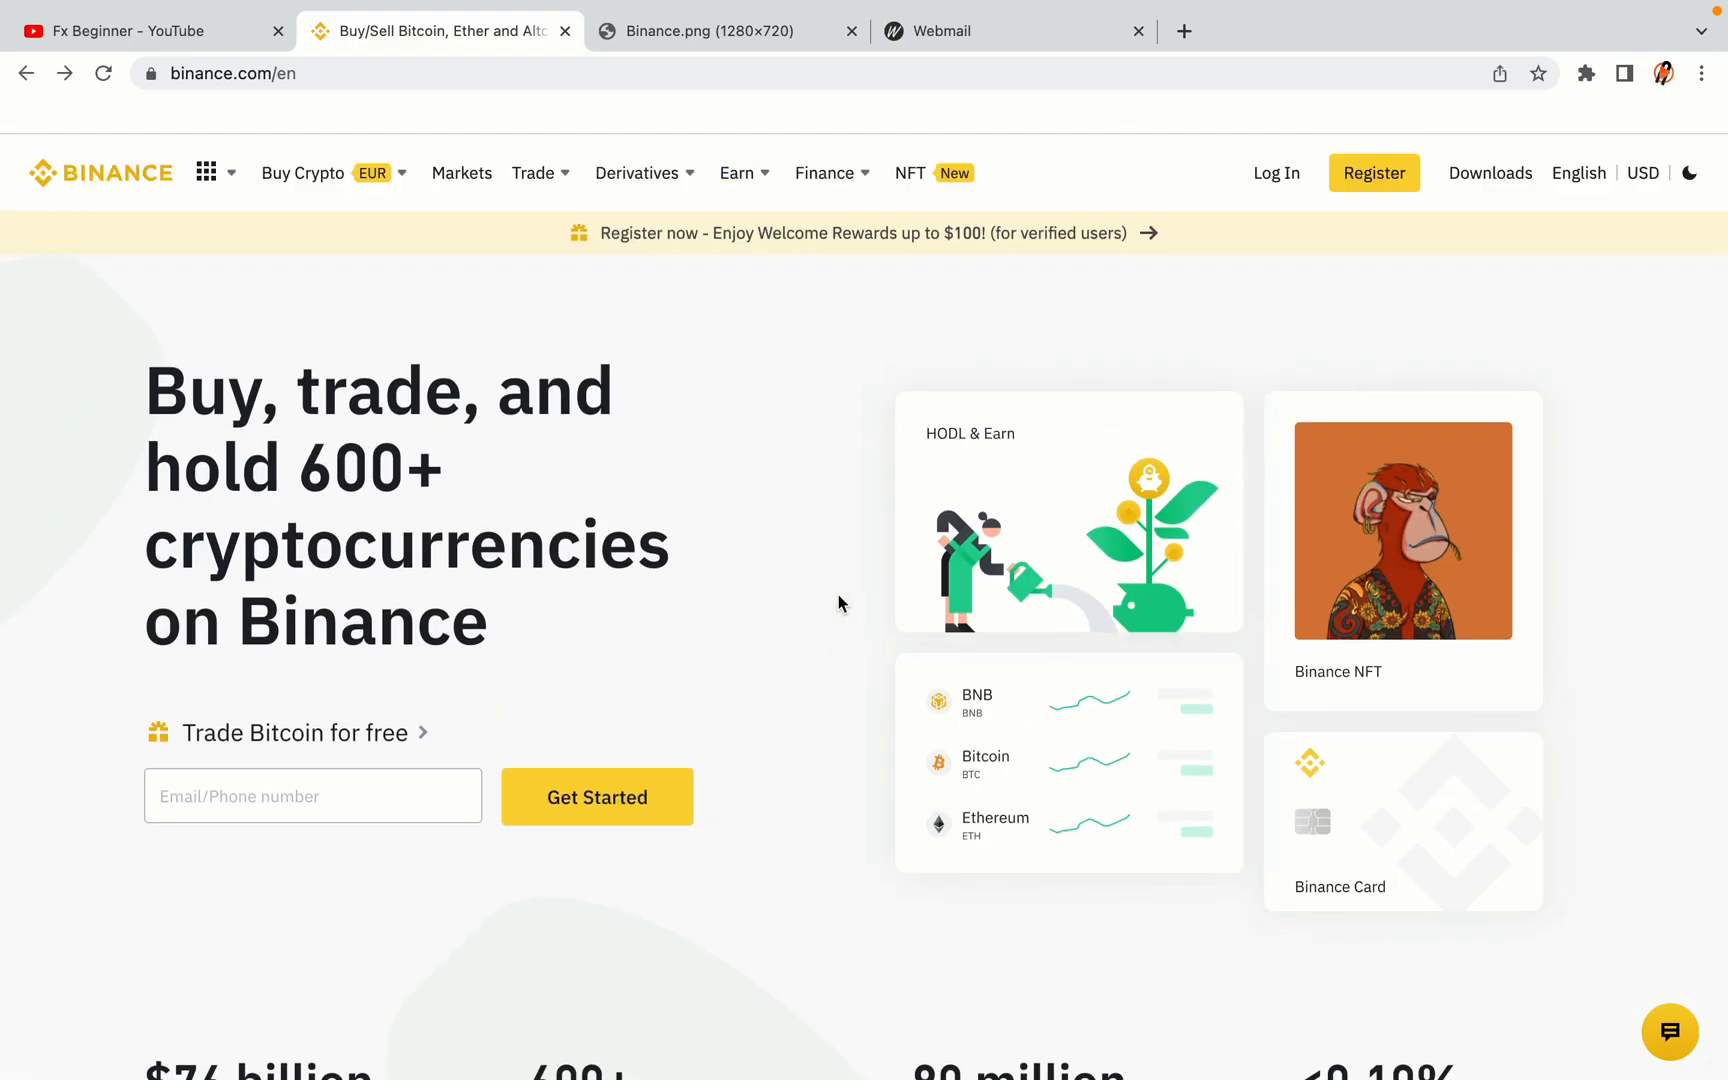
mouse_move(788, 628)
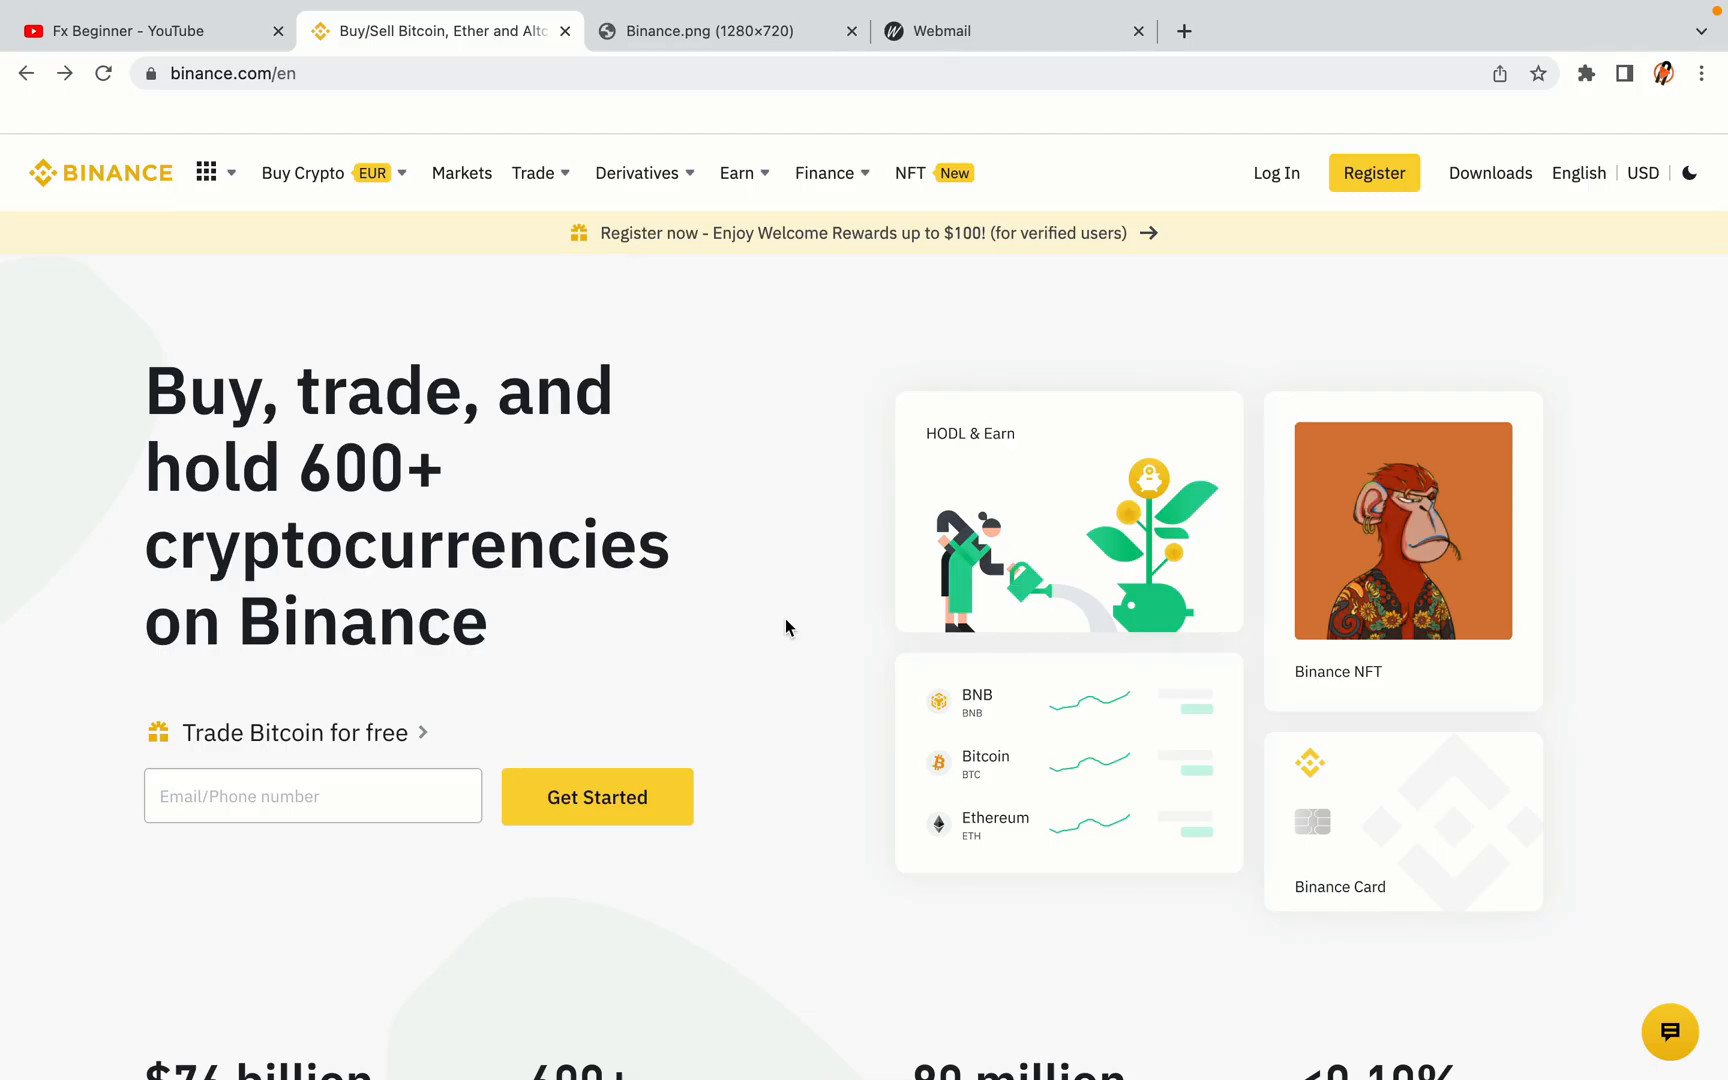
mouse_move(680, 374)
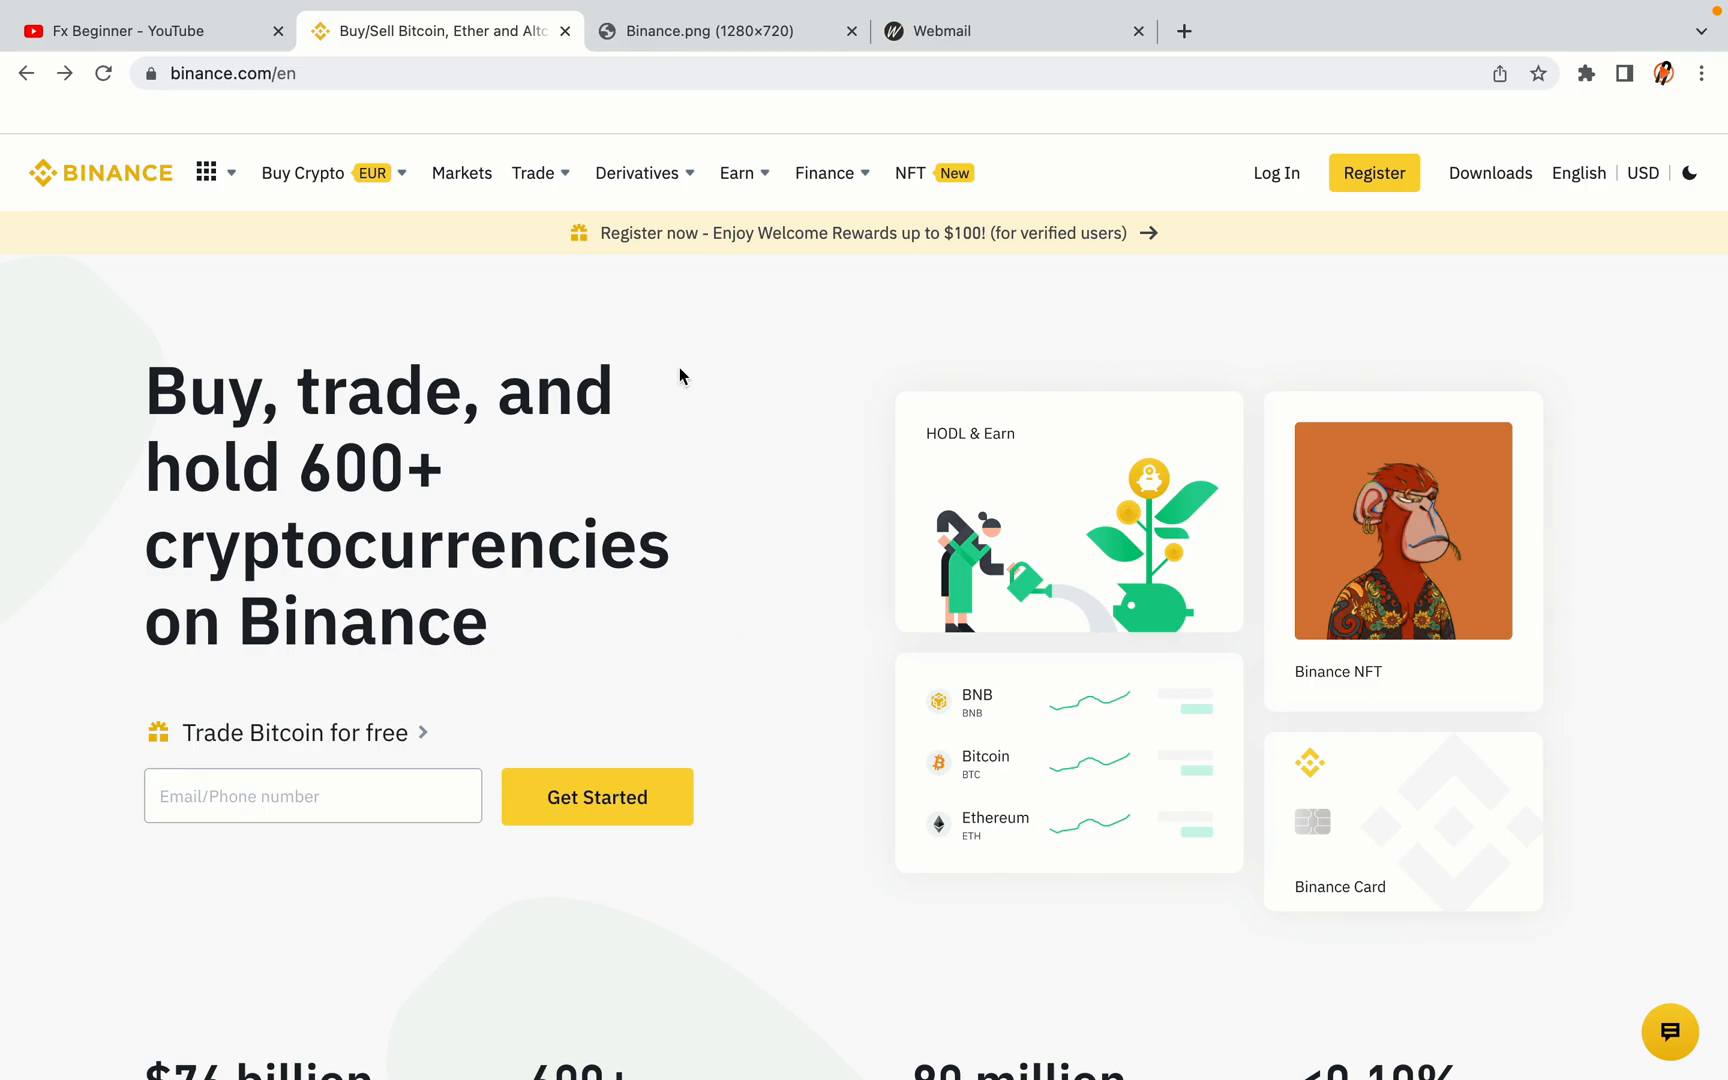
- View the saved Binance.png image showing the fxbeginner.net/go/binance link
left_click(708, 30)
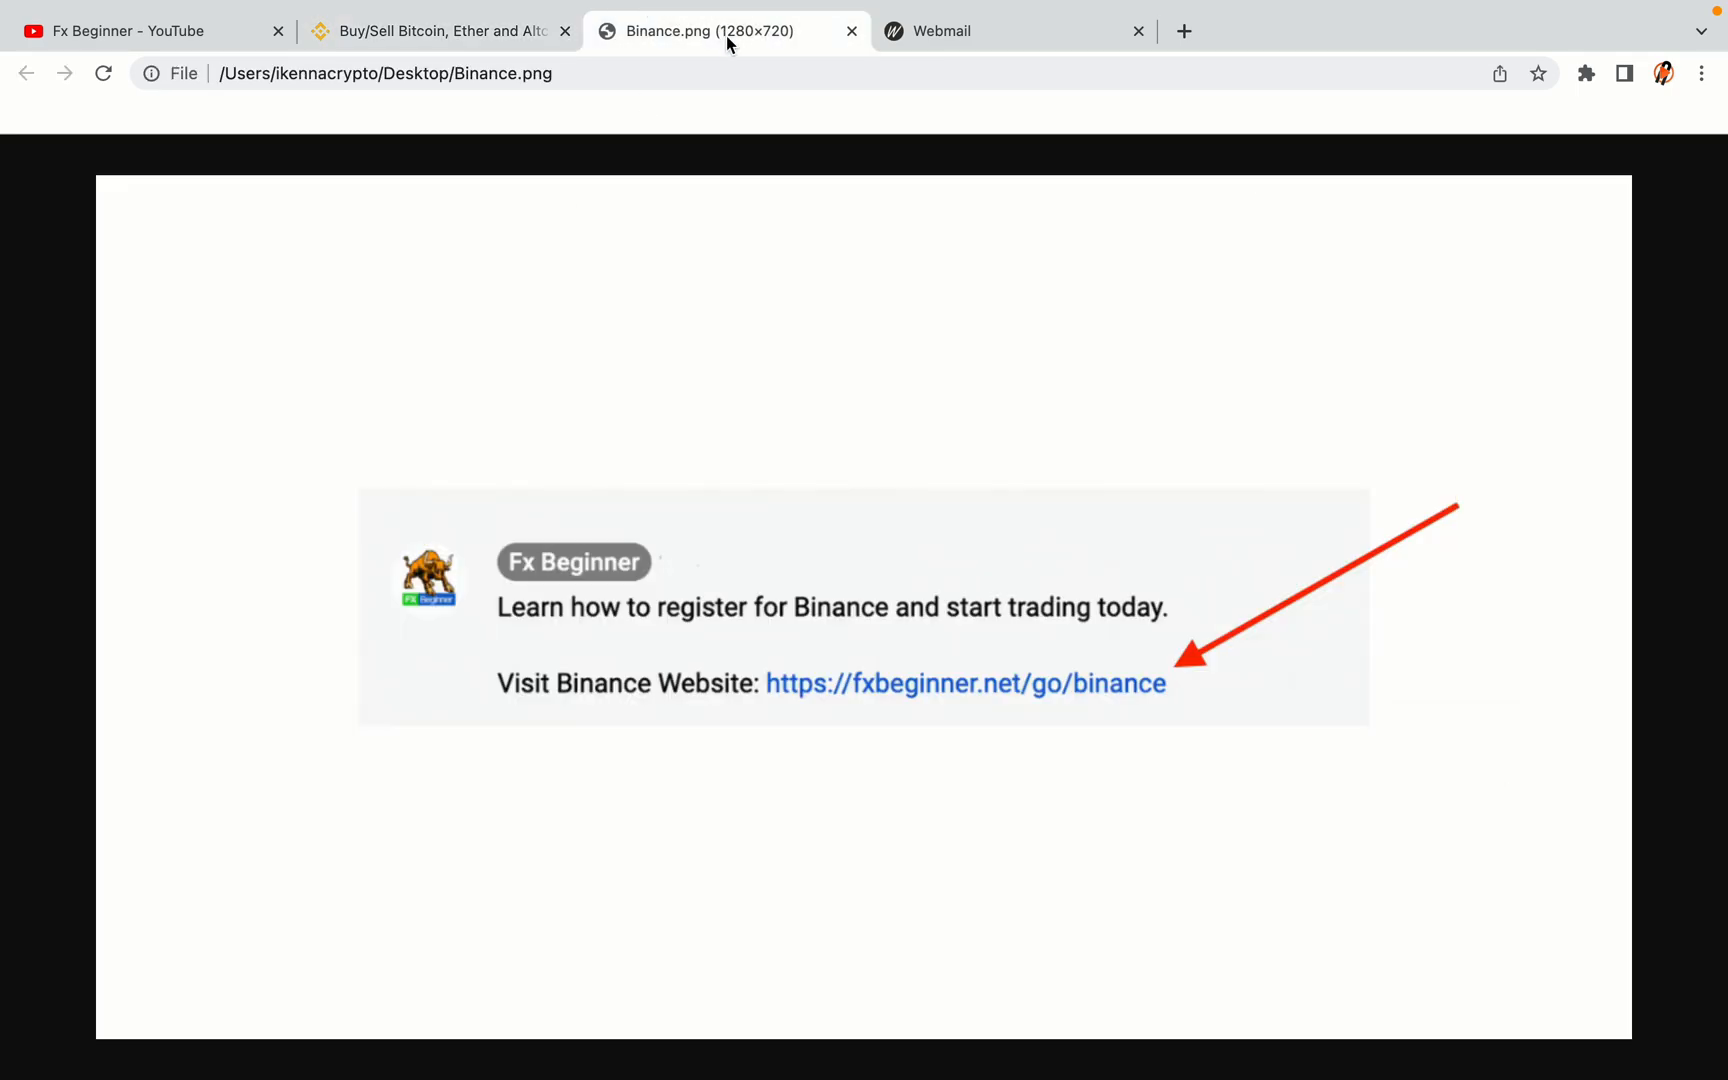
mouse_move(766, 794)
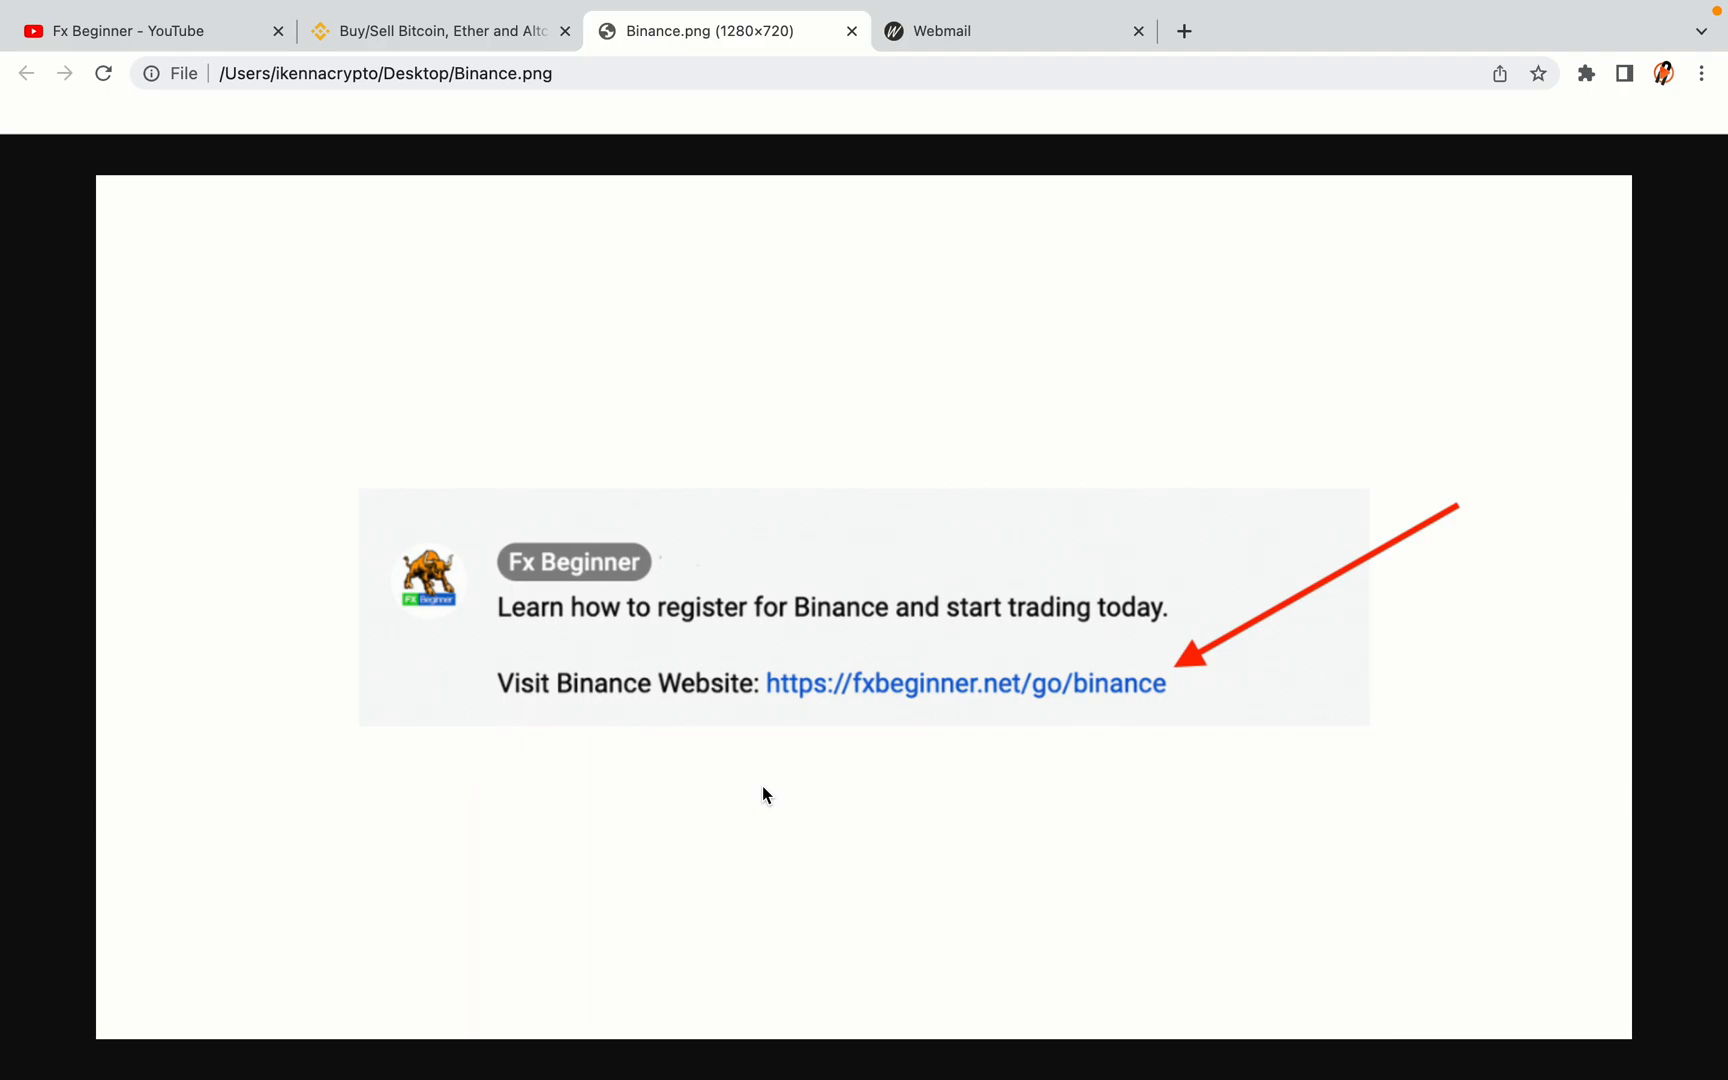
mouse_move(924, 580)
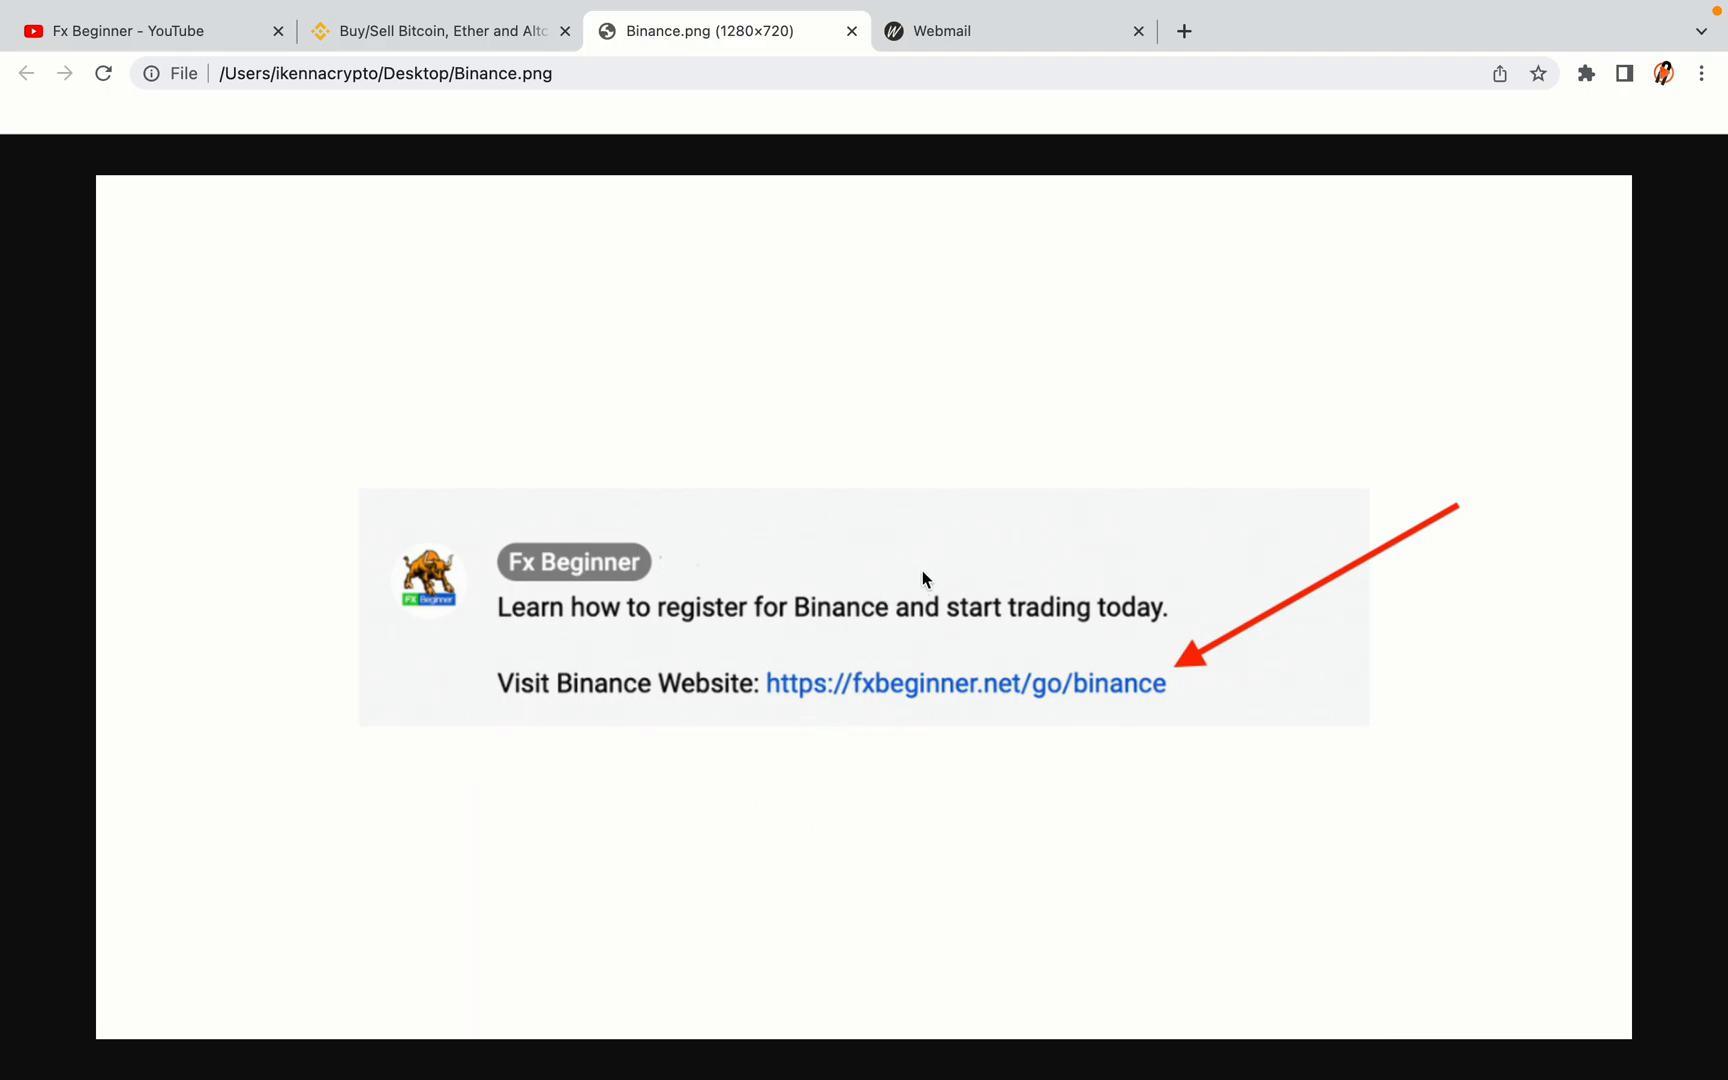
mouse_move(1212, 834)
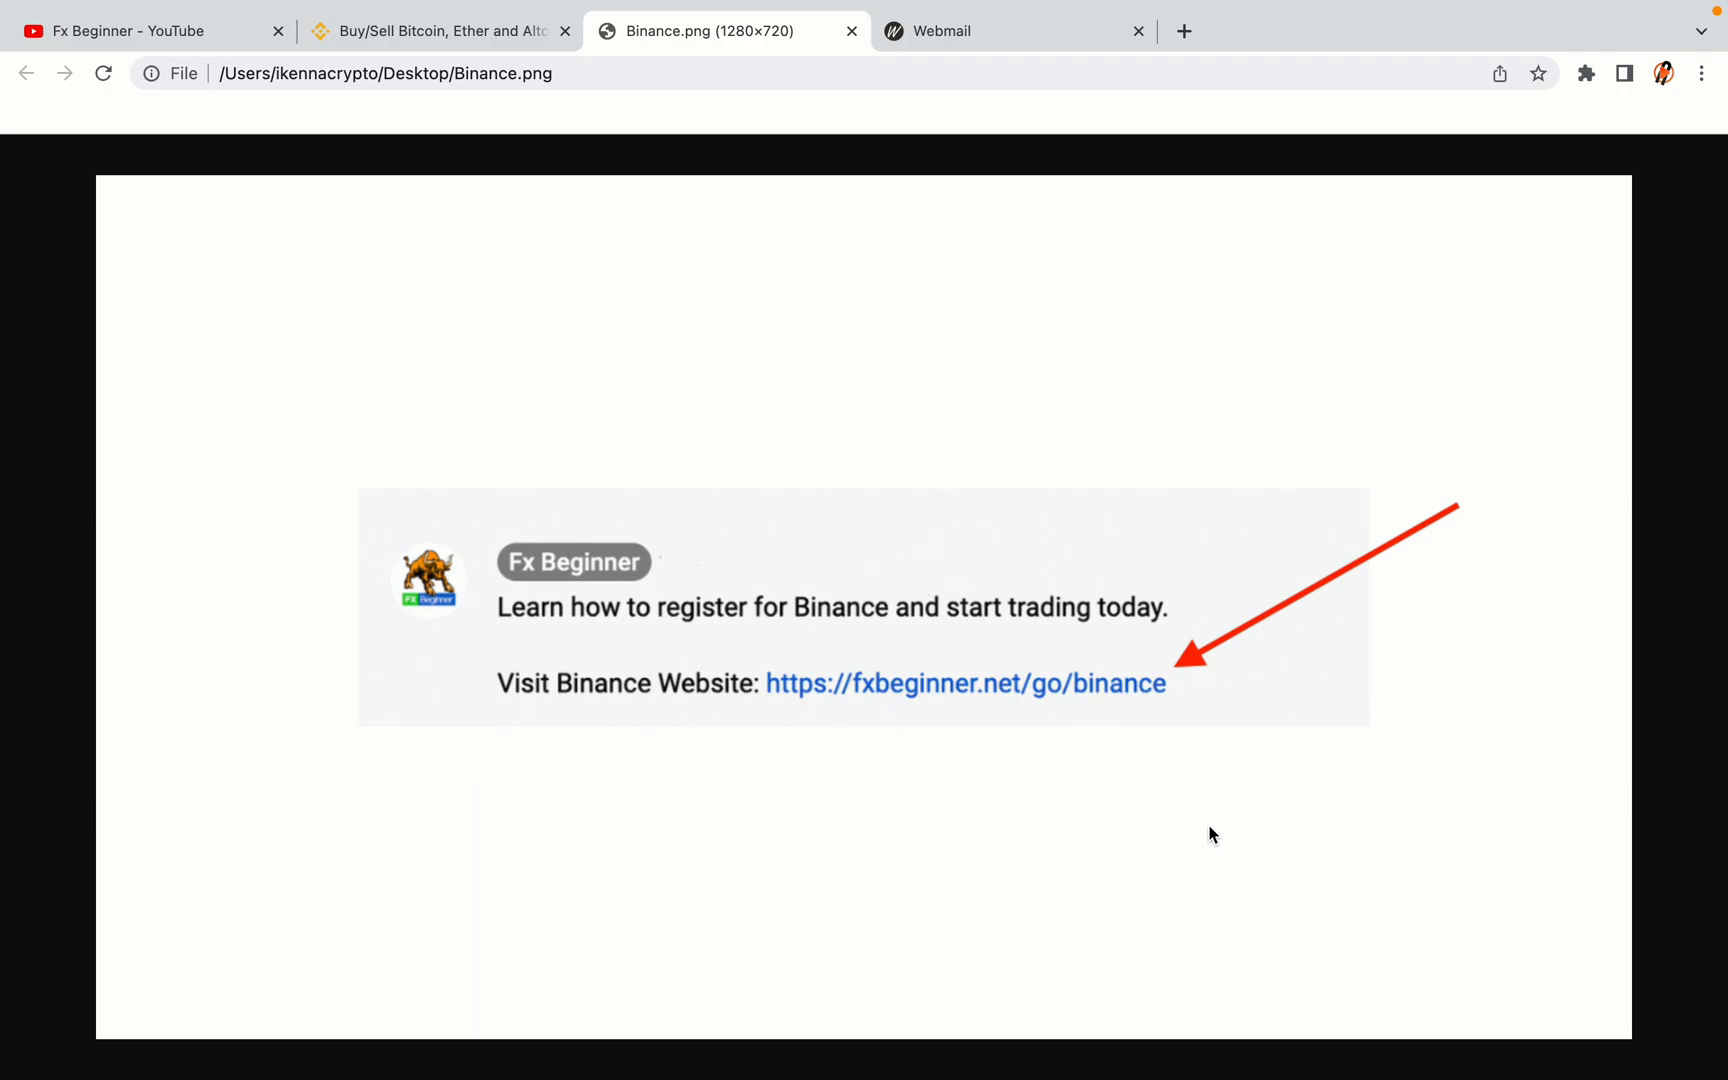
mouse_move(1150, 674)
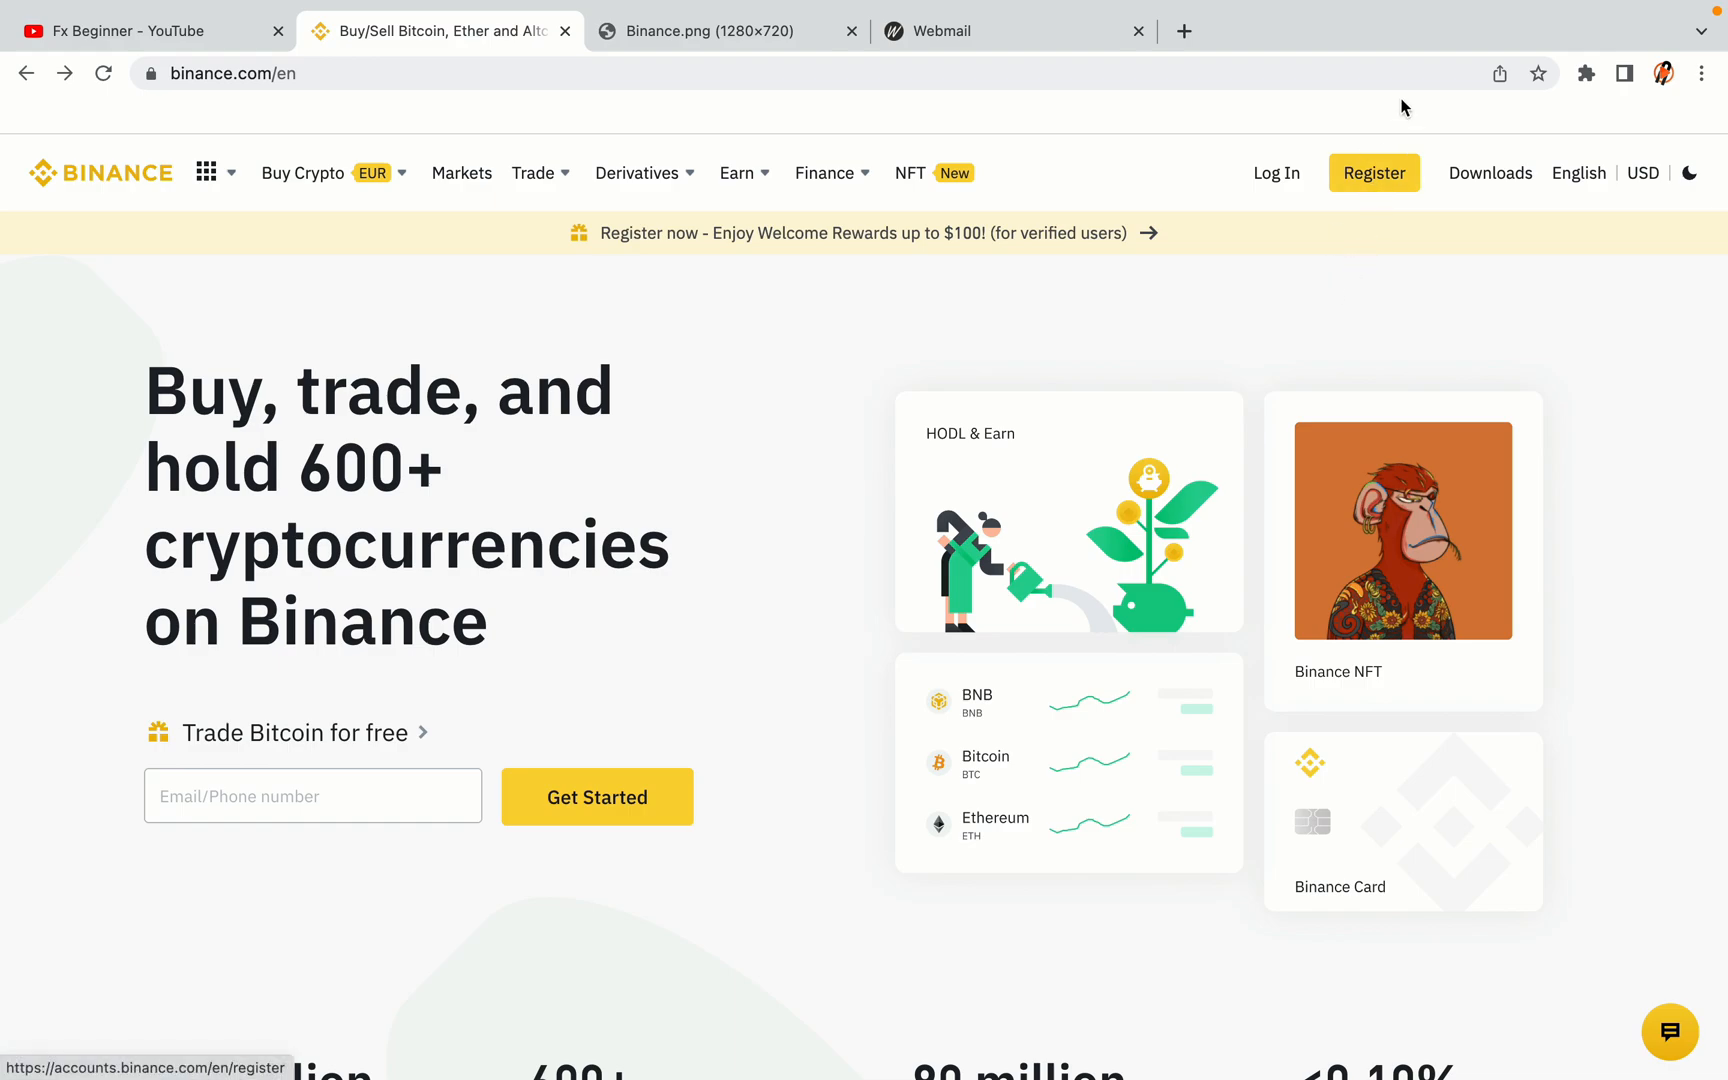
mouse_move(1374, 188)
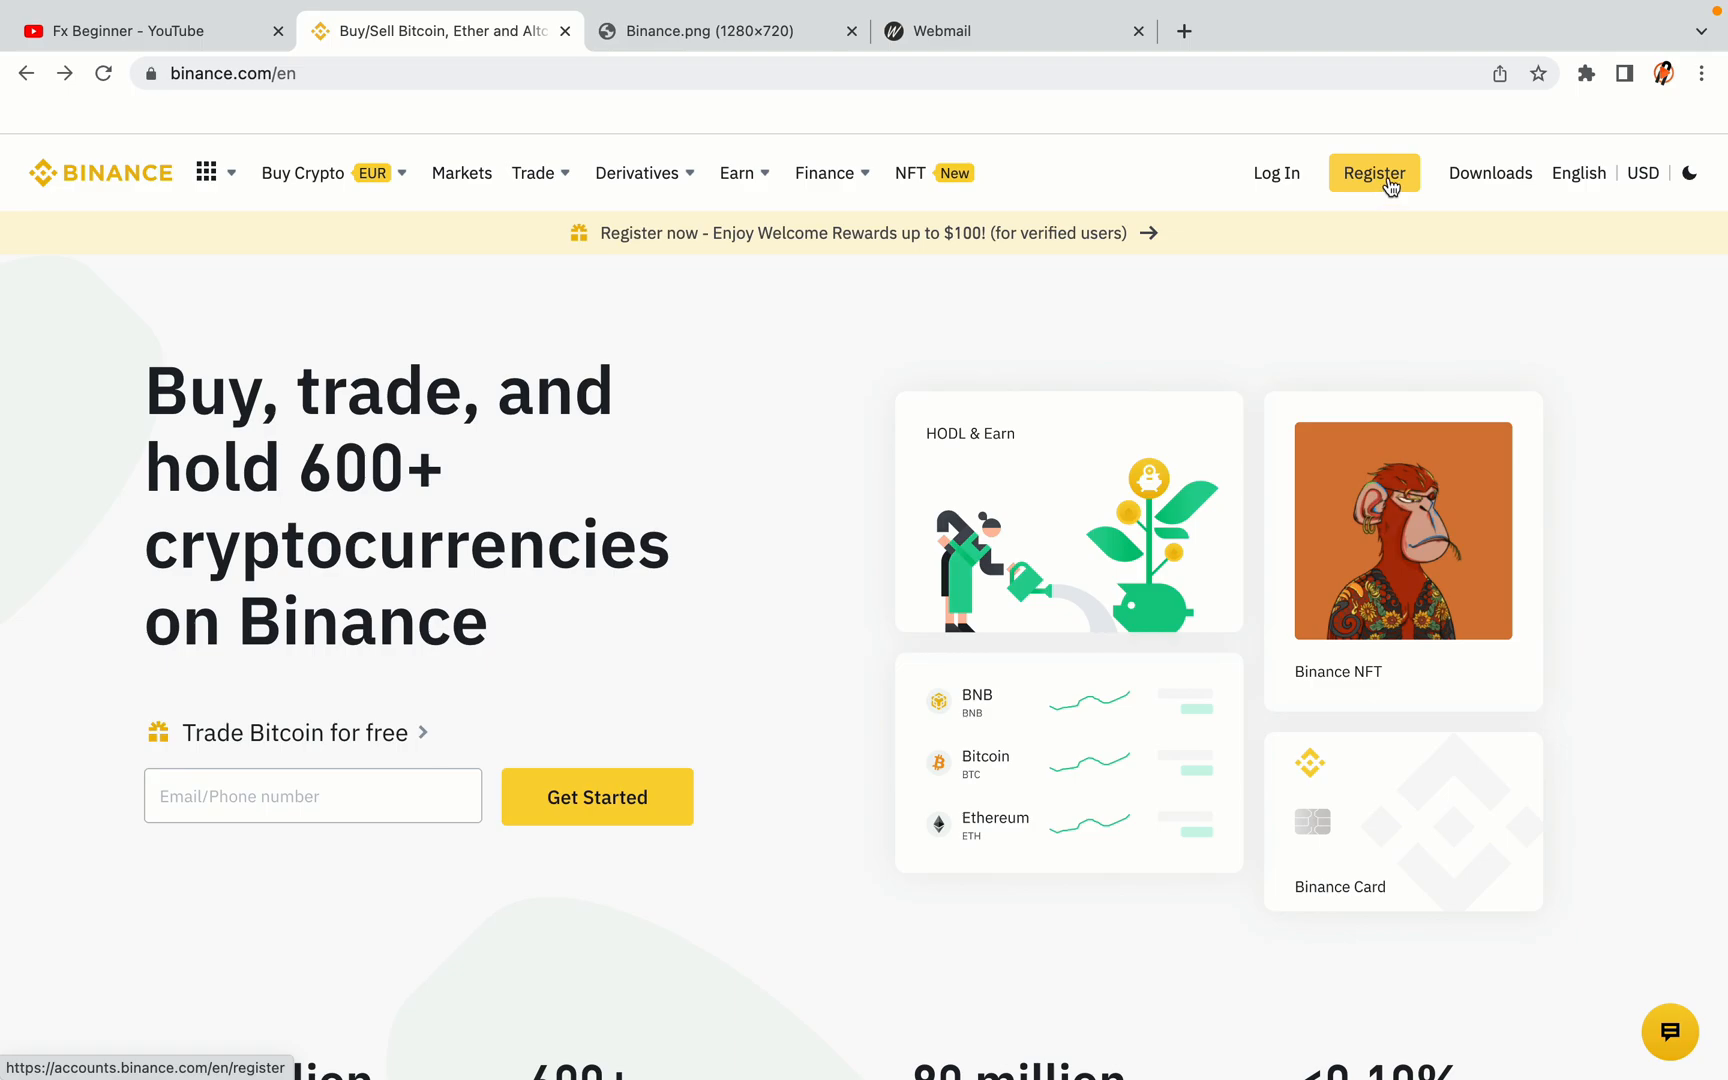
- Start a new Binance account from the yellow Register button in the navigation bar
left_click(1374, 174)
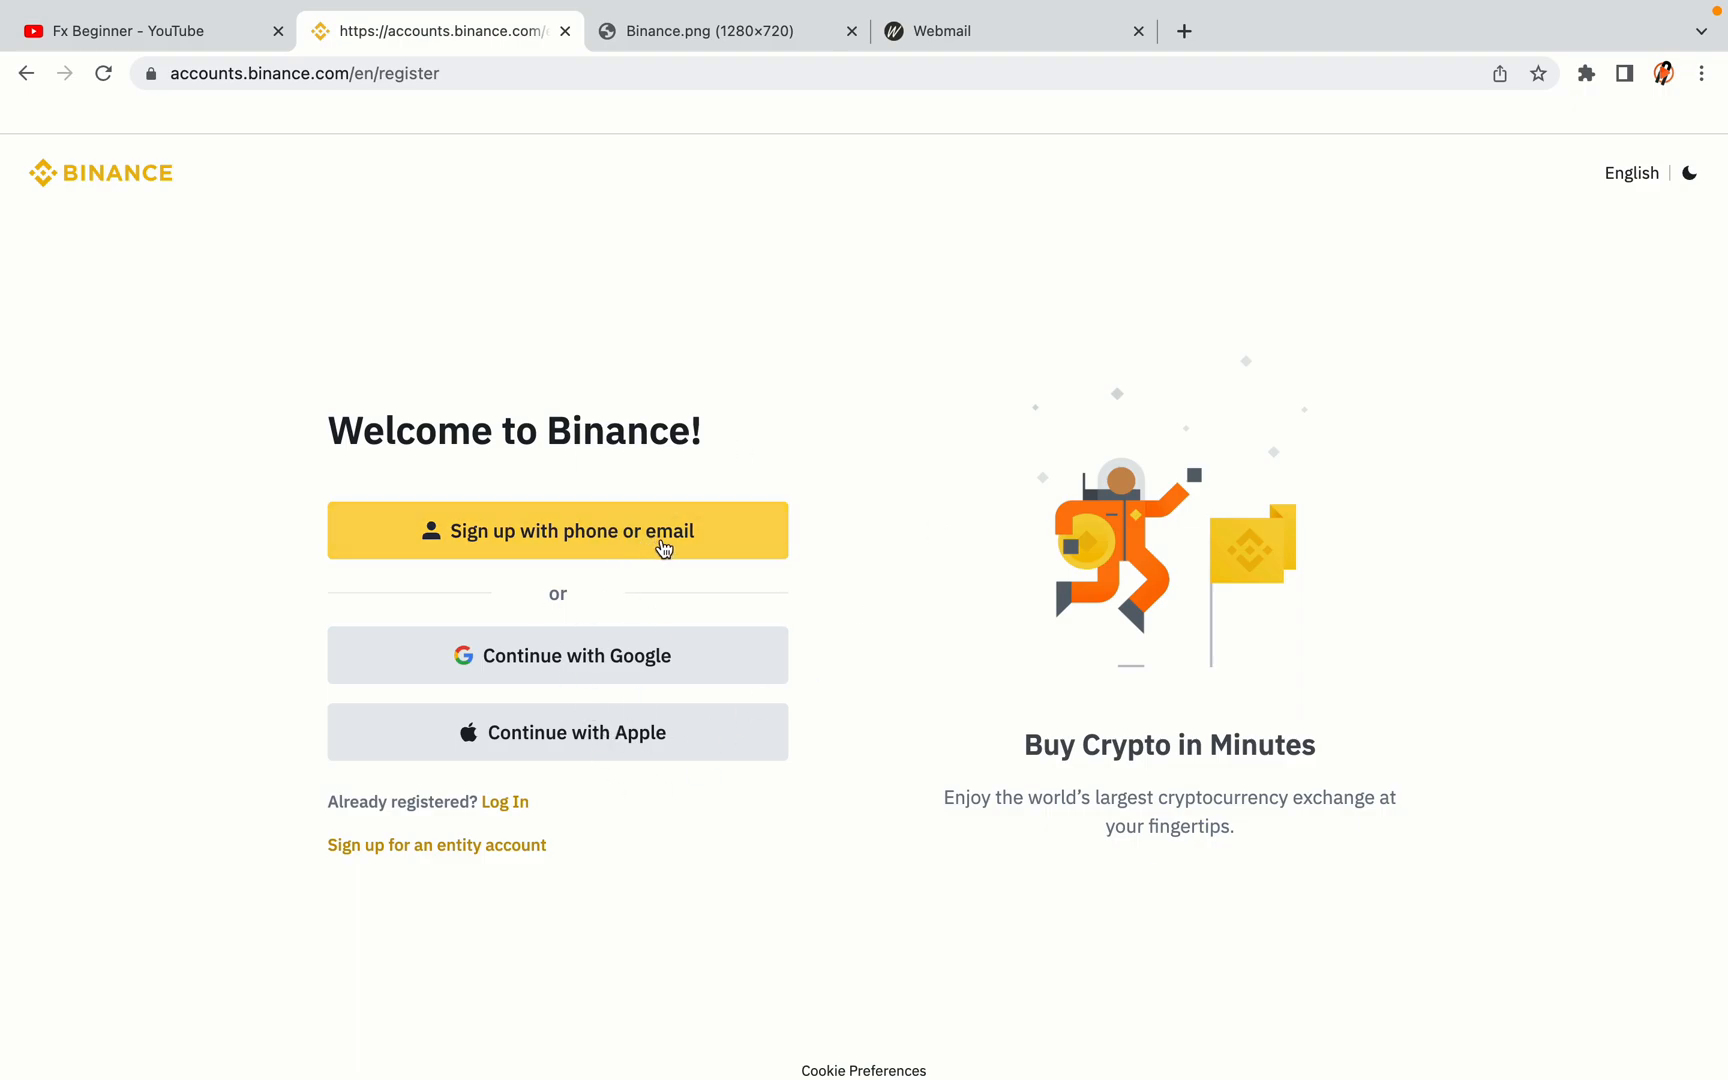
mouse_move(850, 602)
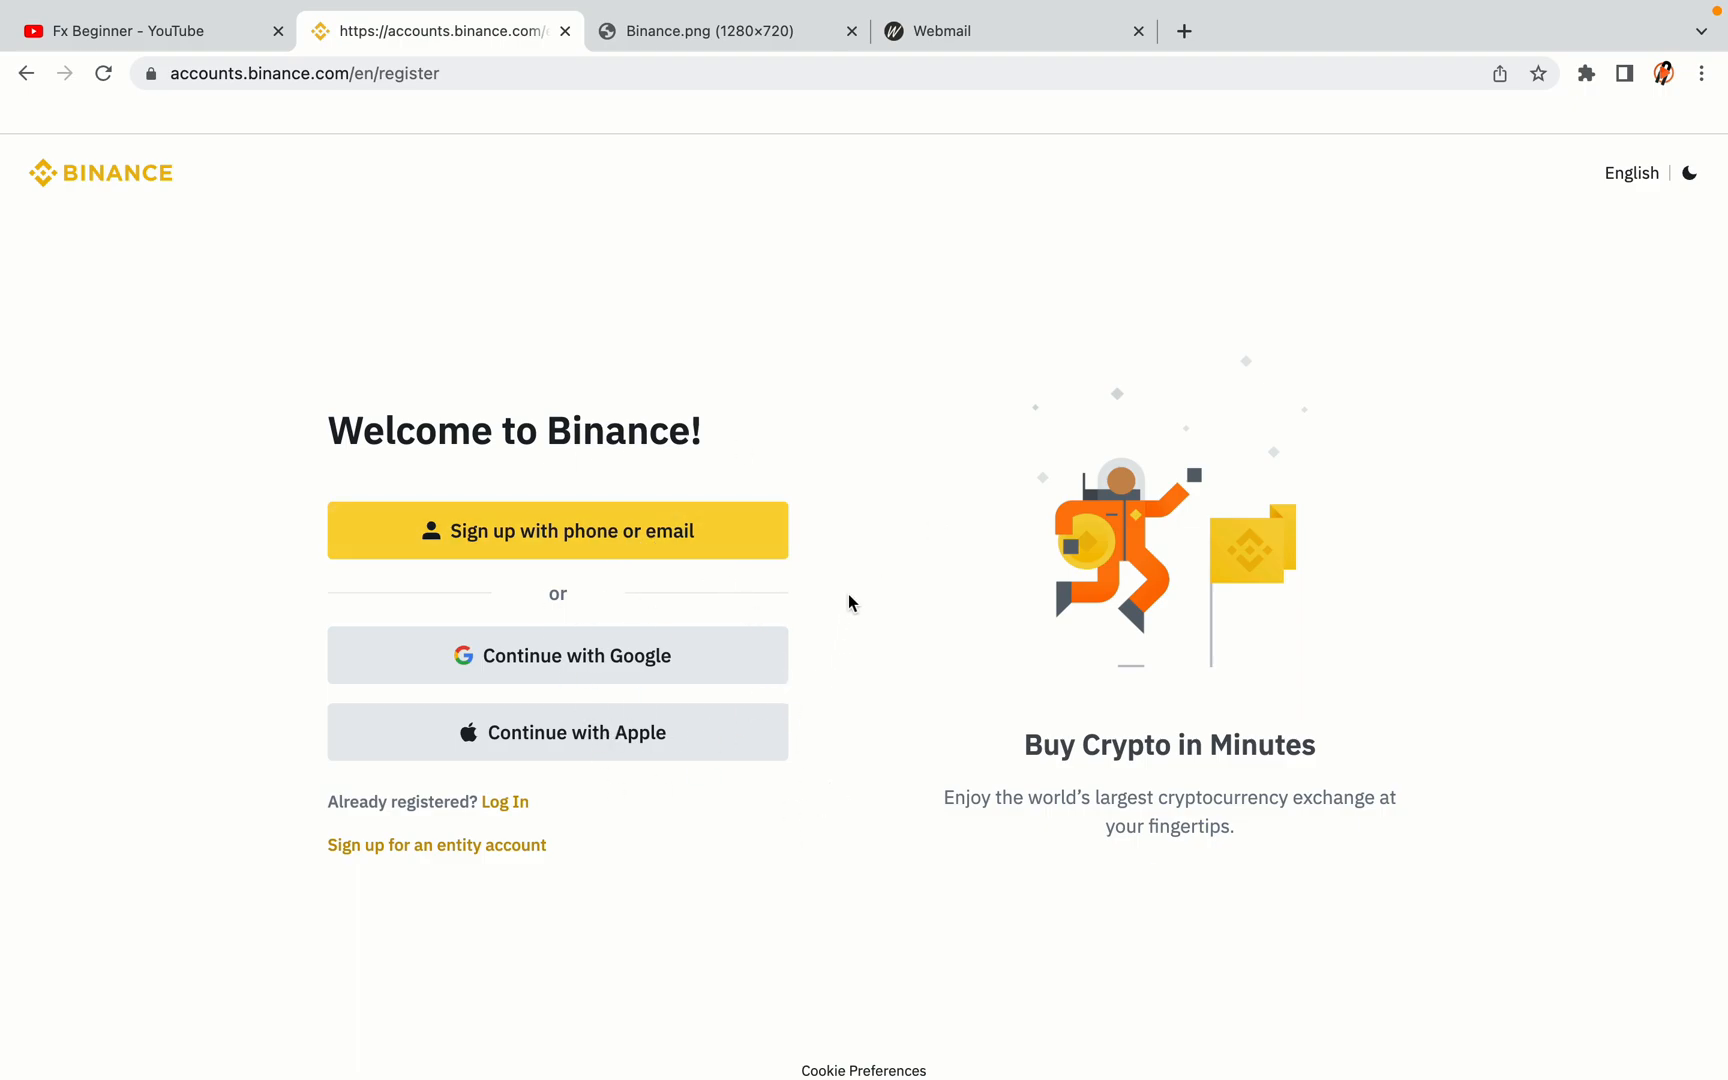
mouse_move(796, 660)
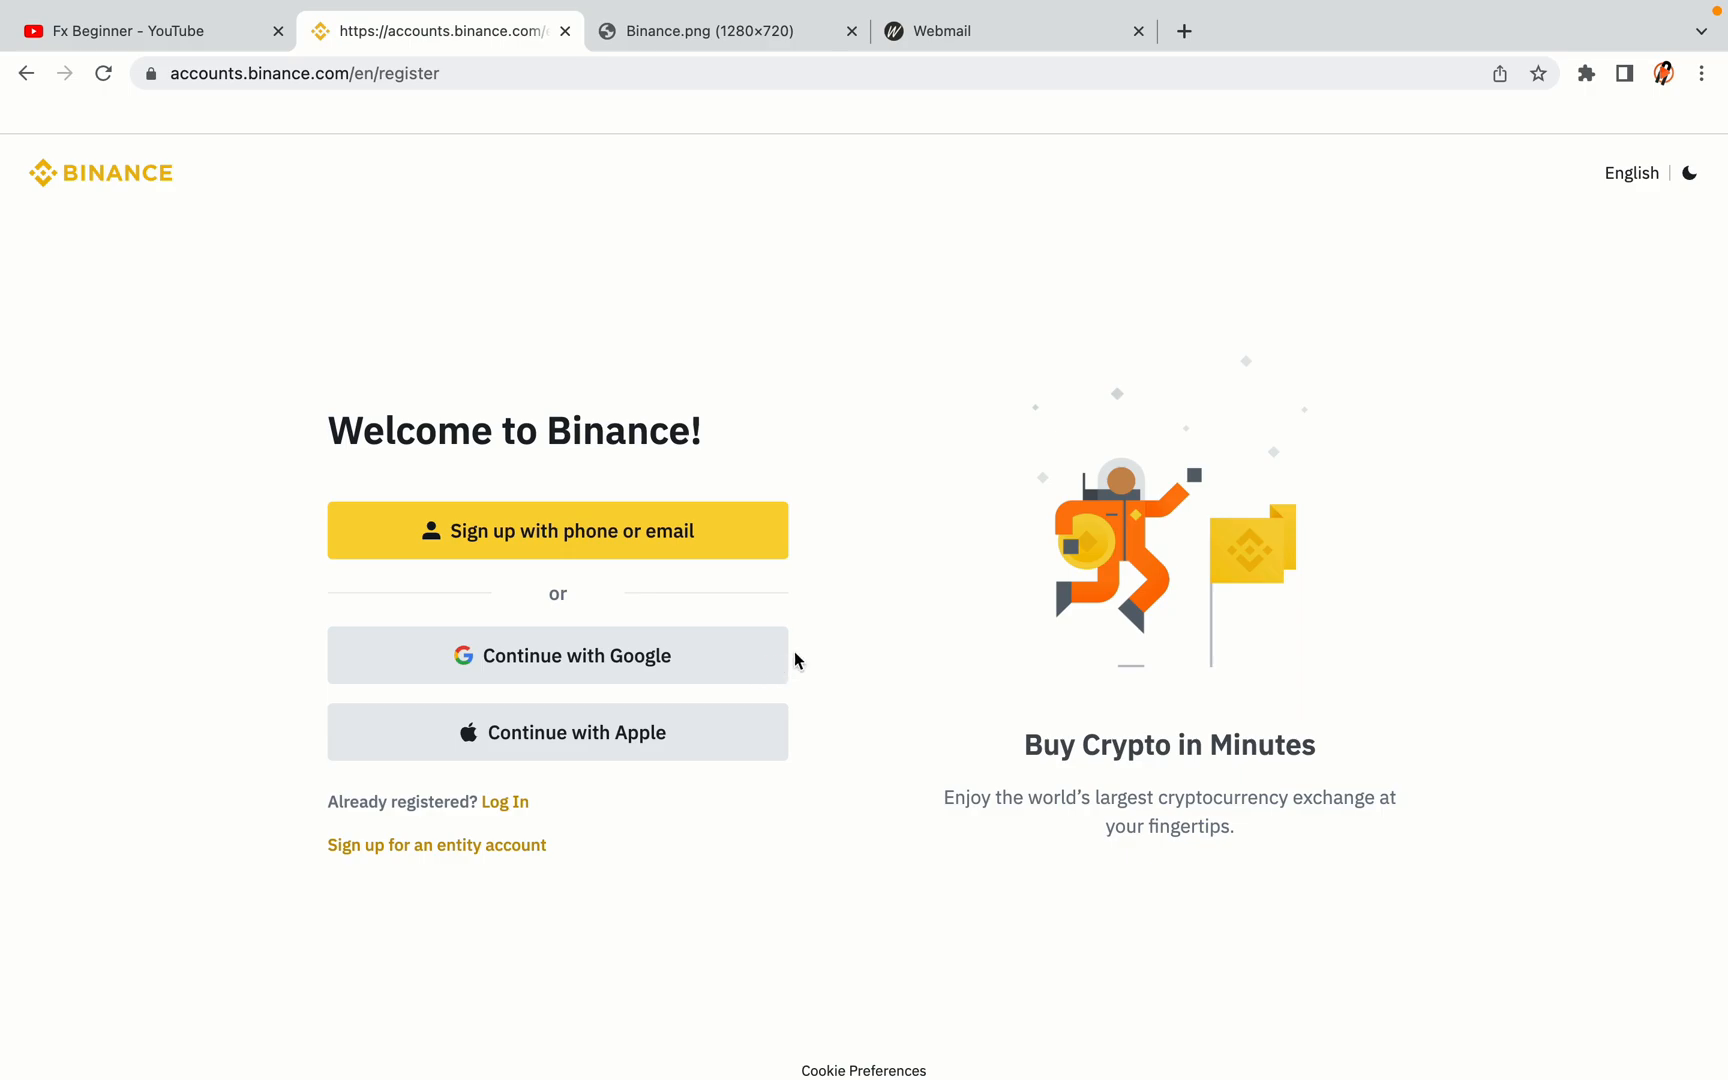
mouse_move(804, 724)
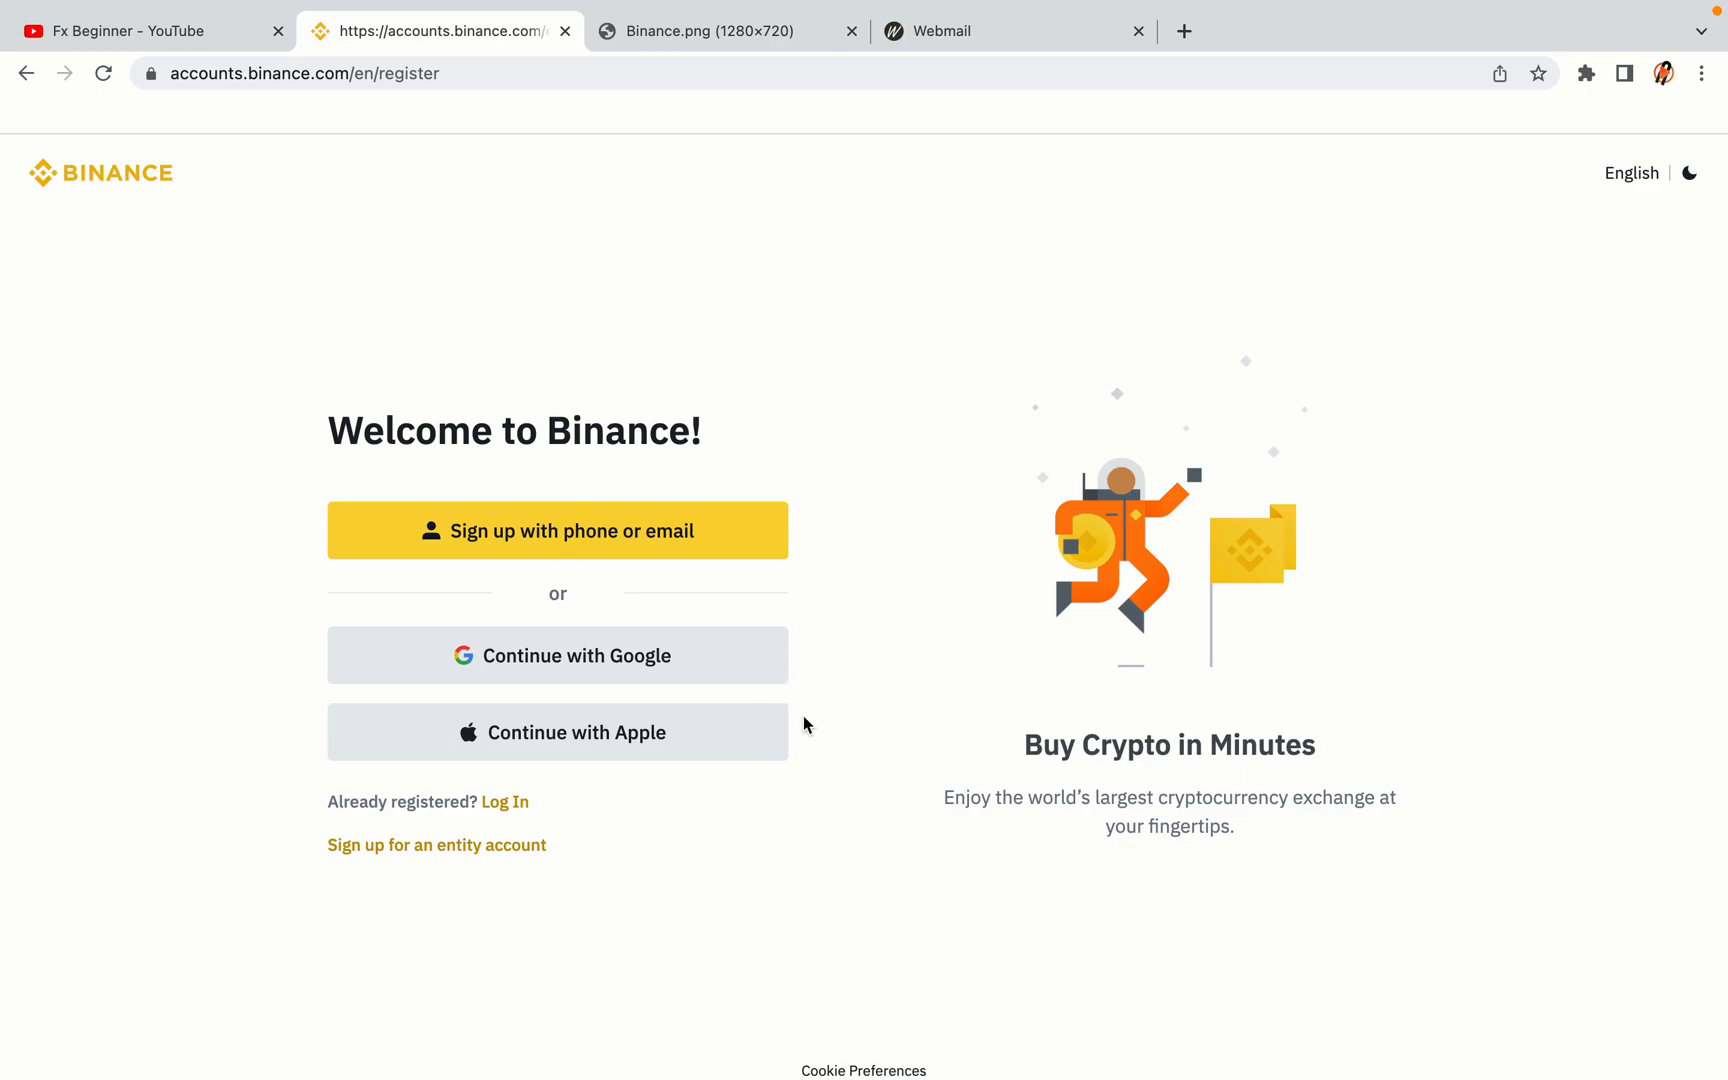
mouse_move(852, 596)
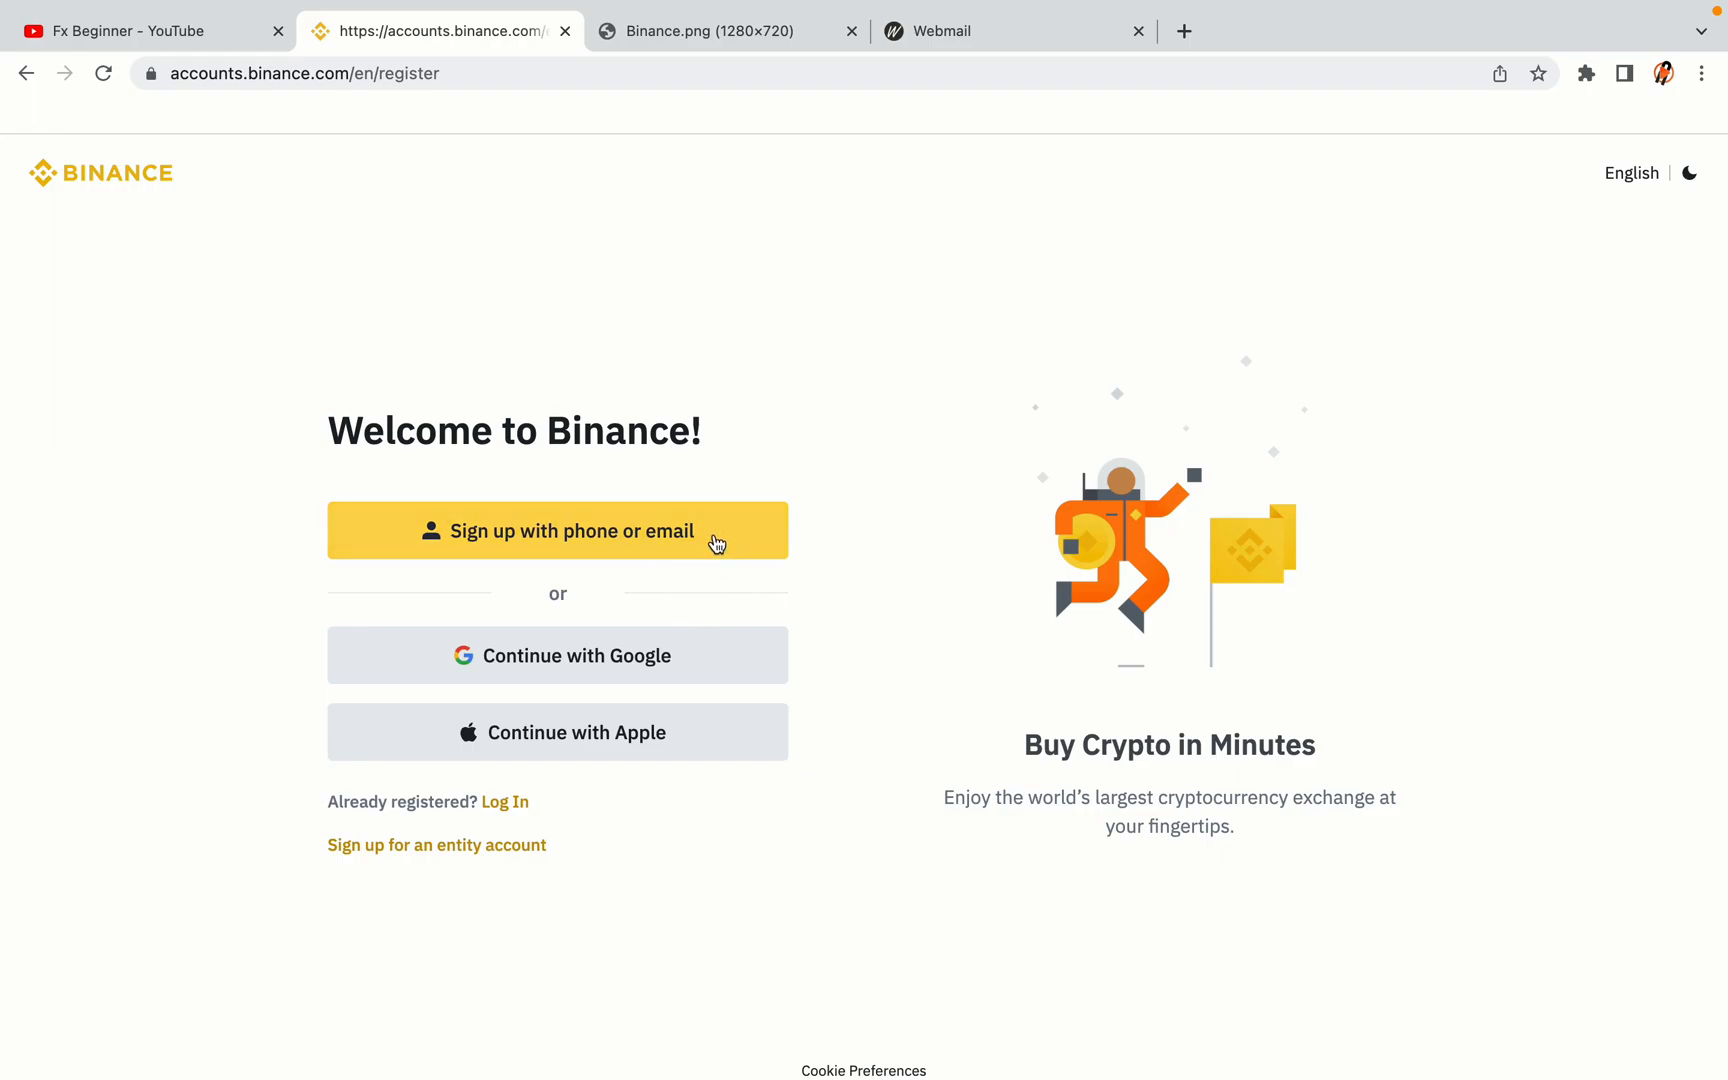
- Enter the email and password on the Create Personal Account form and accept the Terms of Service
left_click(556, 530)
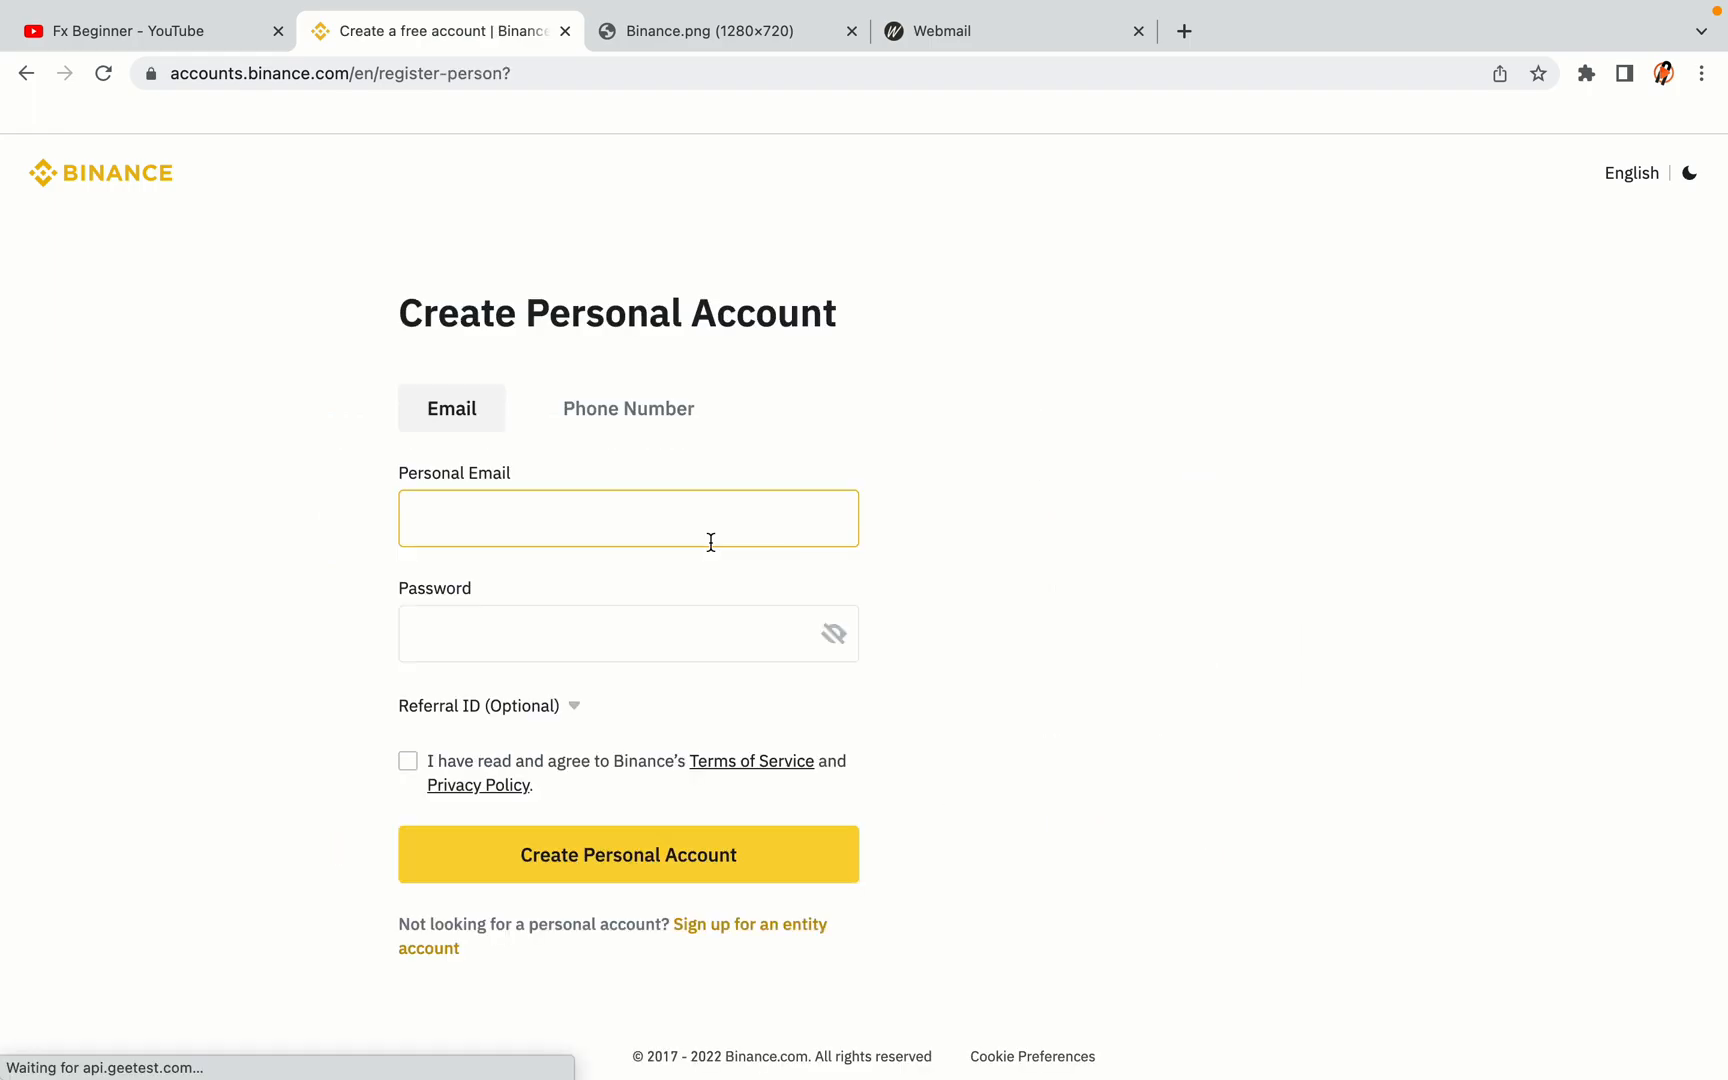
mouse_move(1062, 612)
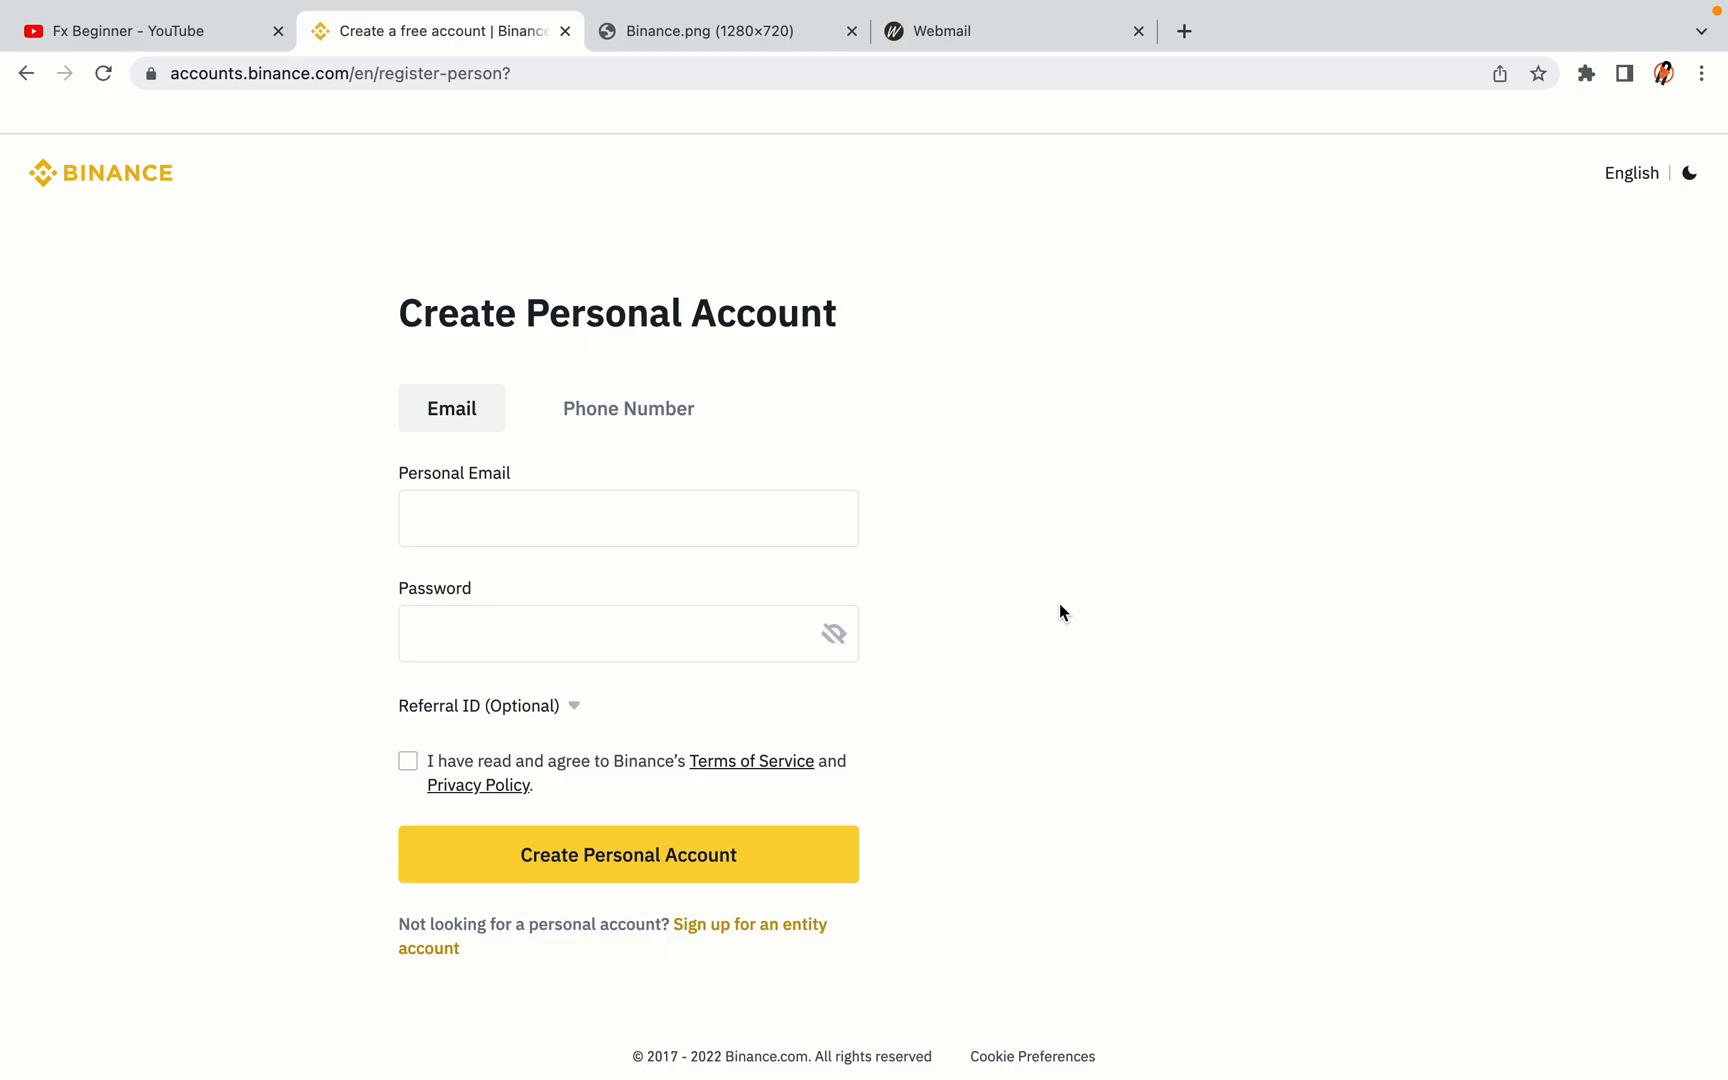
left_click(408, 760)
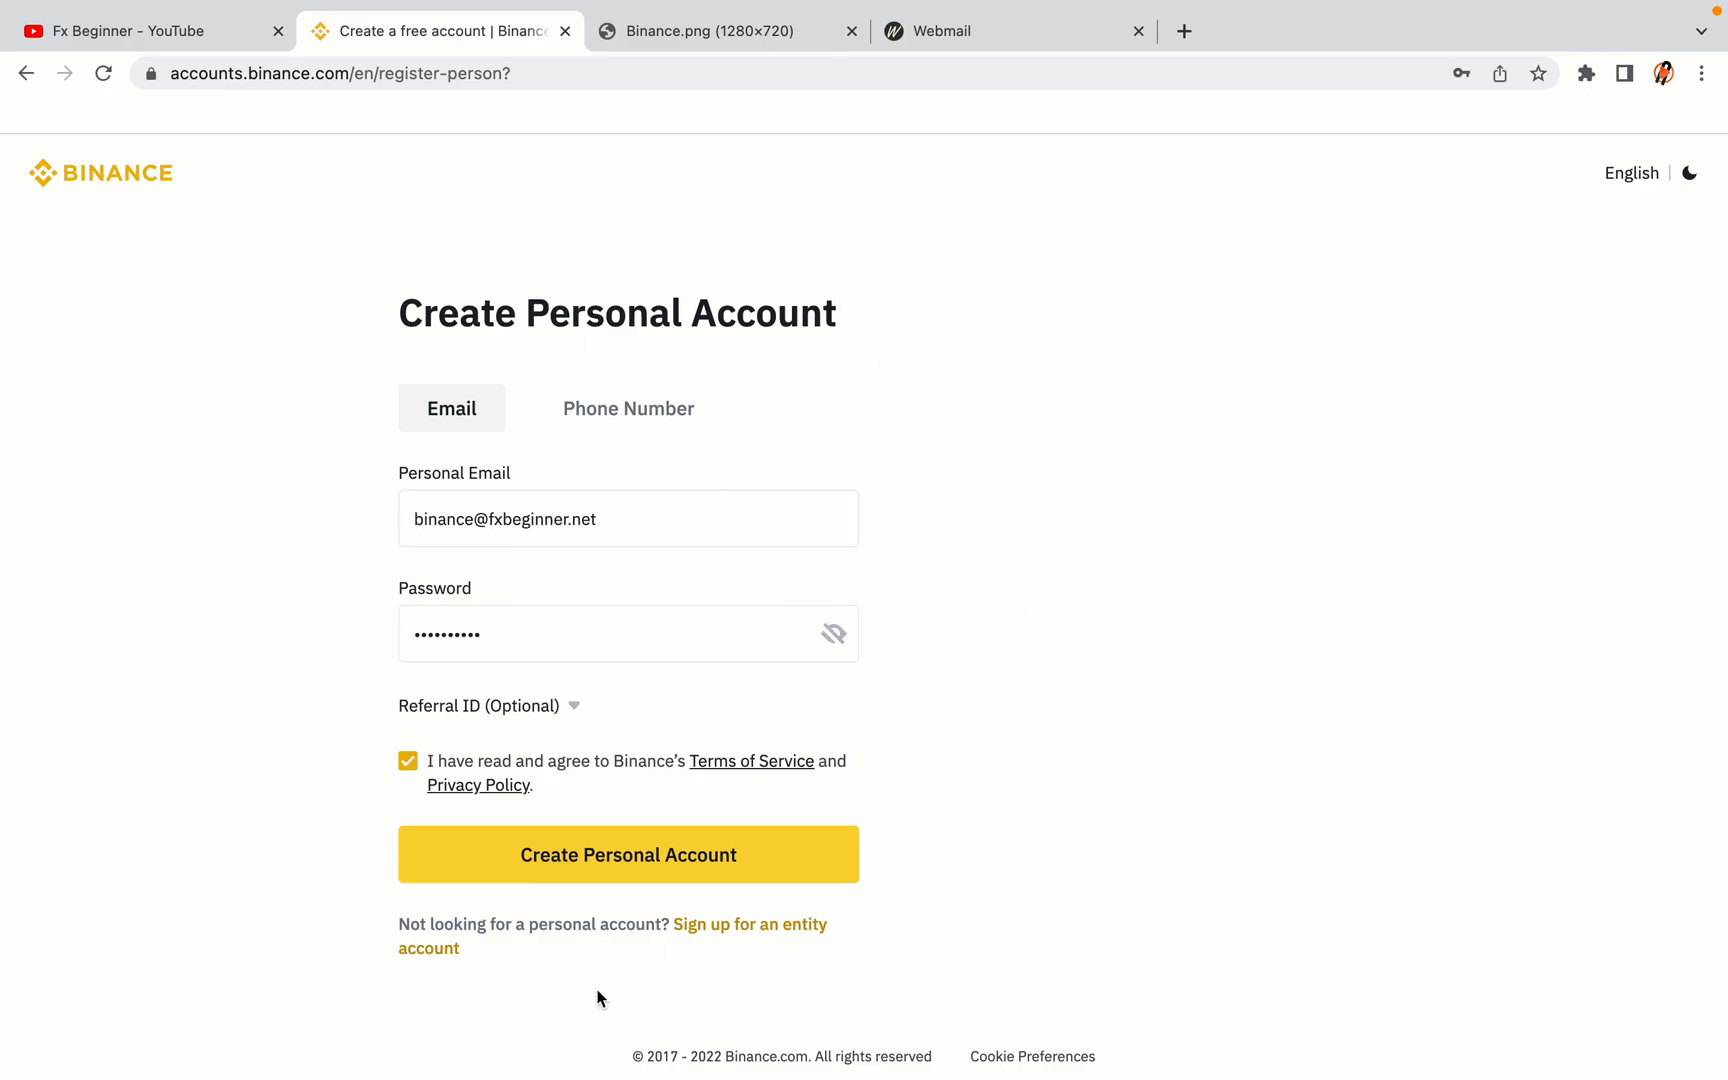
mouse_move(612, 880)
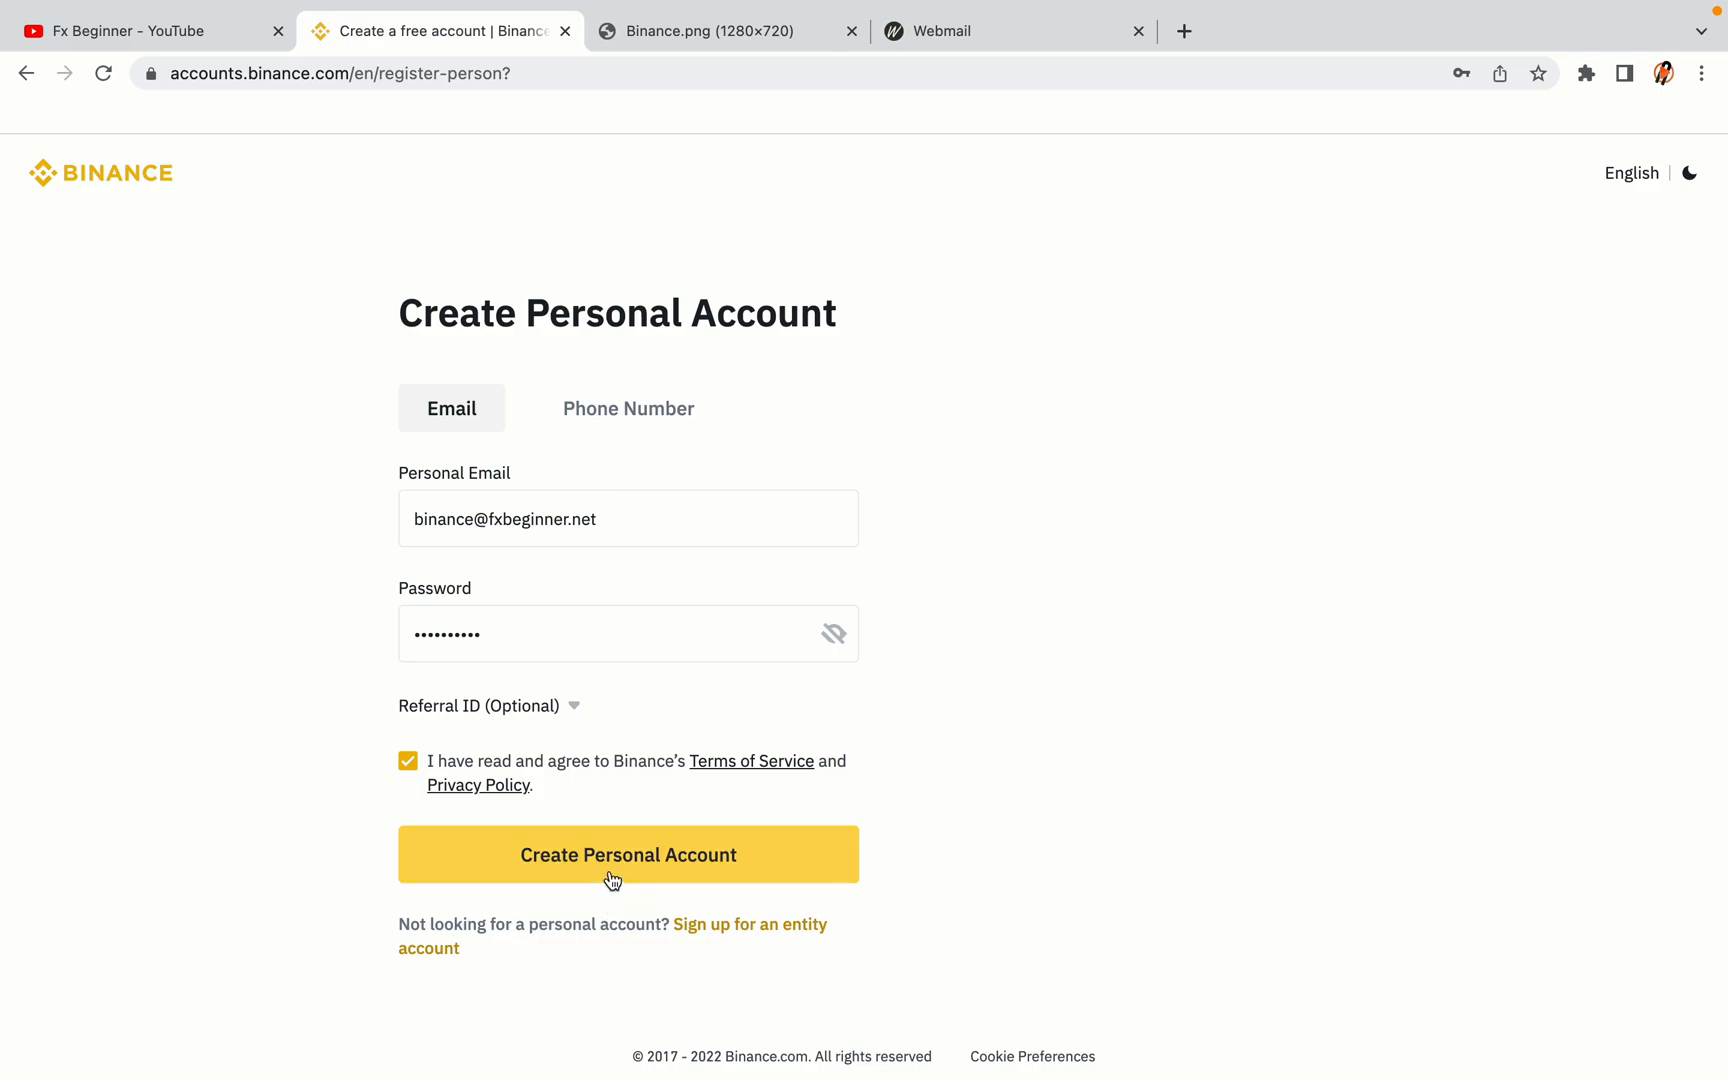
mouse_move(654, 944)
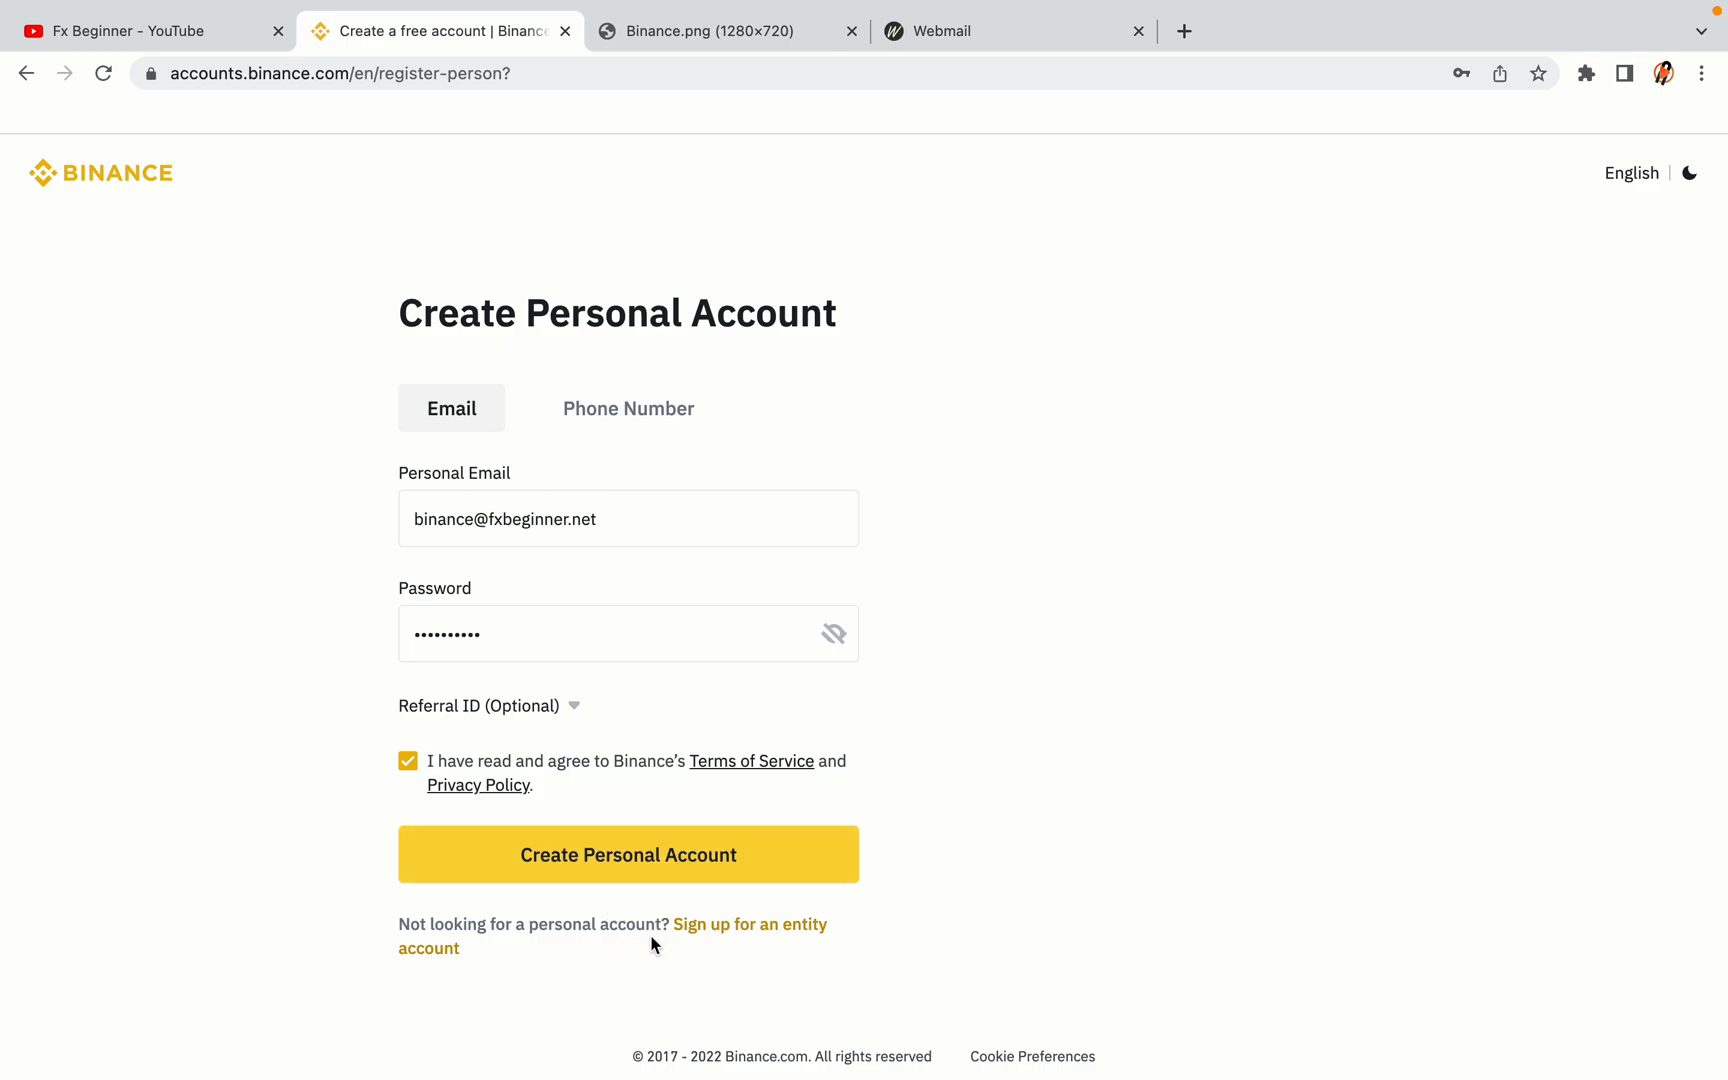
mouse_move(660, 868)
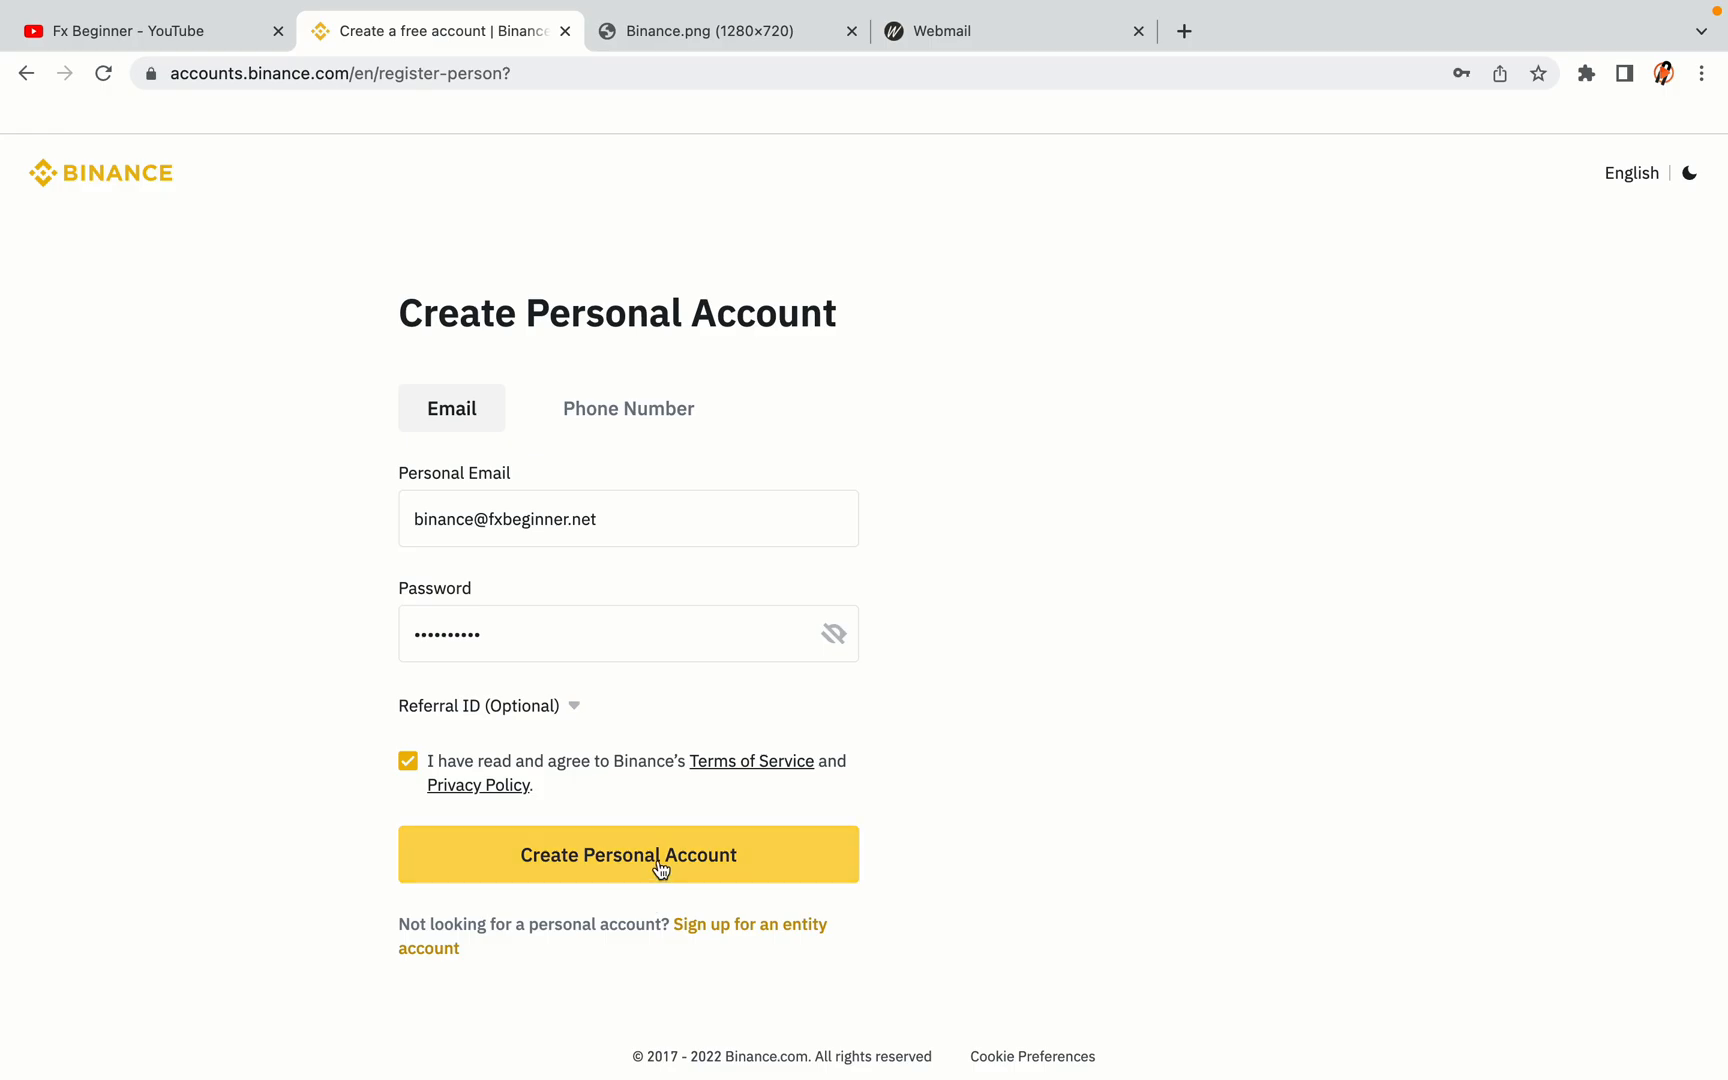
- Submit Create Personal Account to reach the six-digit email verification page
left_click(628, 854)
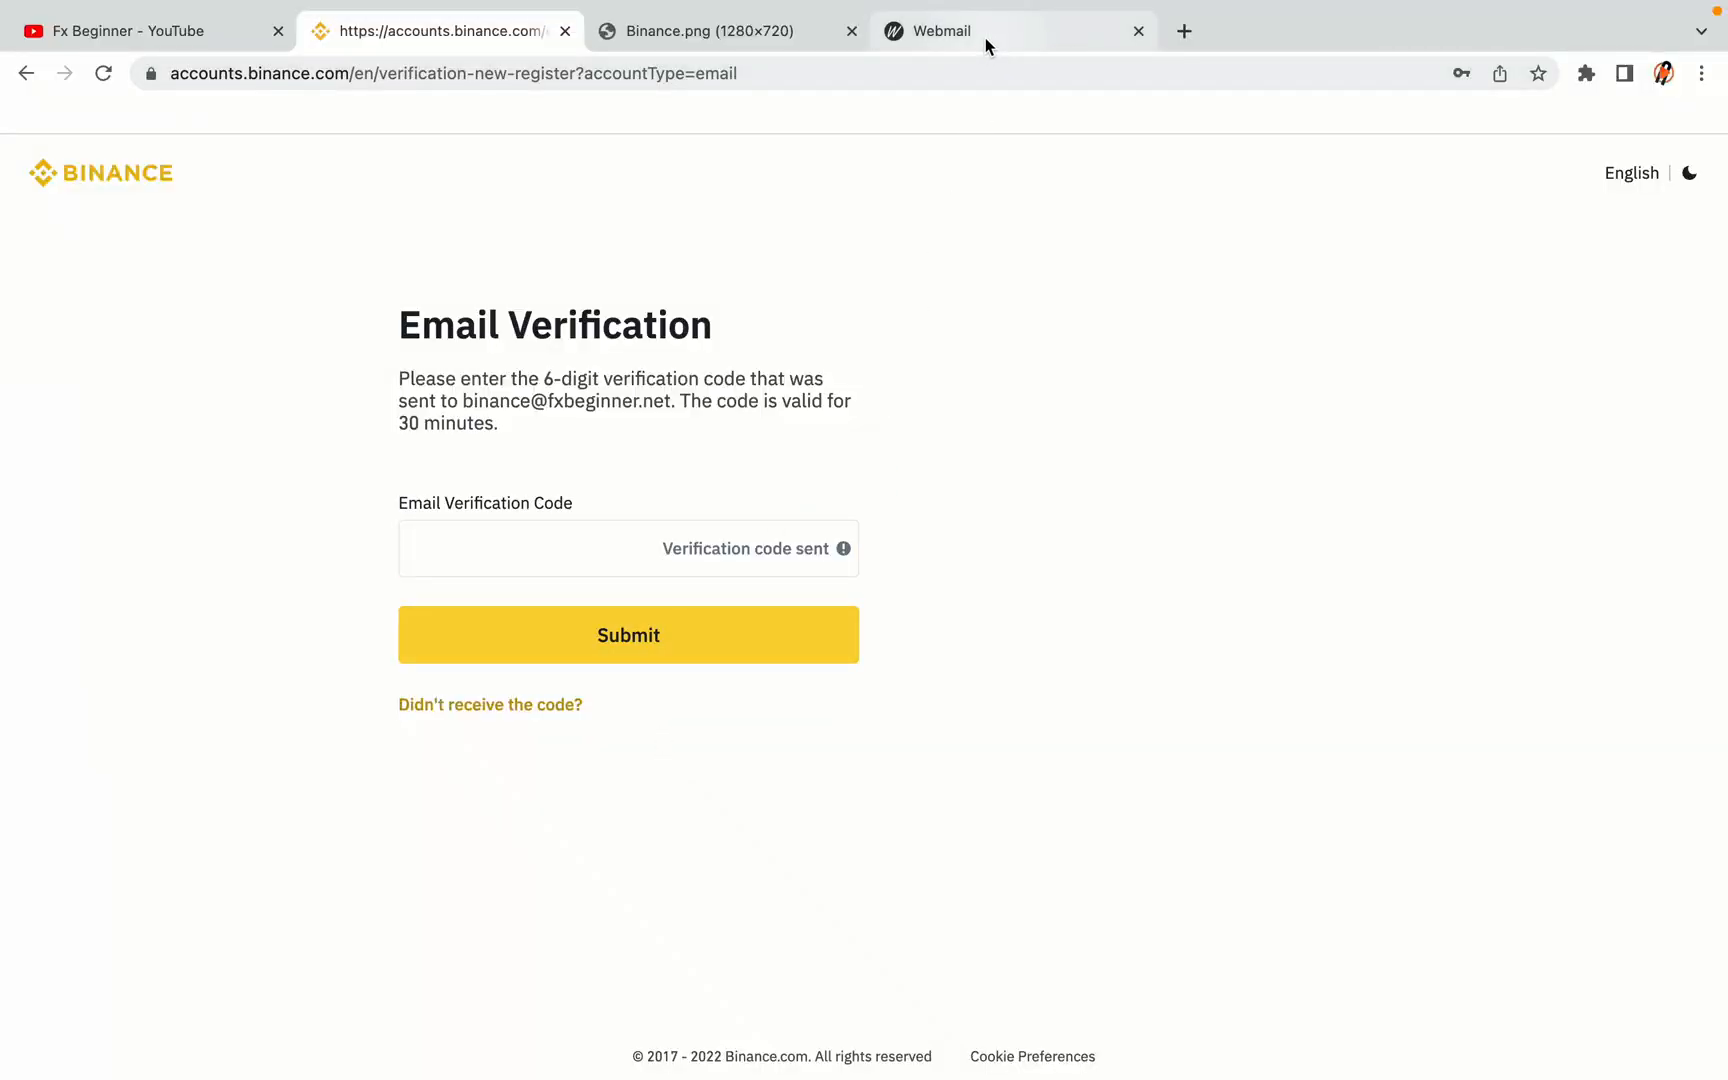
left_click(942, 30)
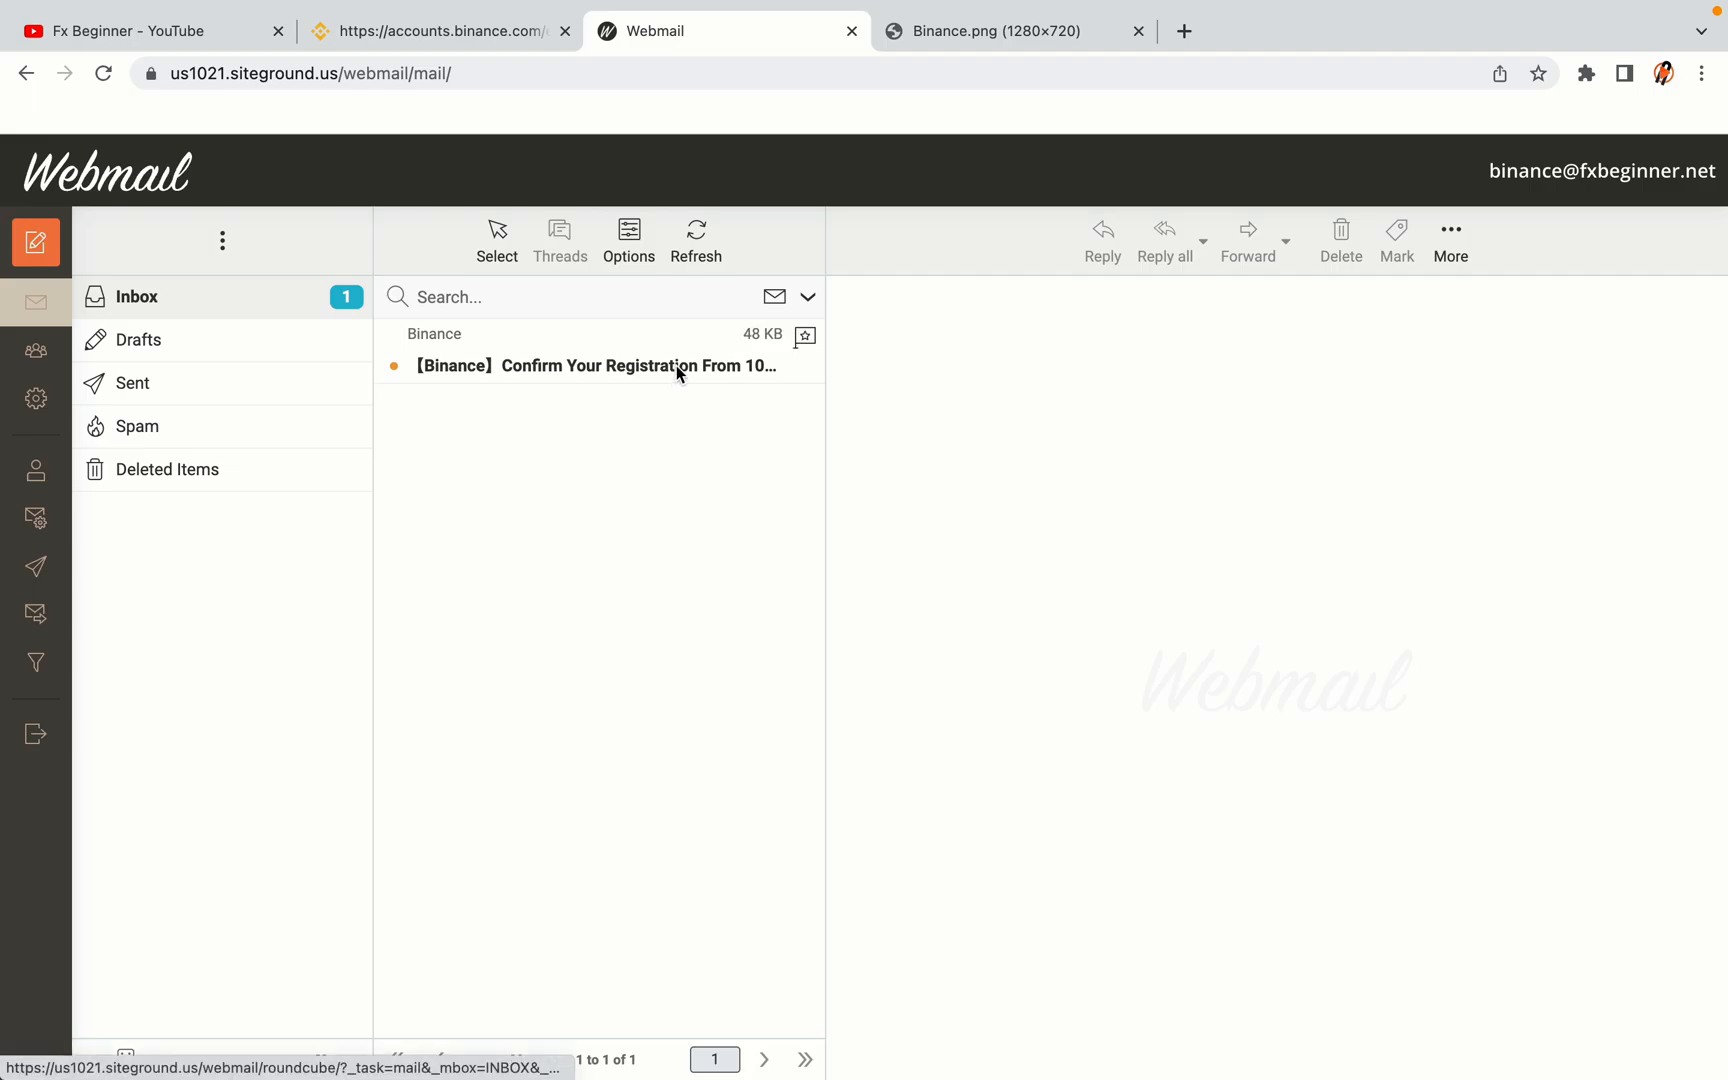
mouse_move(596, 352)
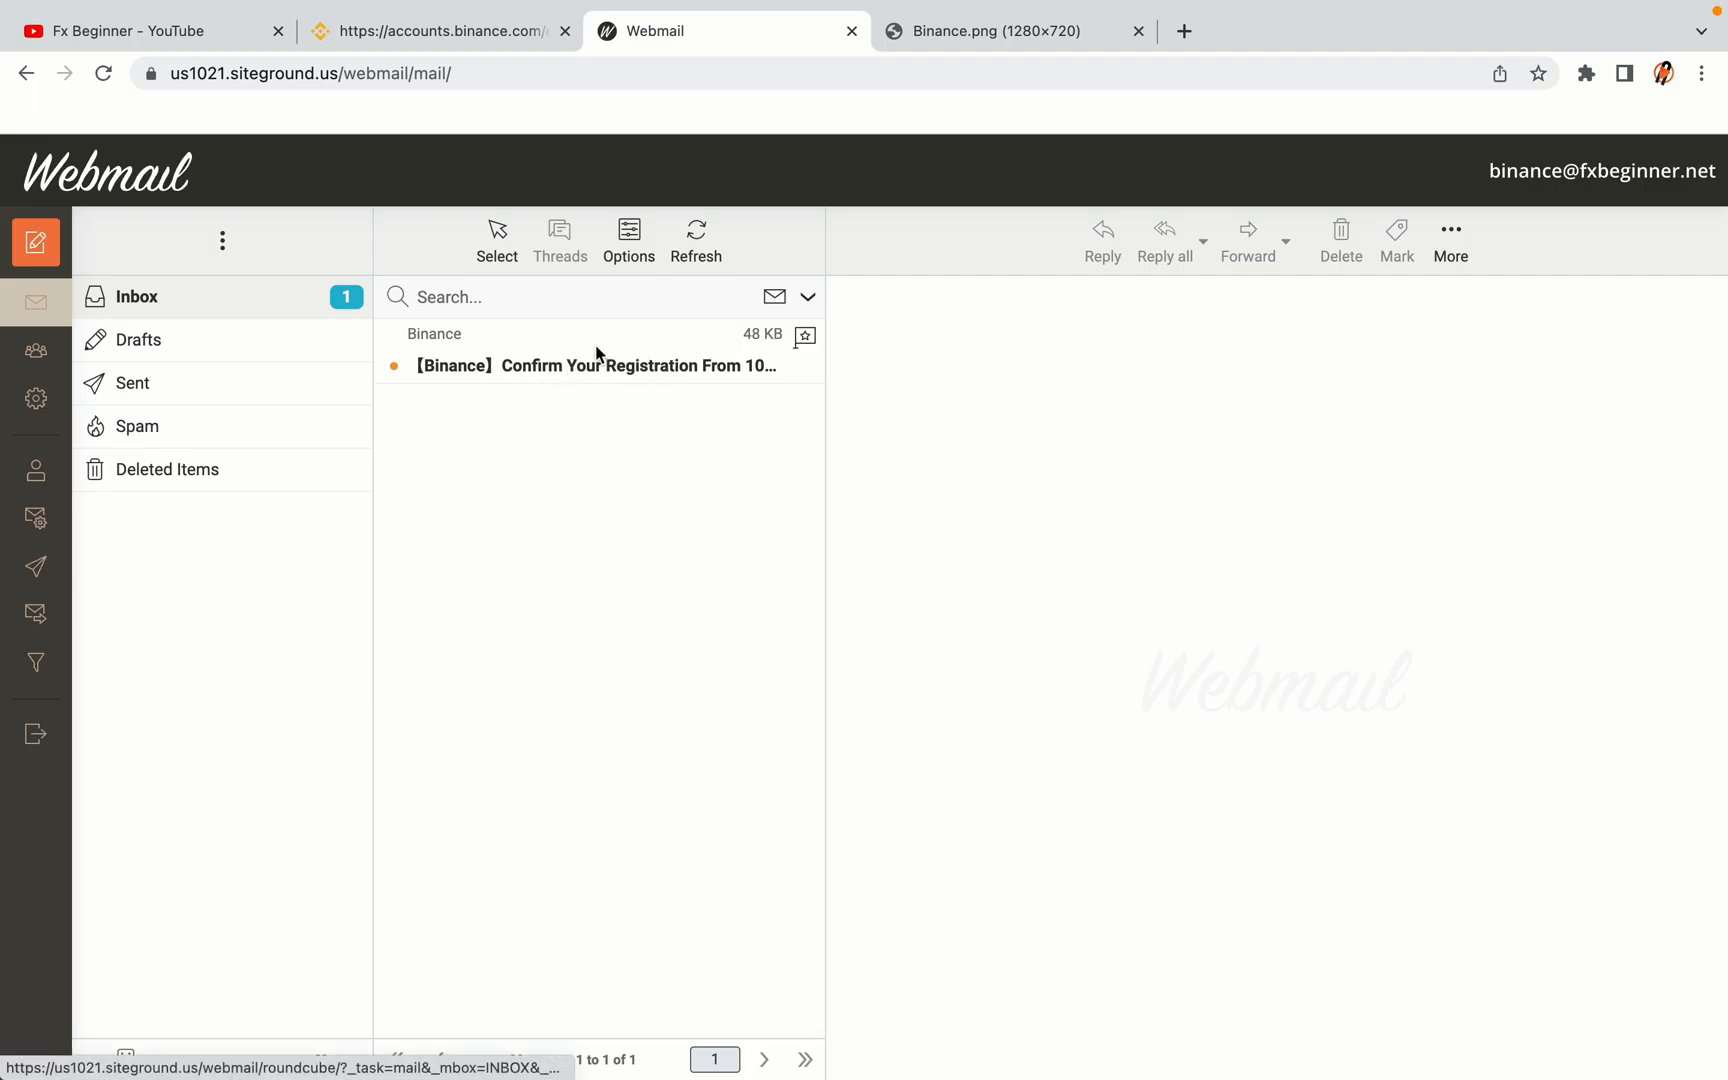
left_click(596, 364)
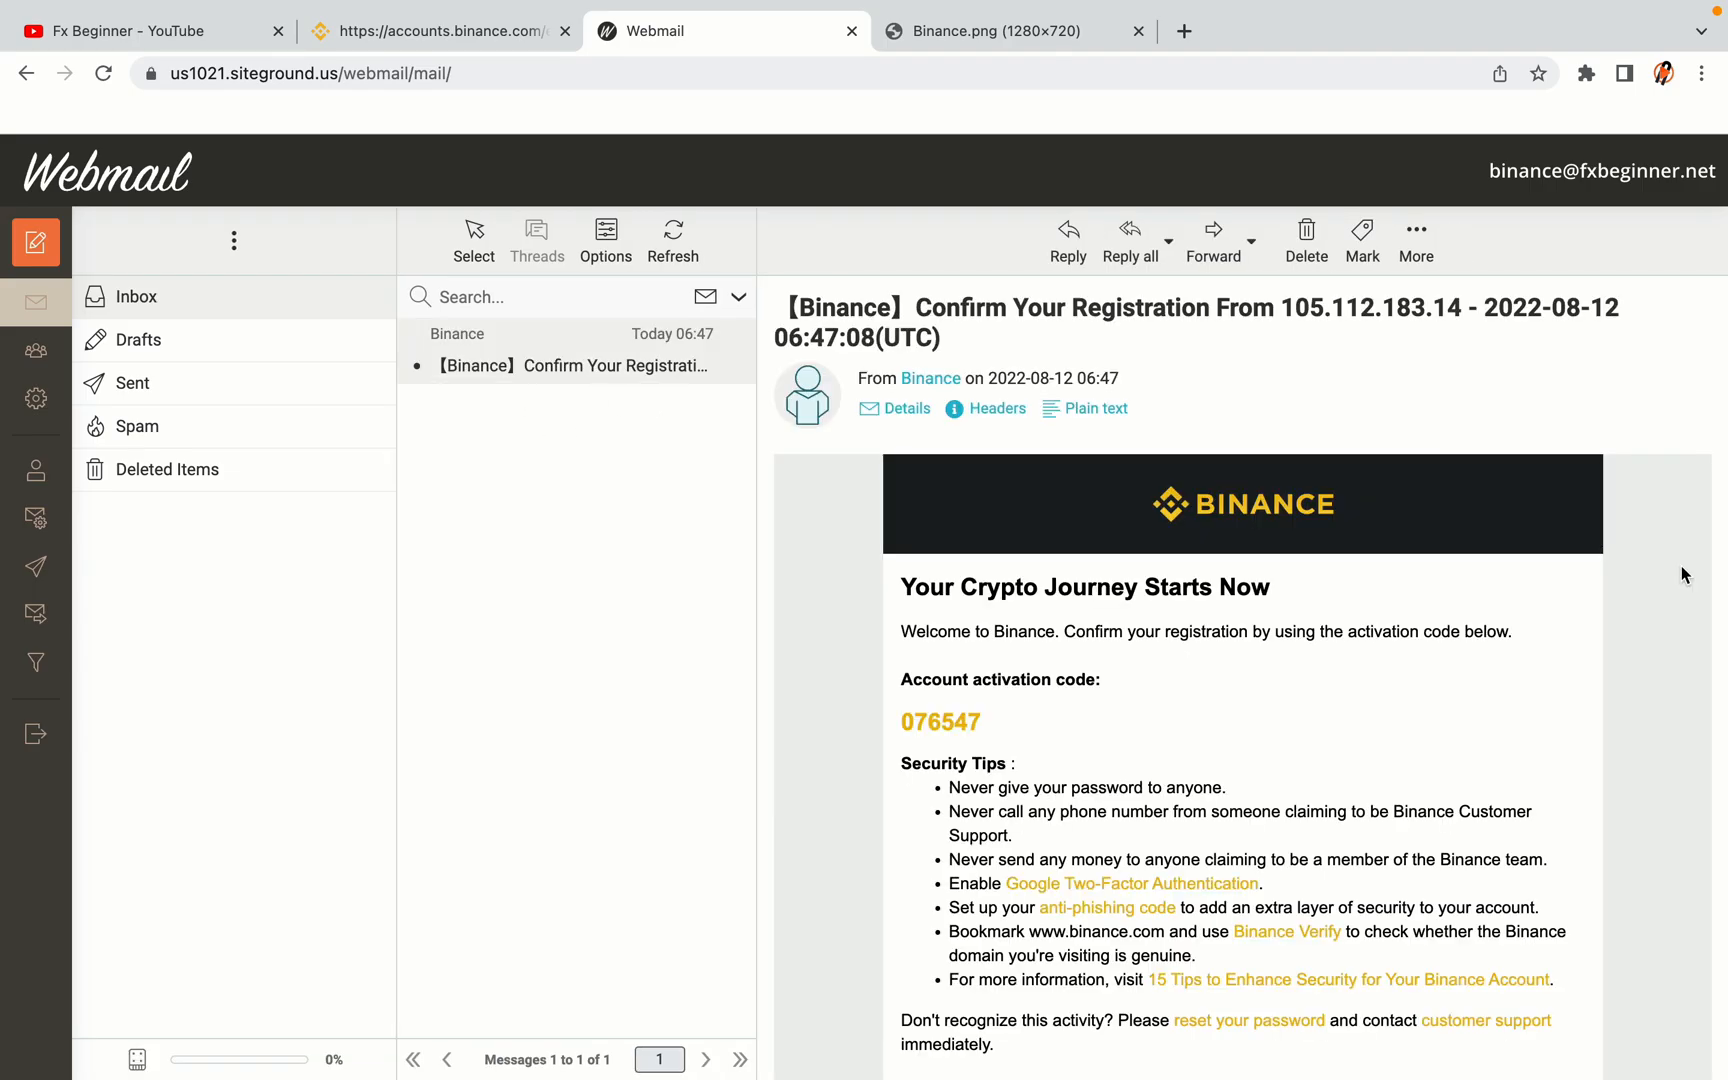
mouse_move(1298, 578)
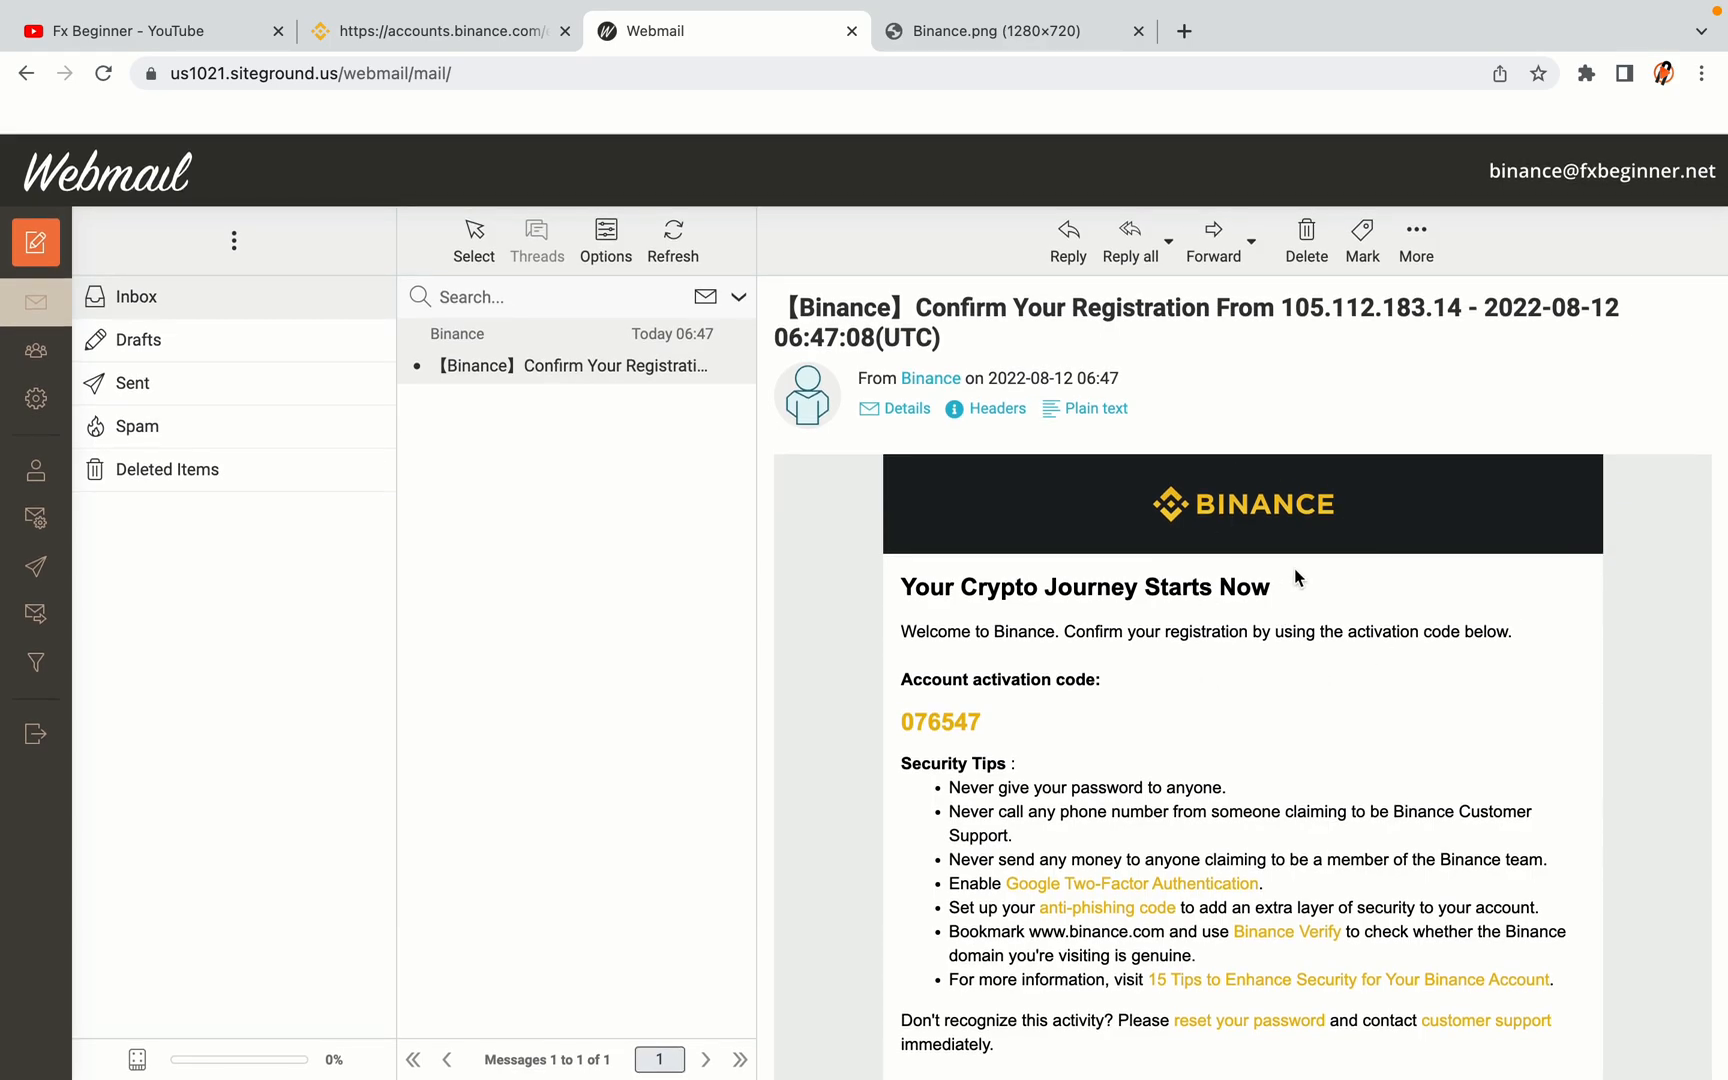
scroll("down", 3)
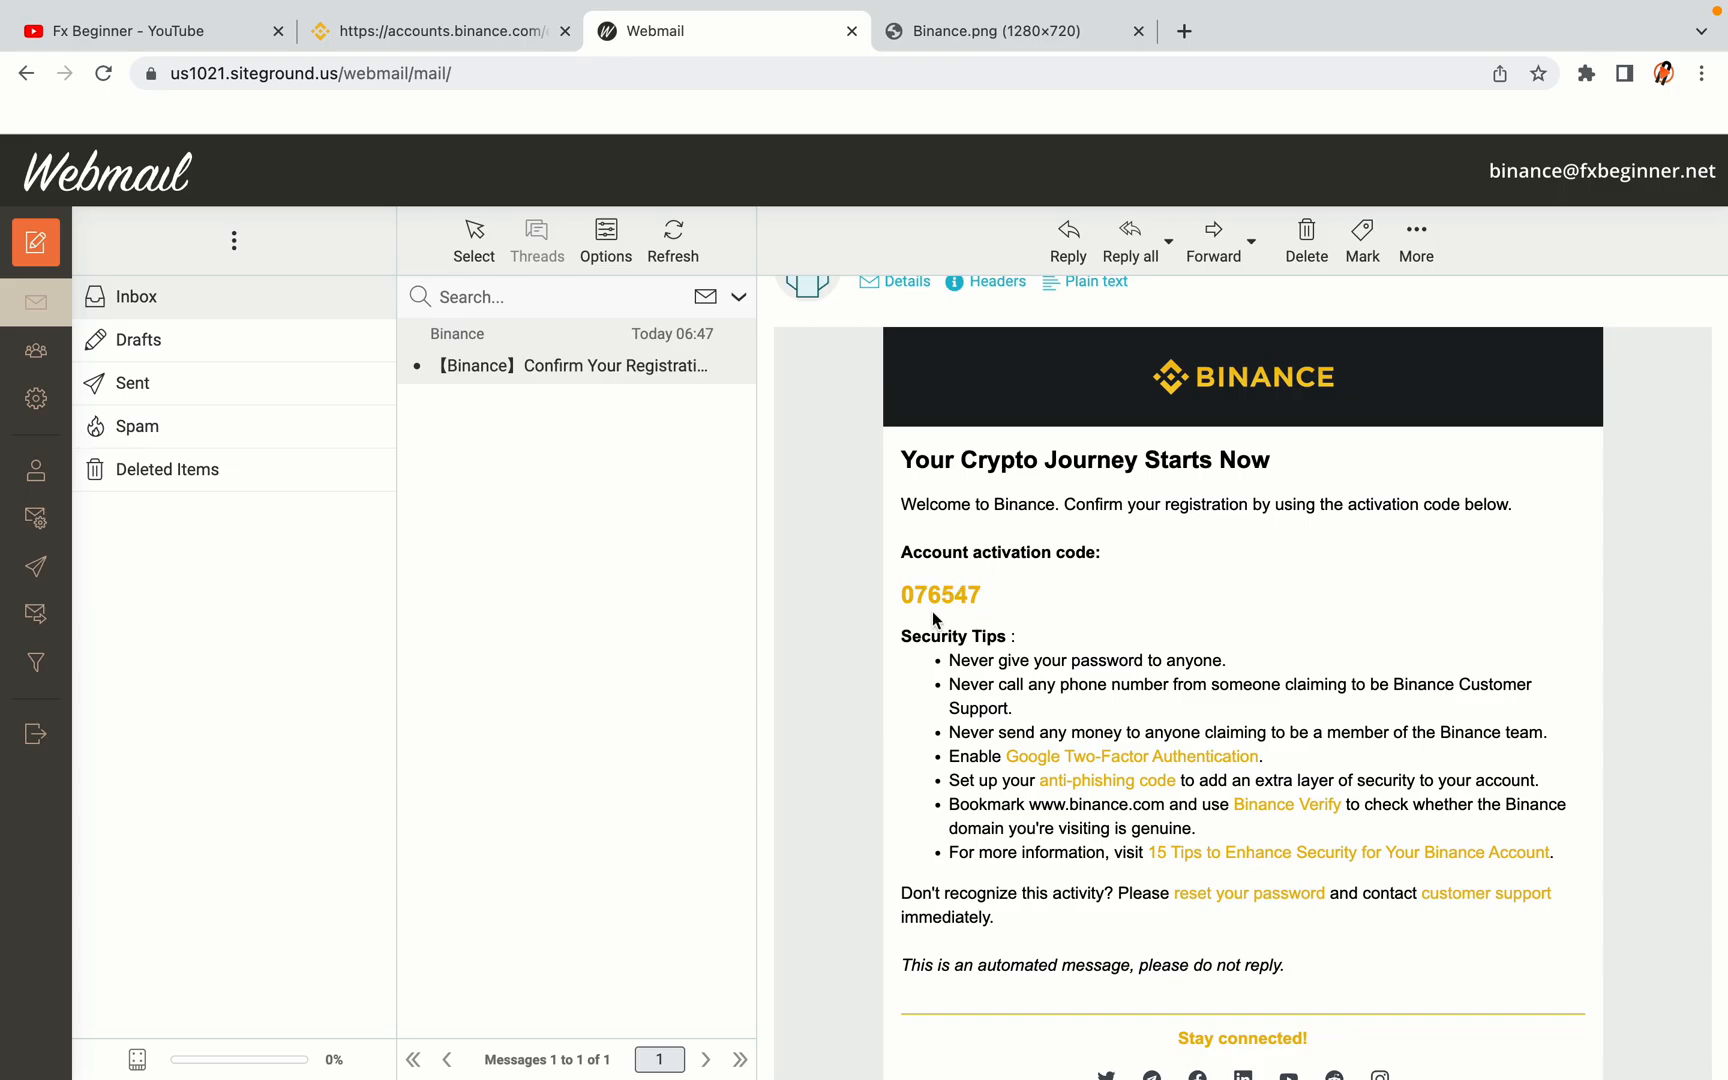
double_click(938, 594)
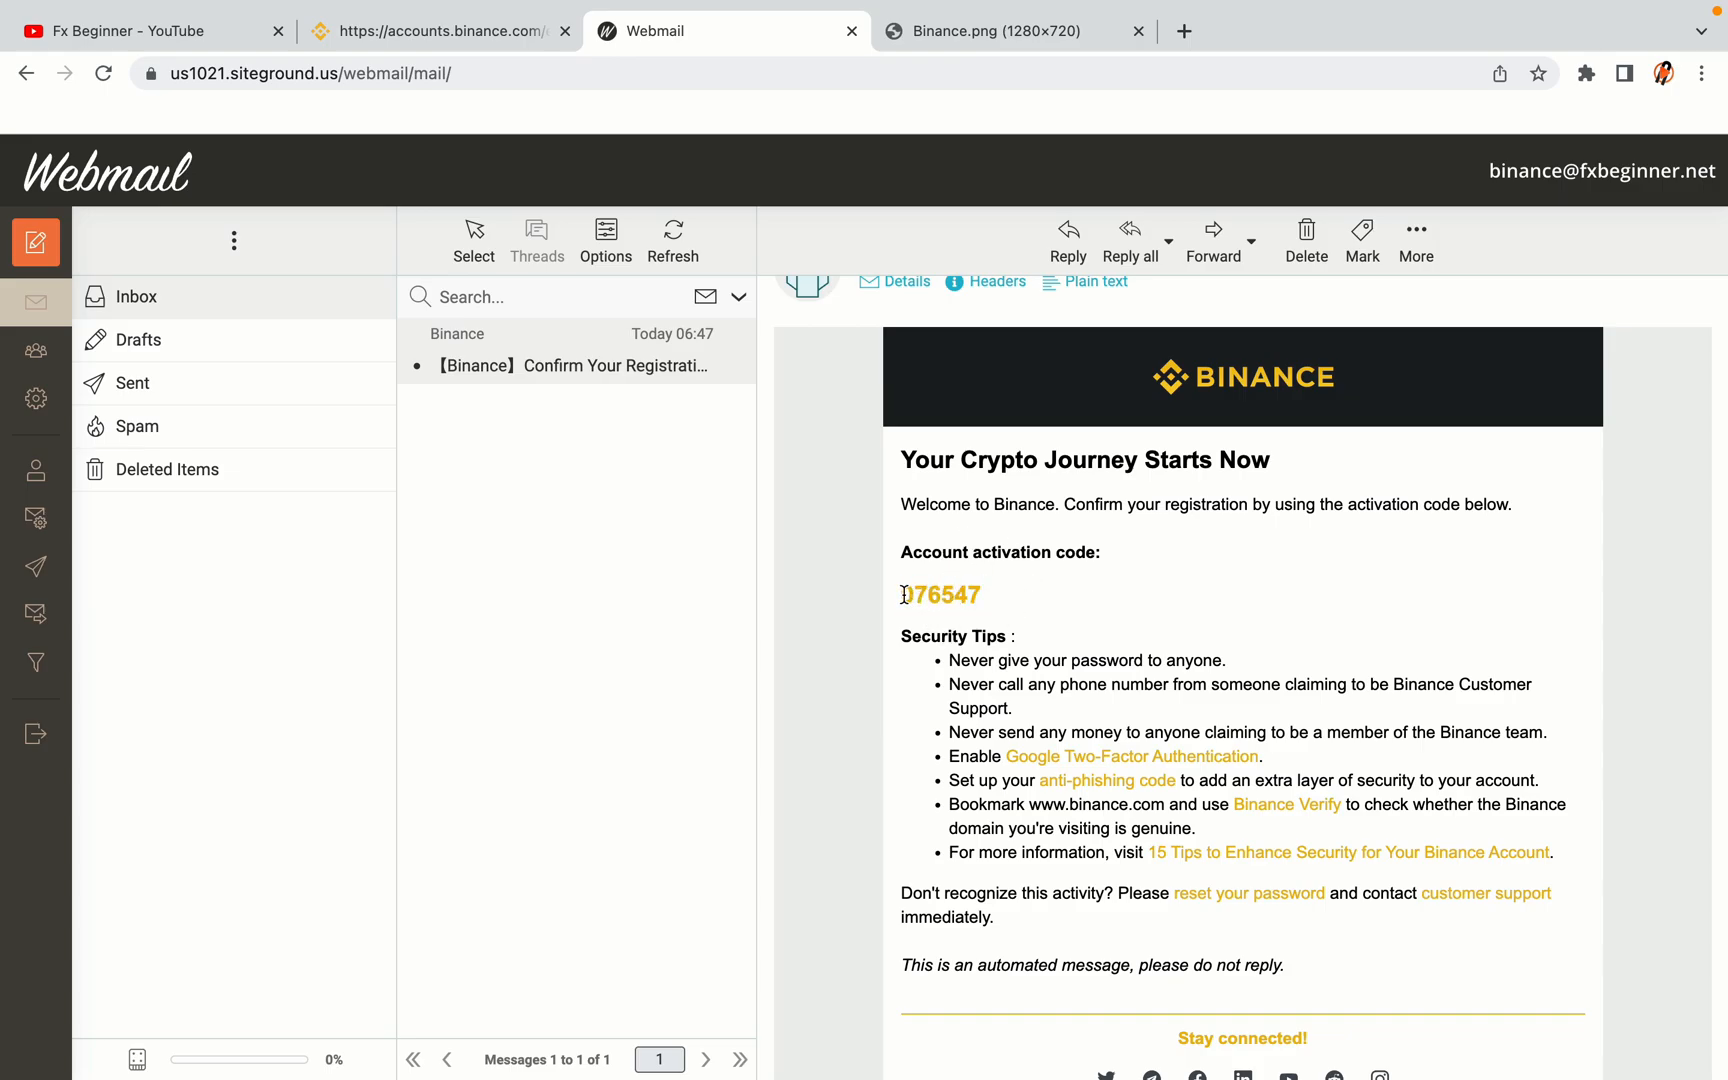
right_click(940, 596)
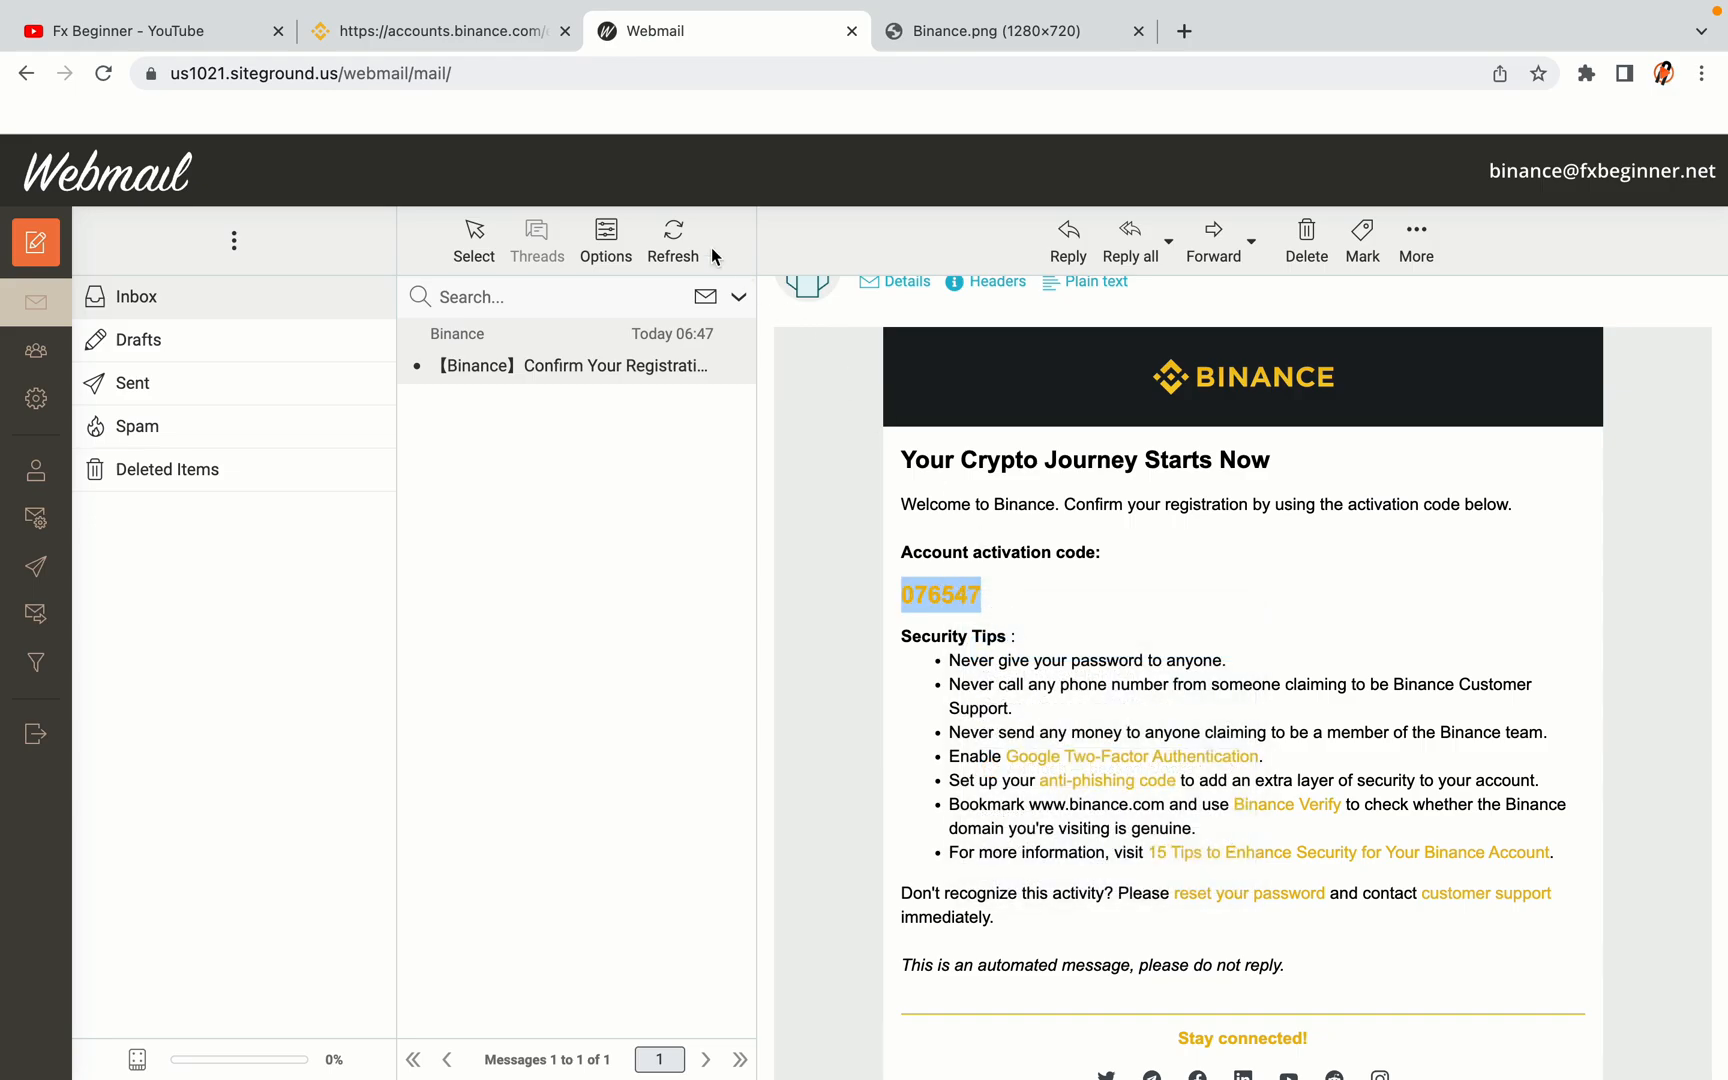
left_click(438, 30)
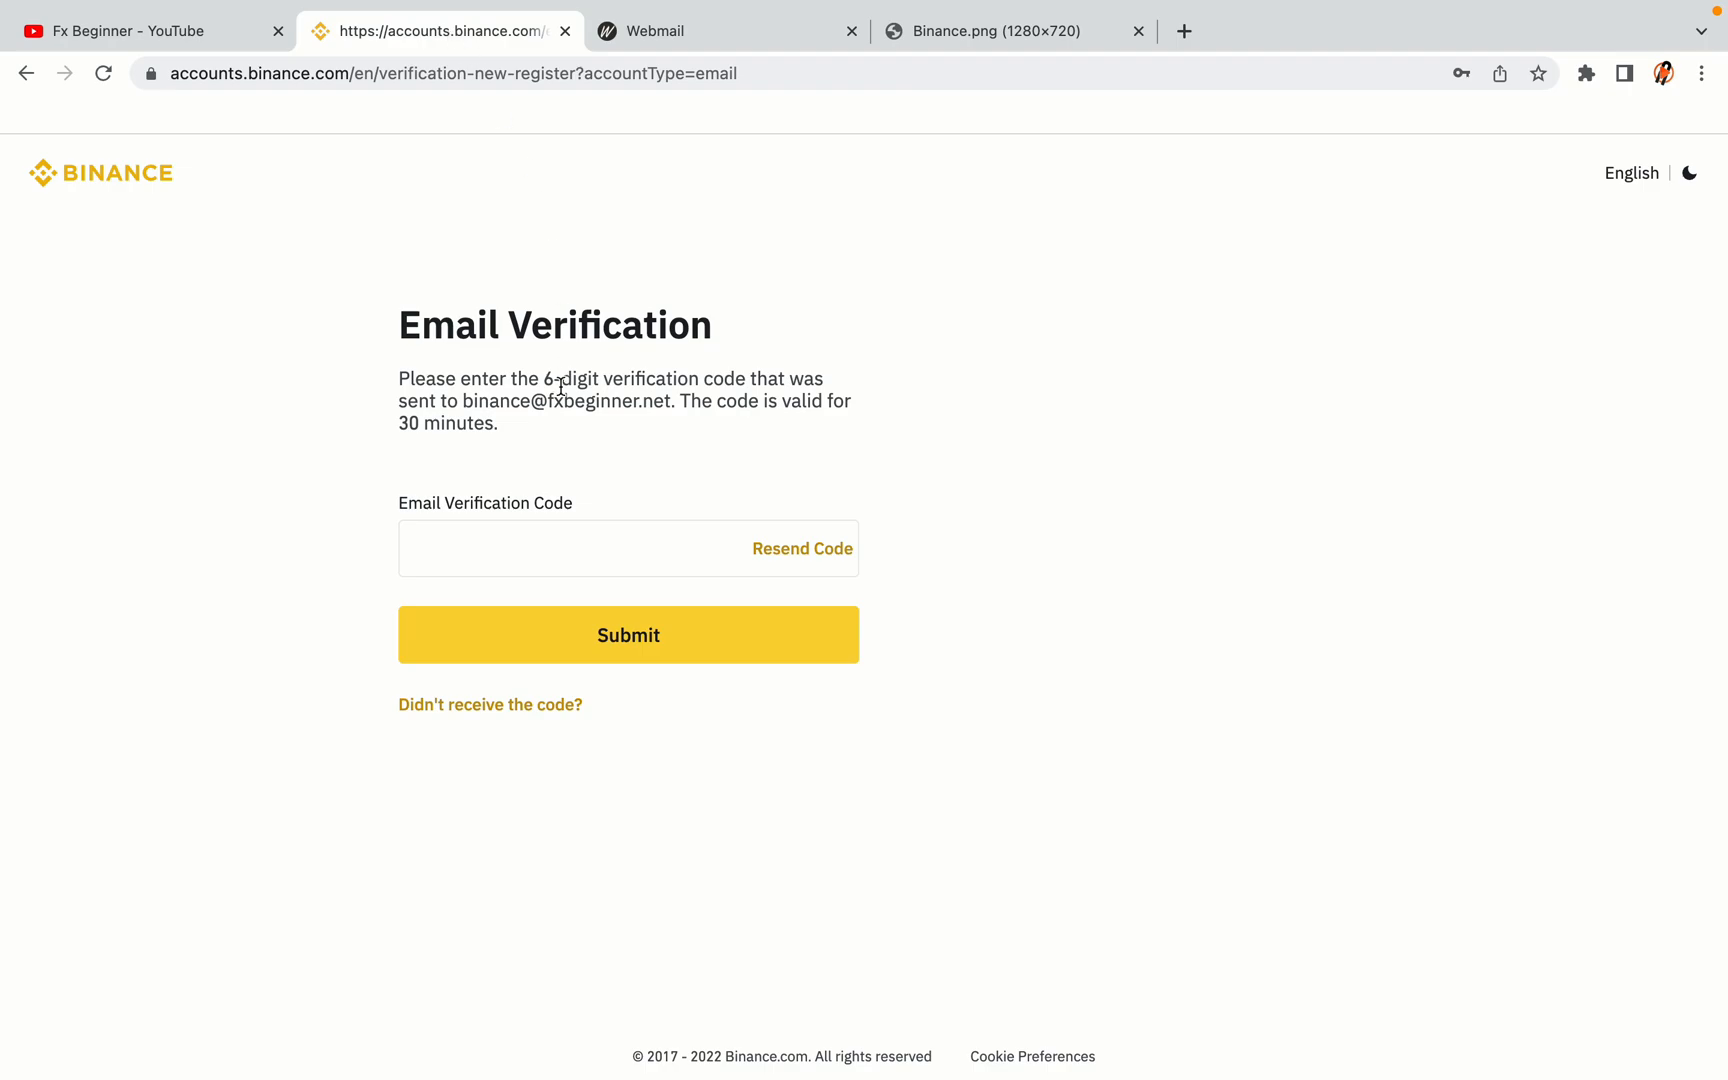
left_click(552, 548)
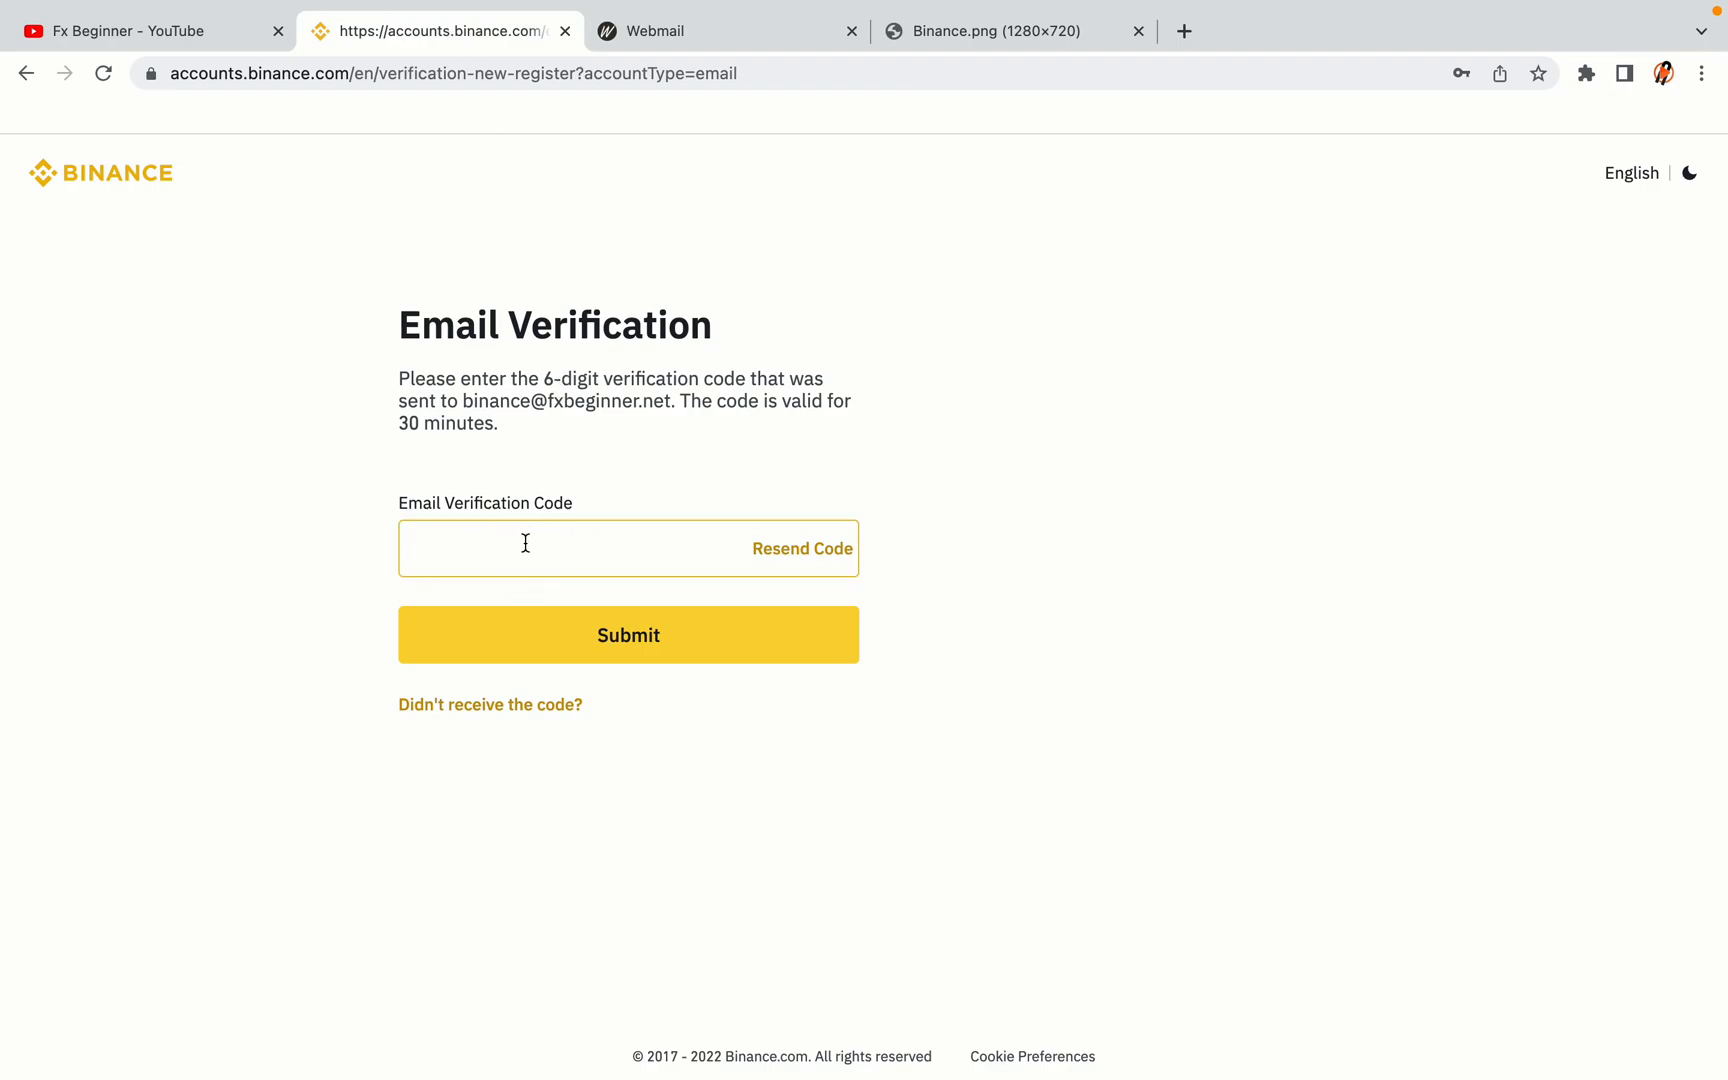
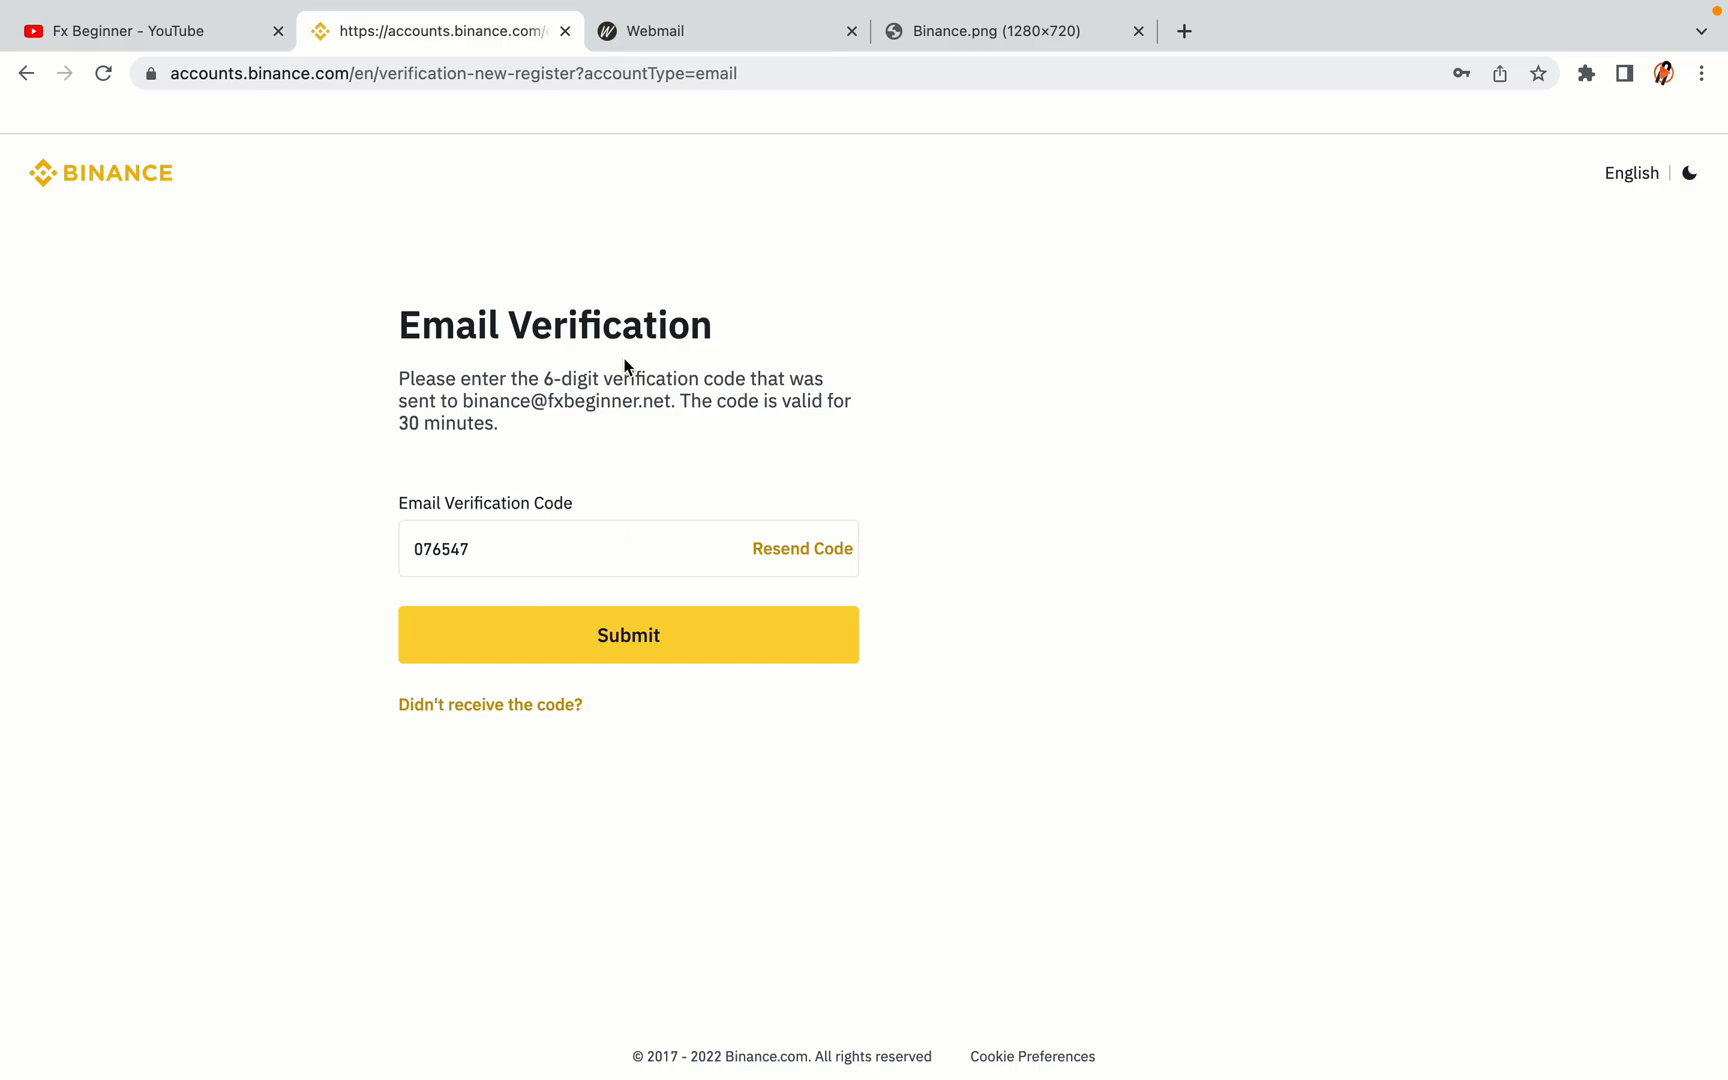
mouse_move(802, 666)
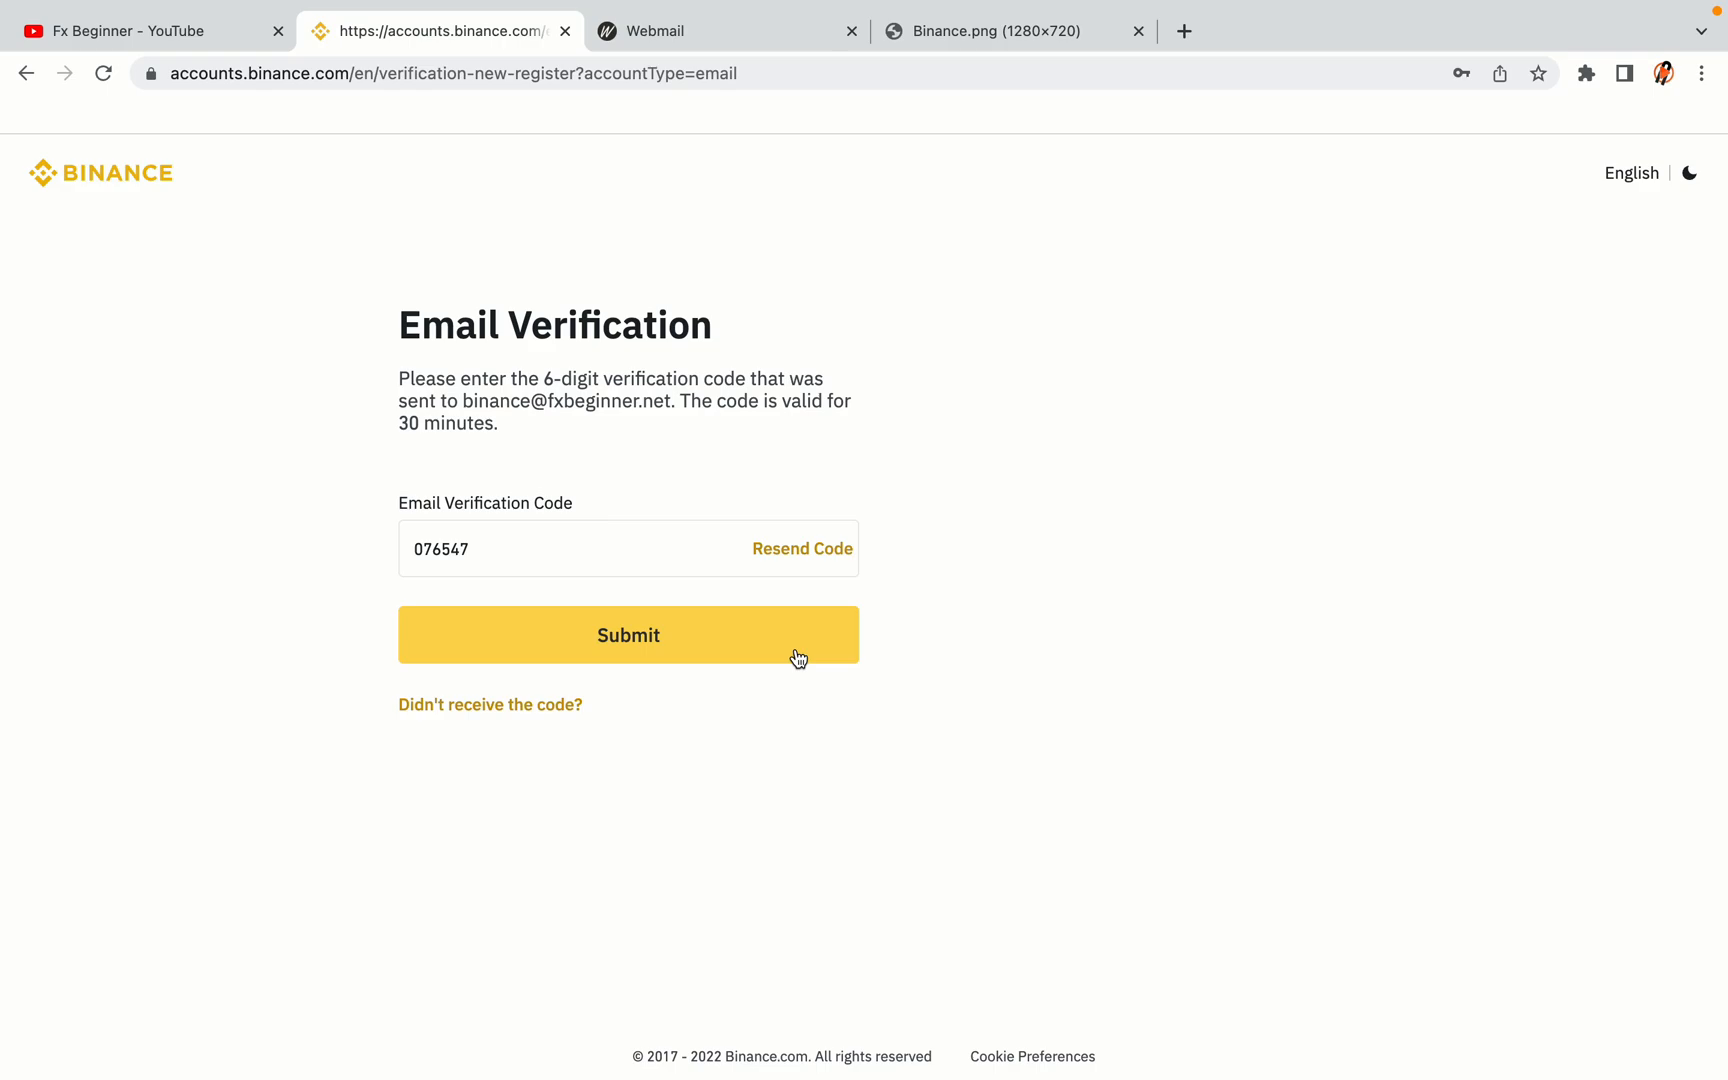
left_click(628, 634)
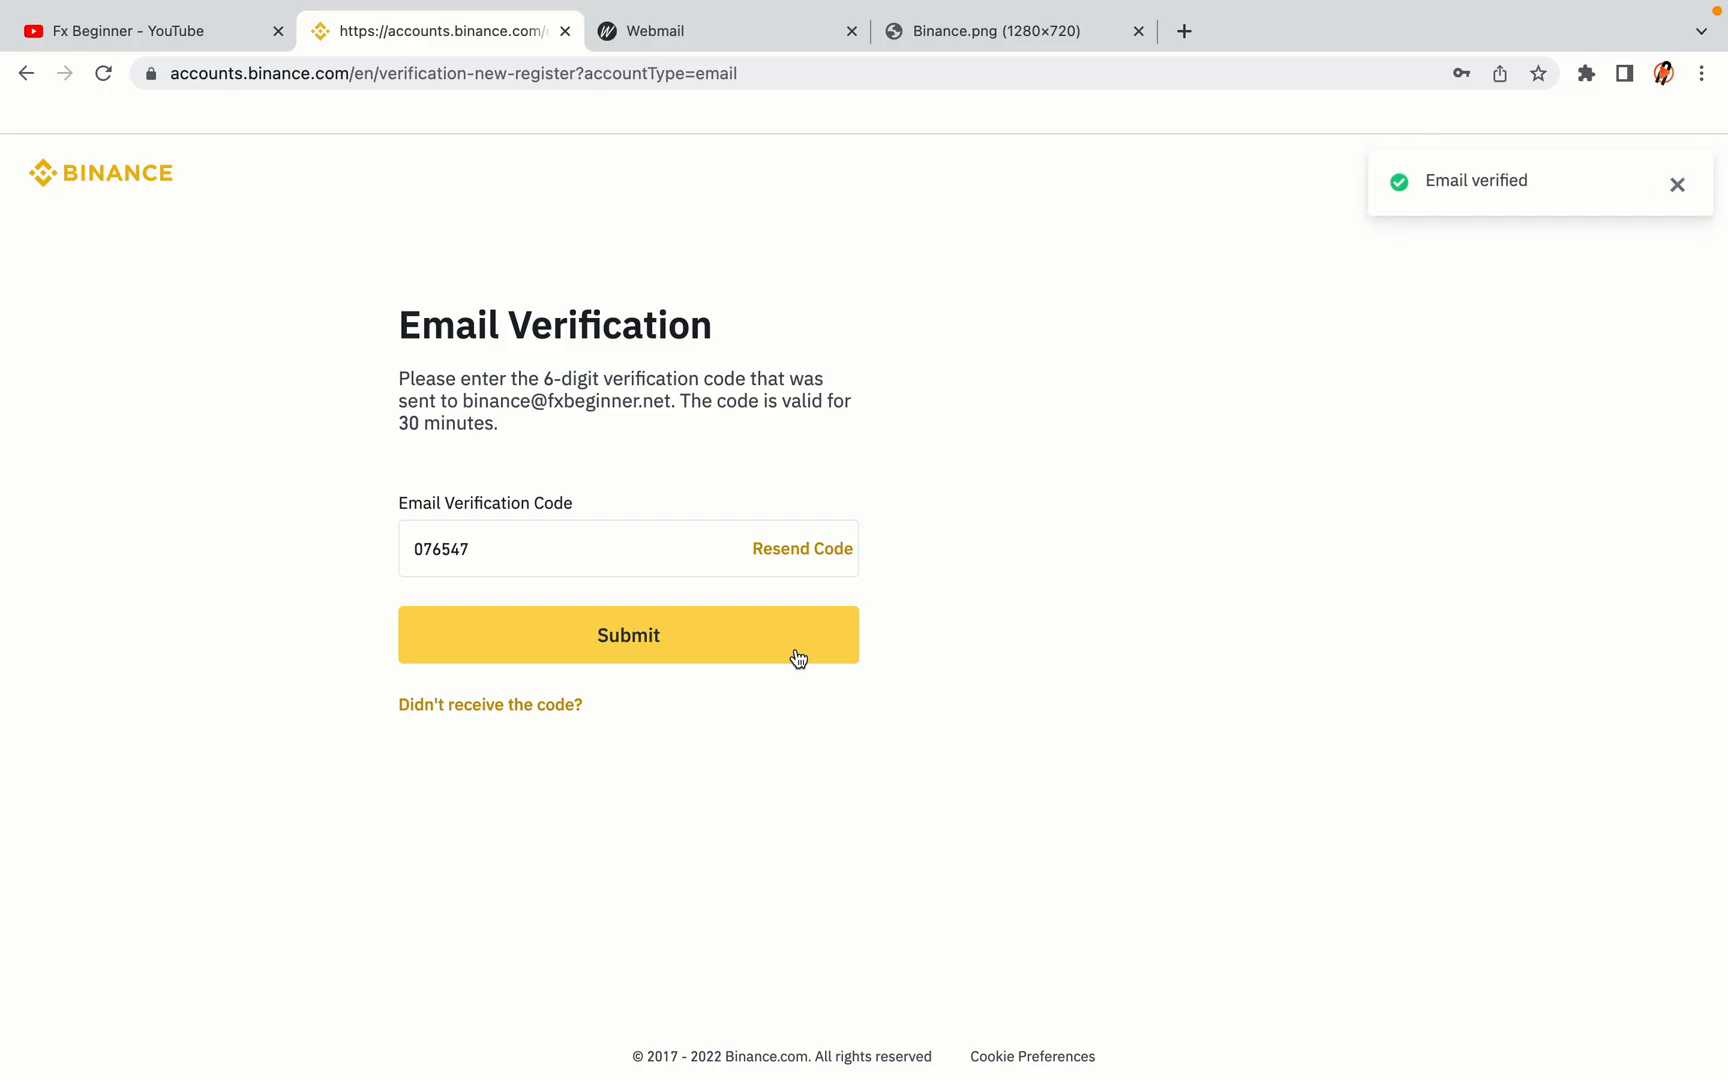
left_click(628, 634)
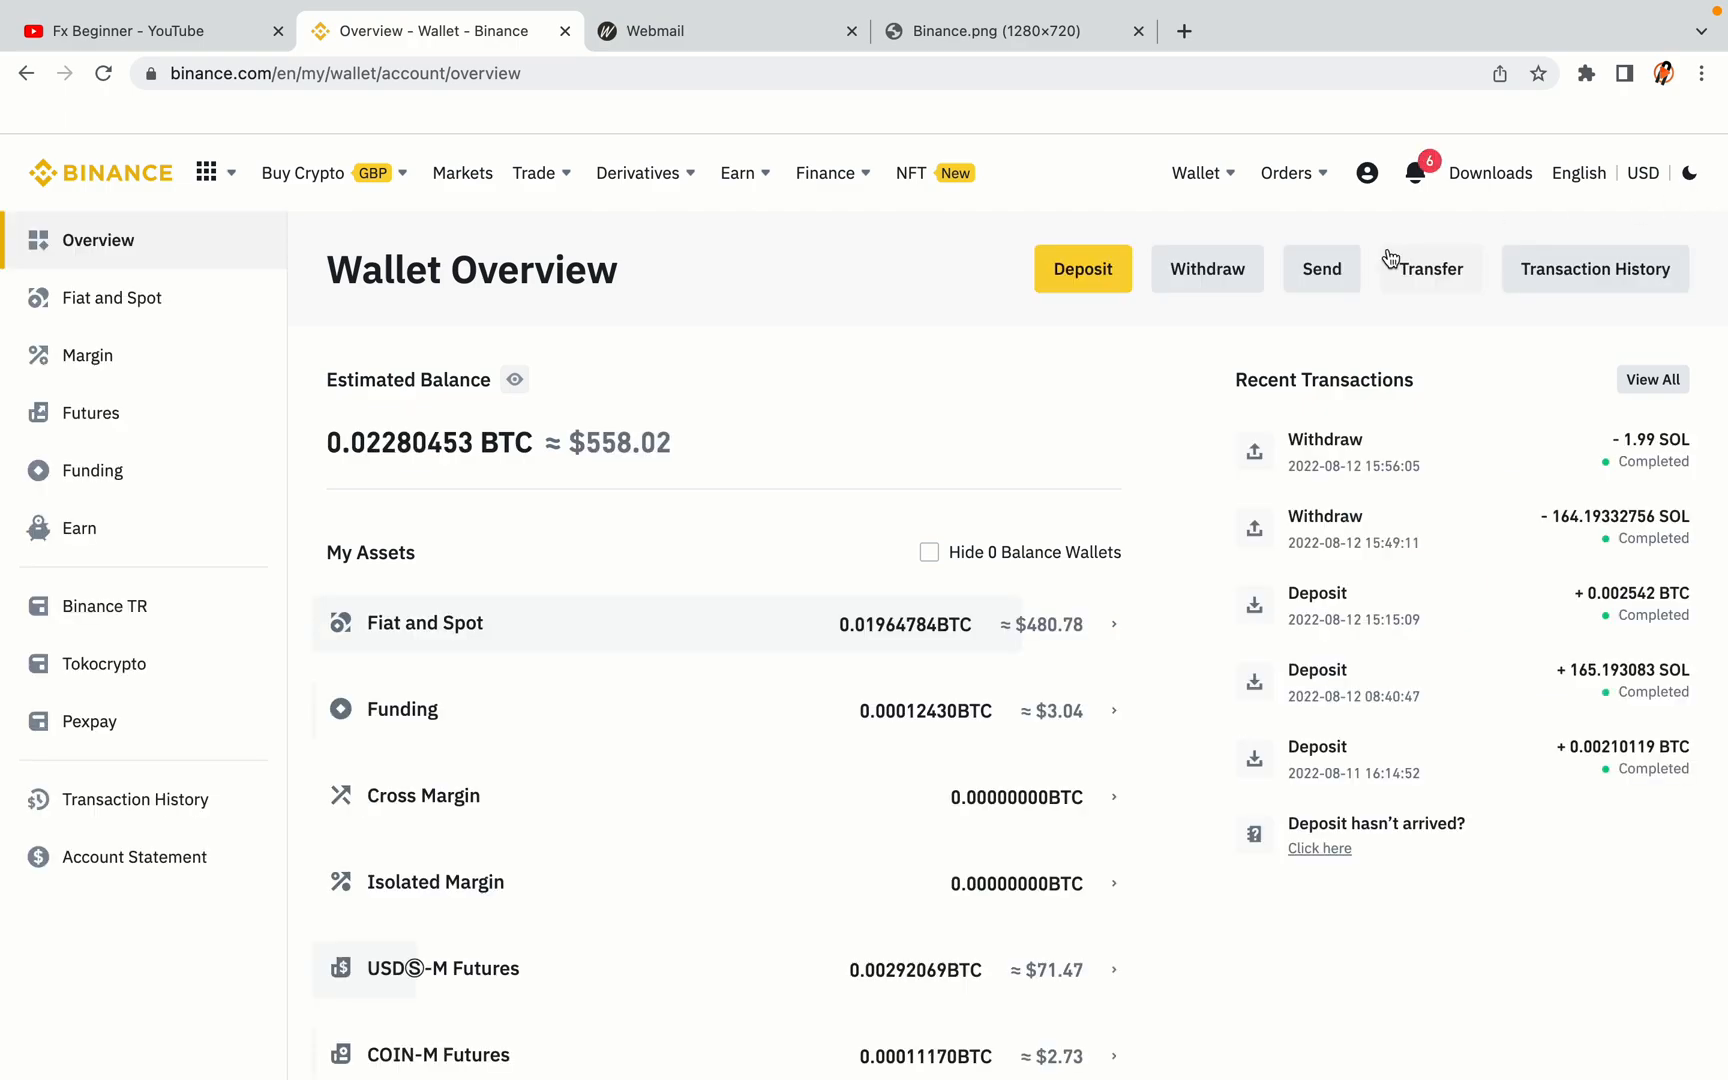
mouse_move(1032, 386)
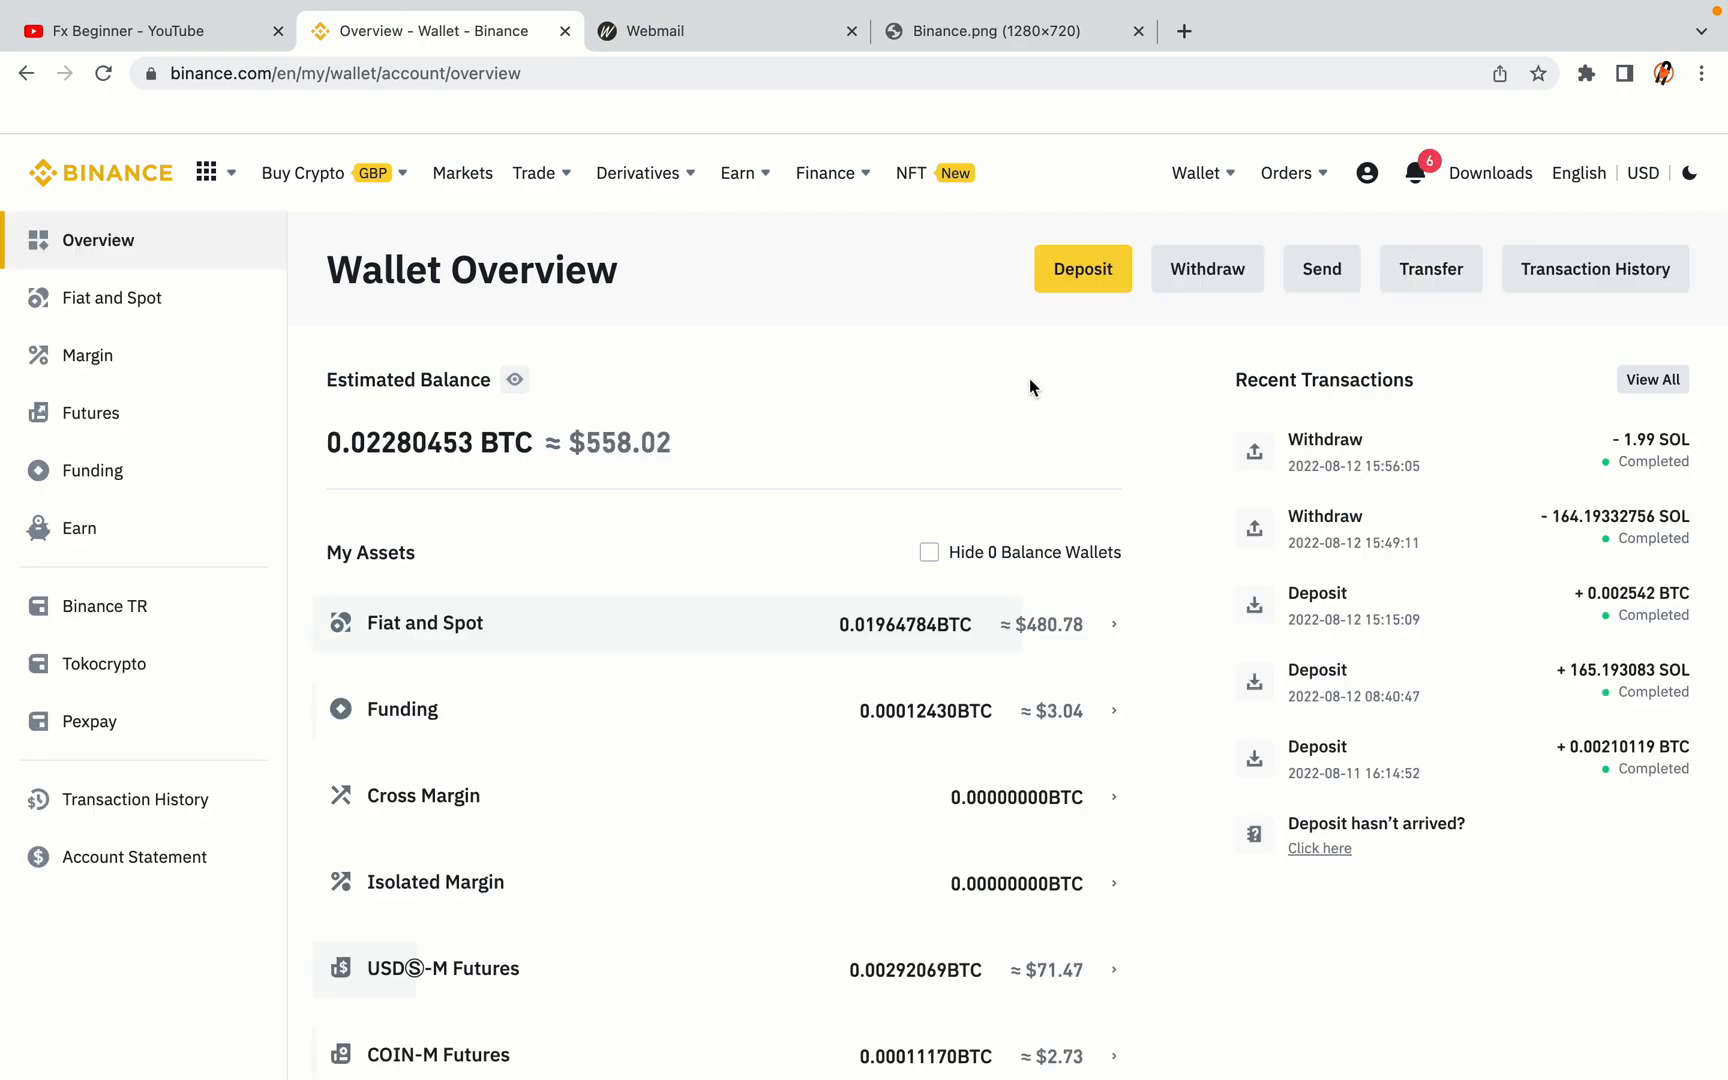
mouse_move(1064, 470)
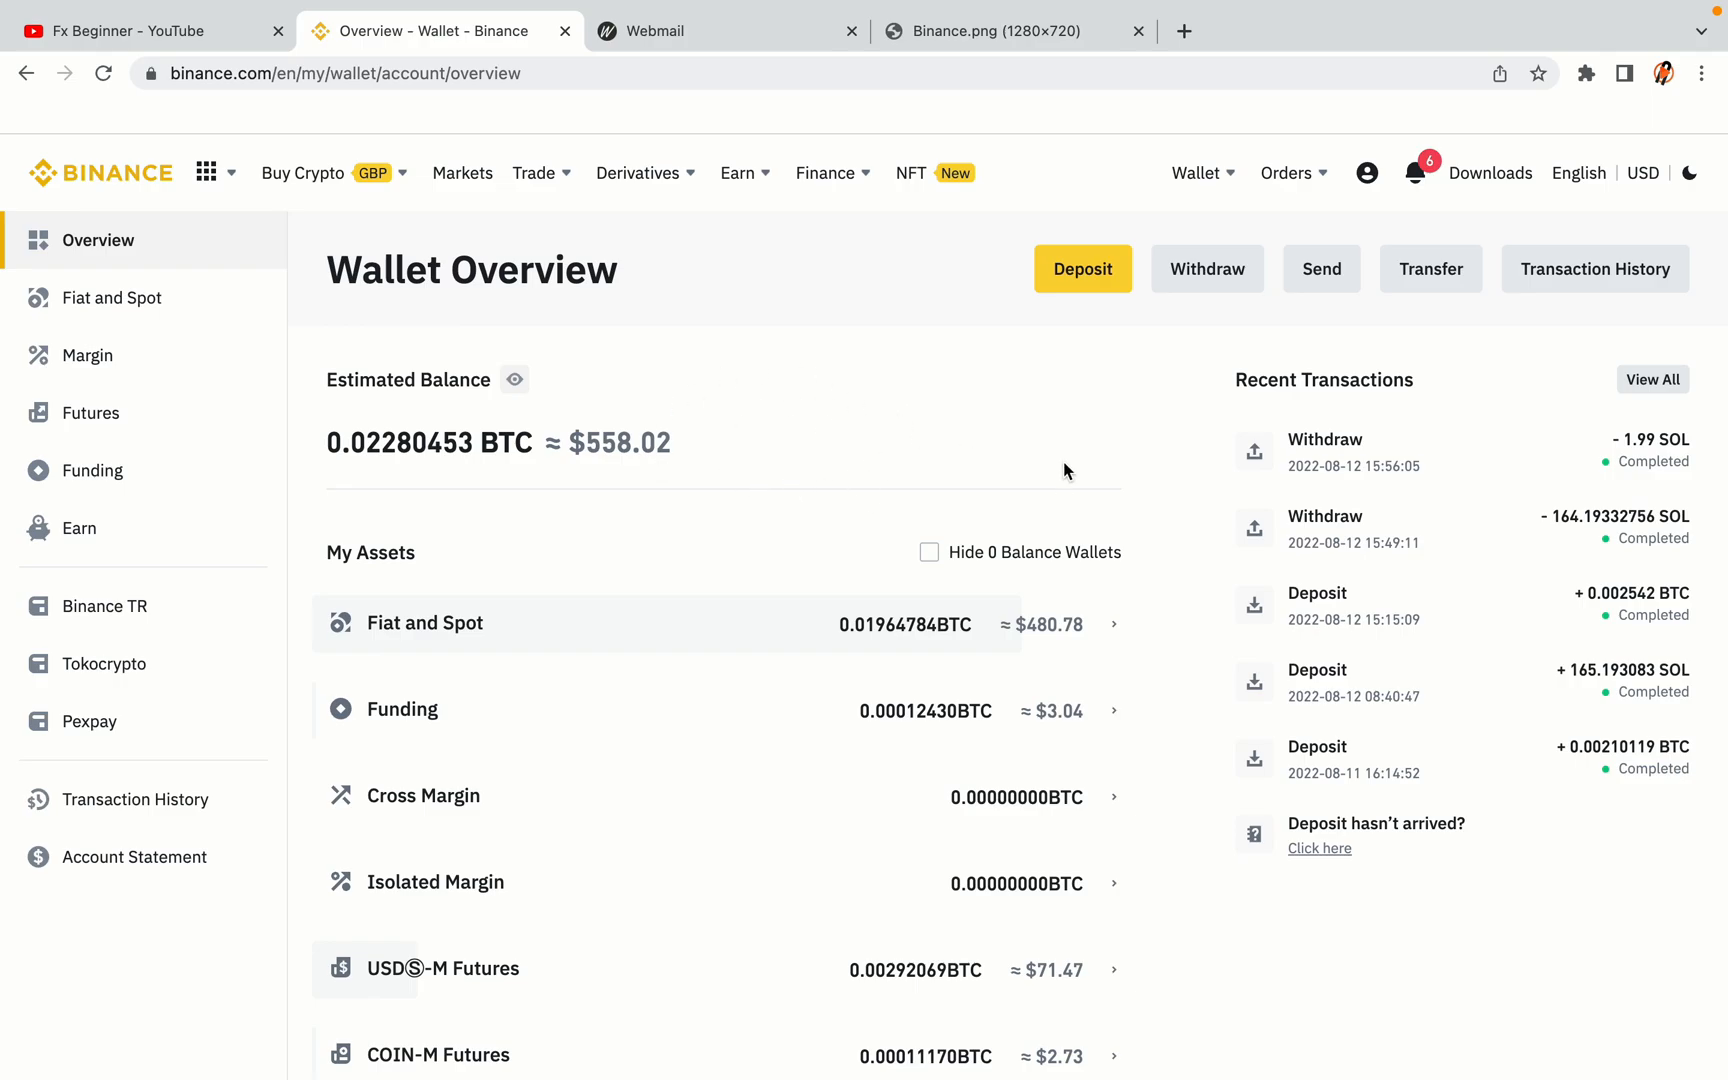
scroll("down", 3)
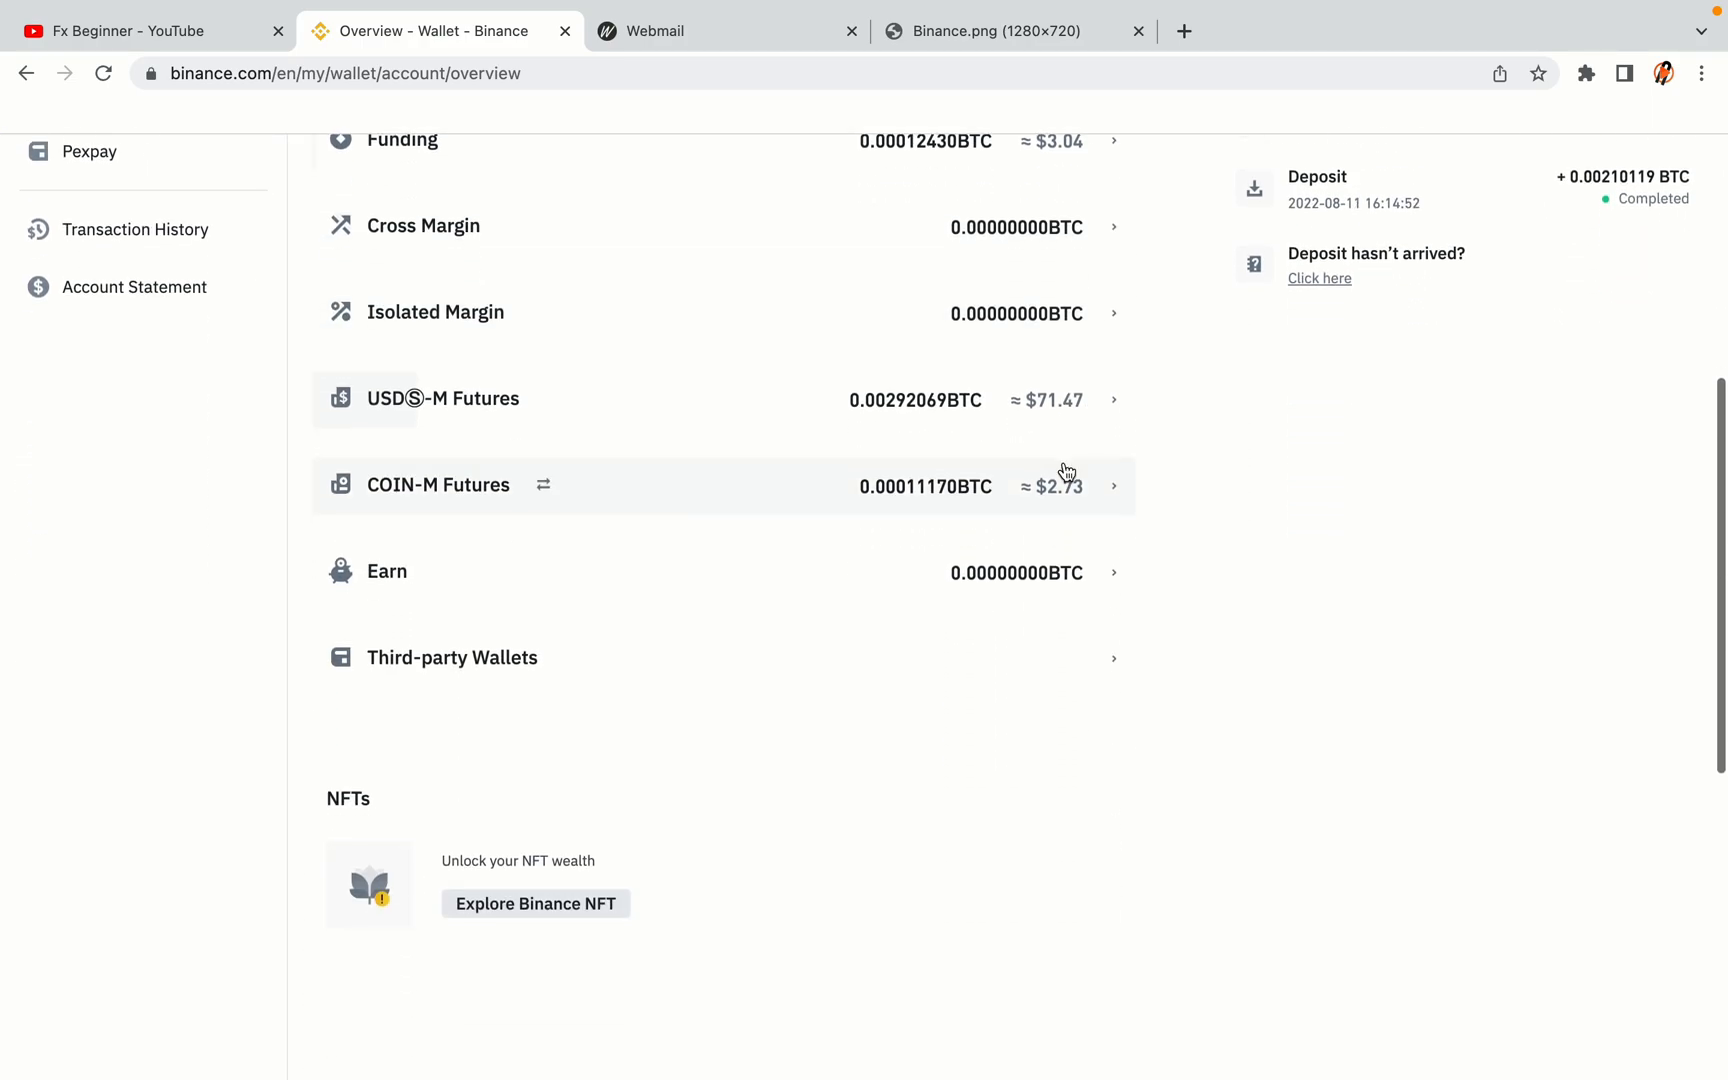
scroll("up", 3)
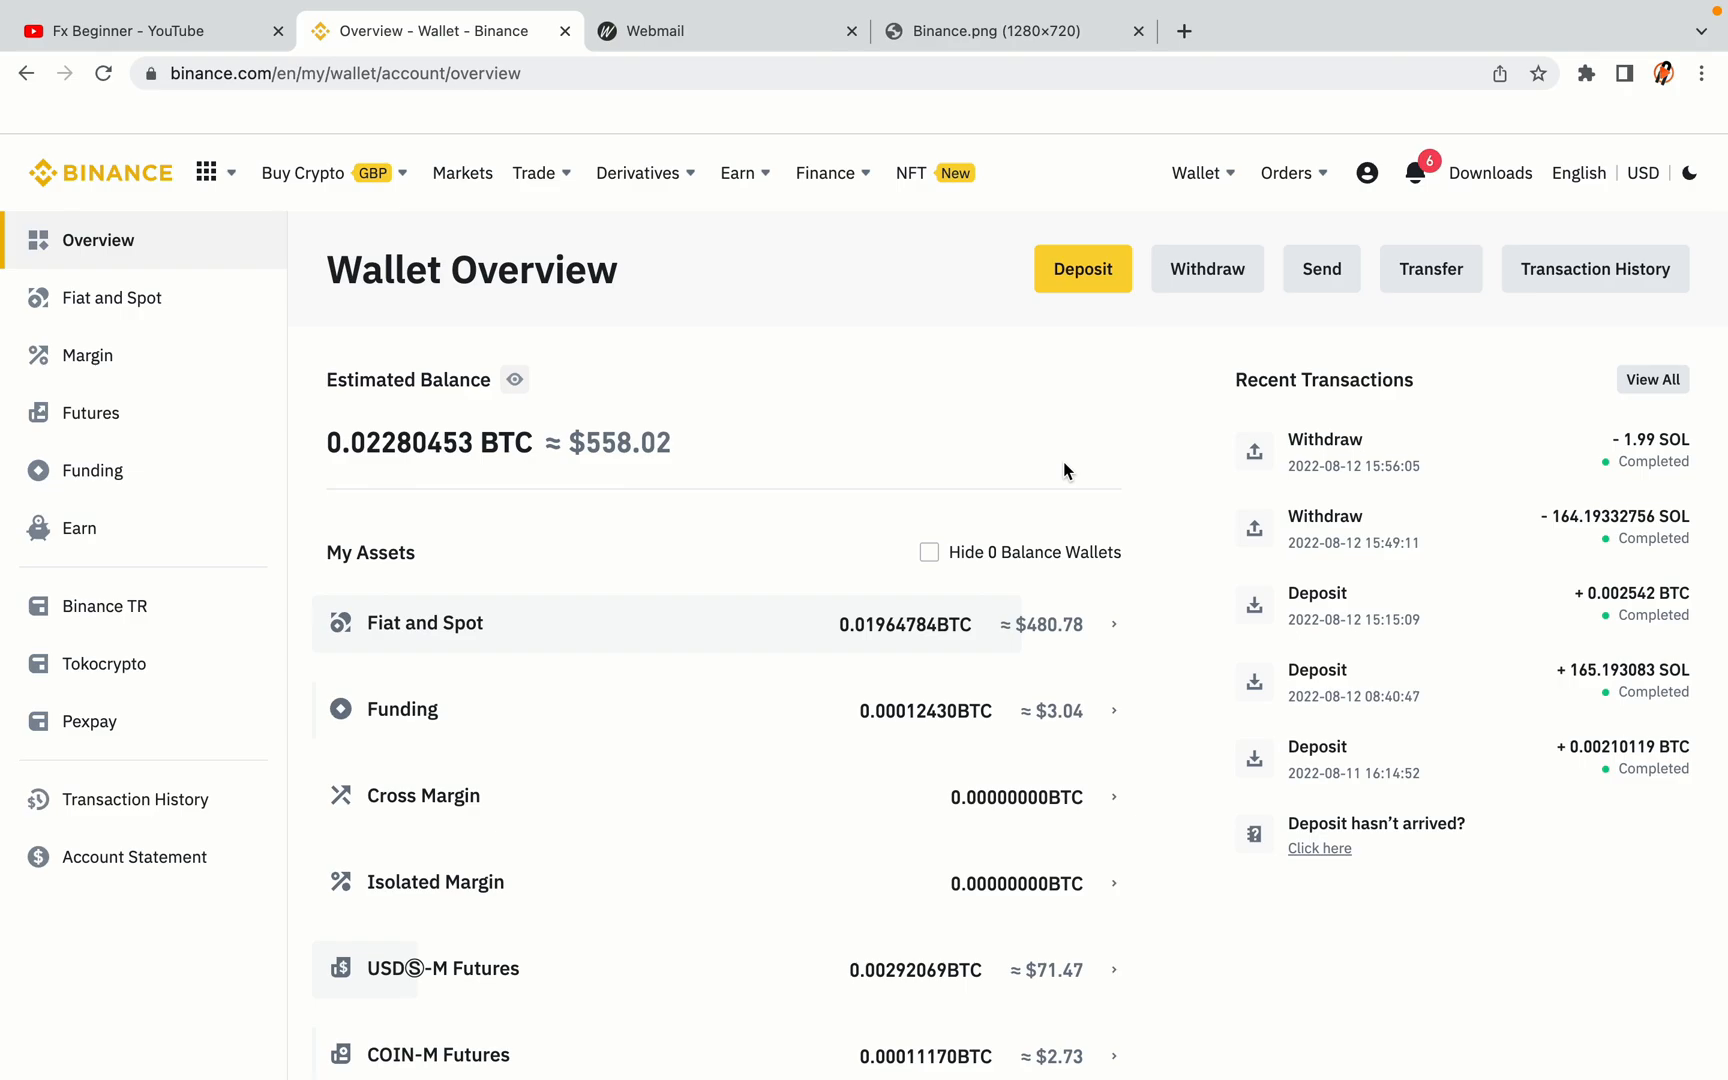
mouse_move(820, 348)
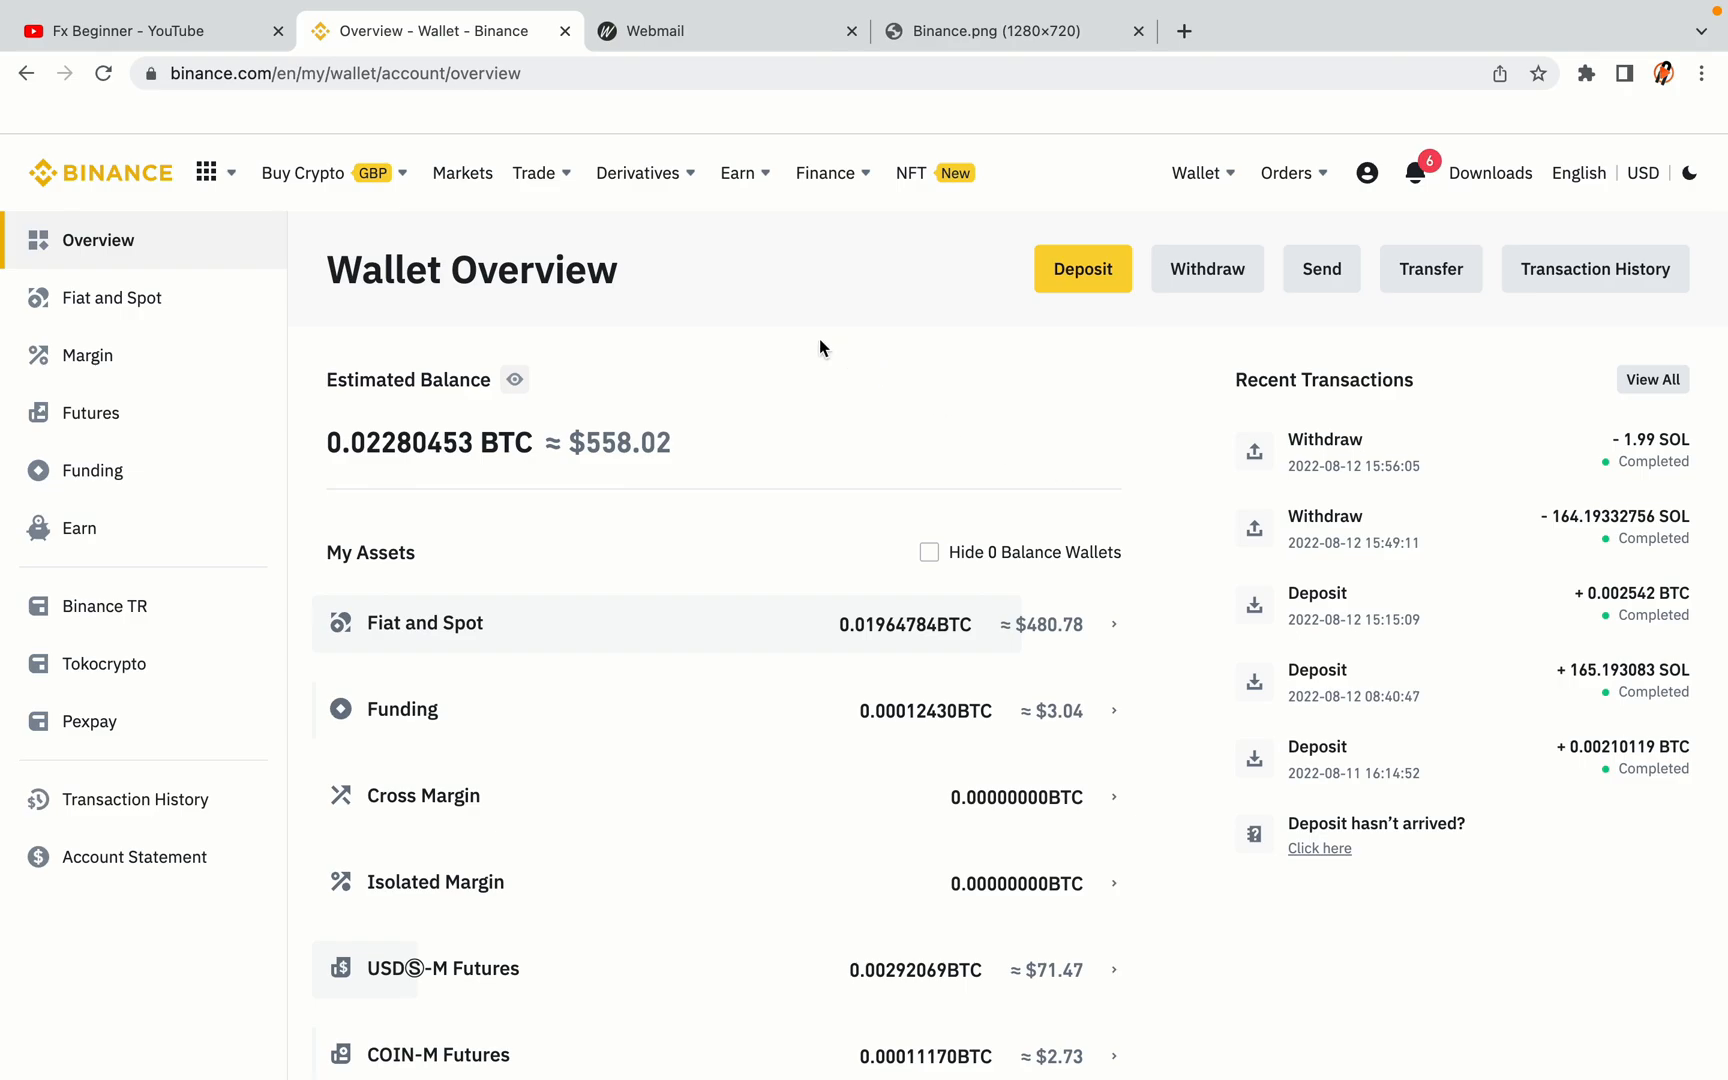
- Expand the Buy Crypto menu over the Wallet Overview, listing card deposit and P2P options
left_click(304, 174)
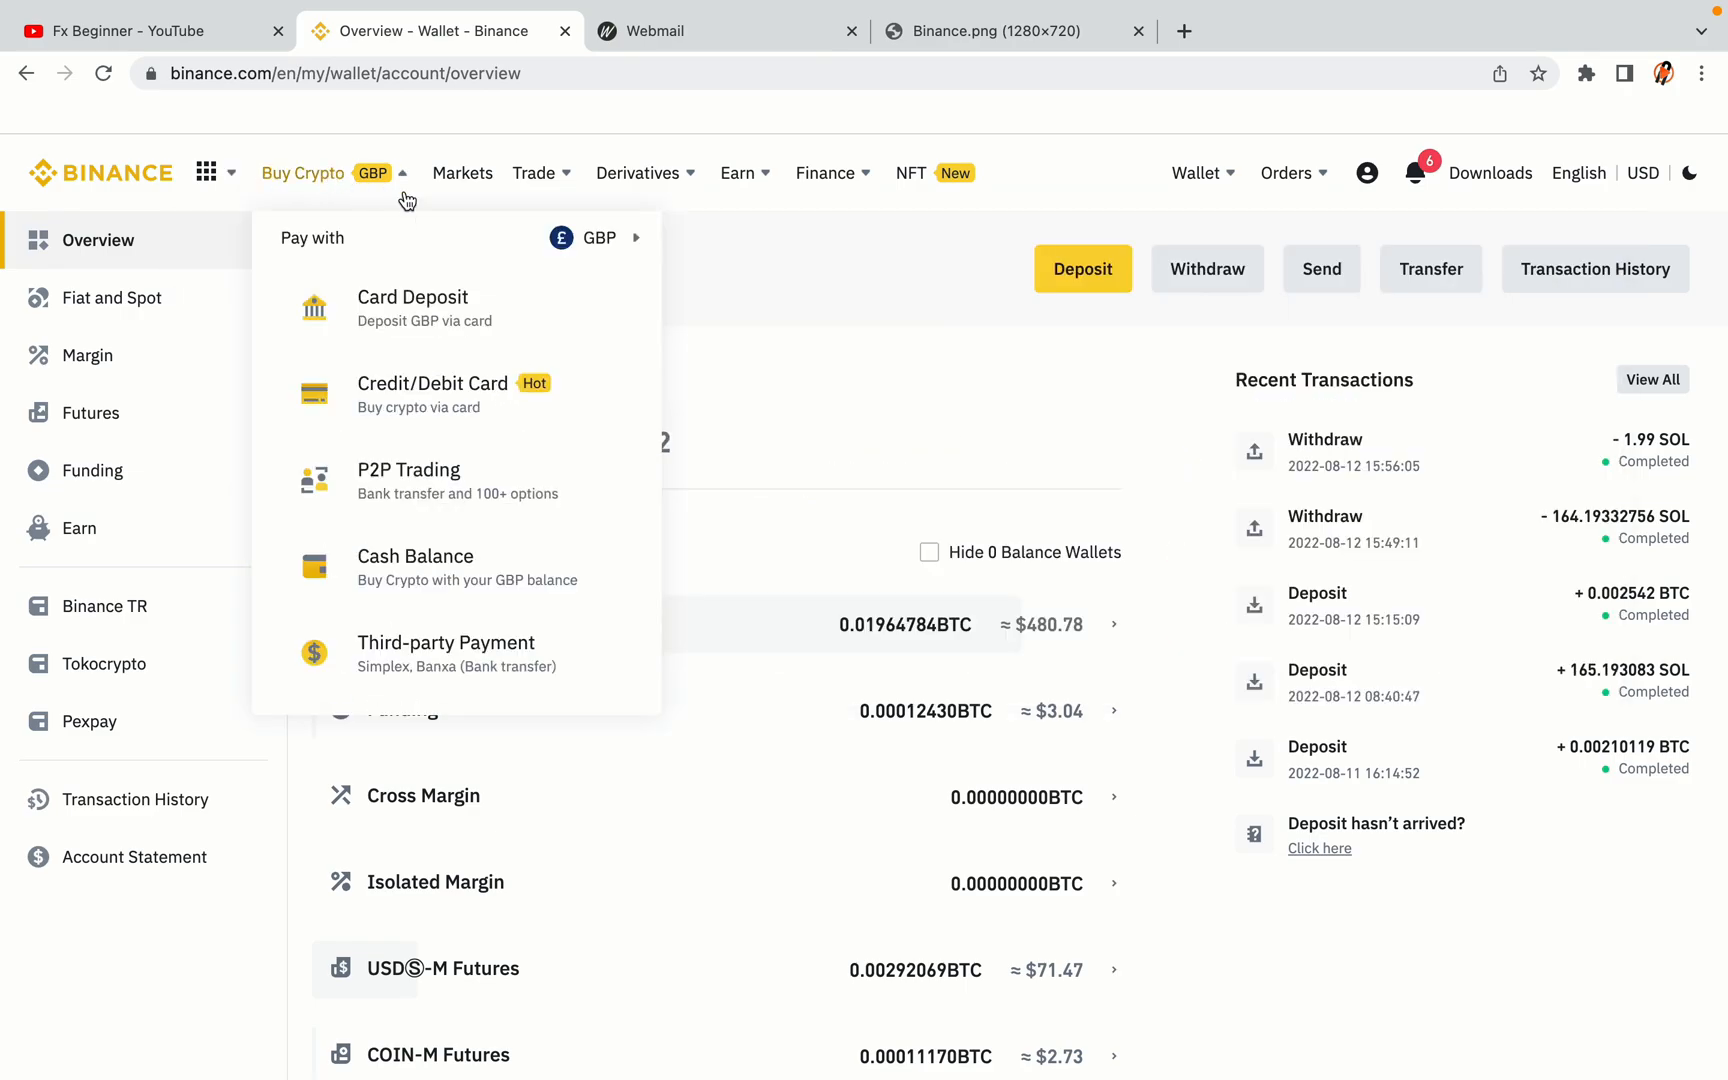
mouse_move(424, 308)
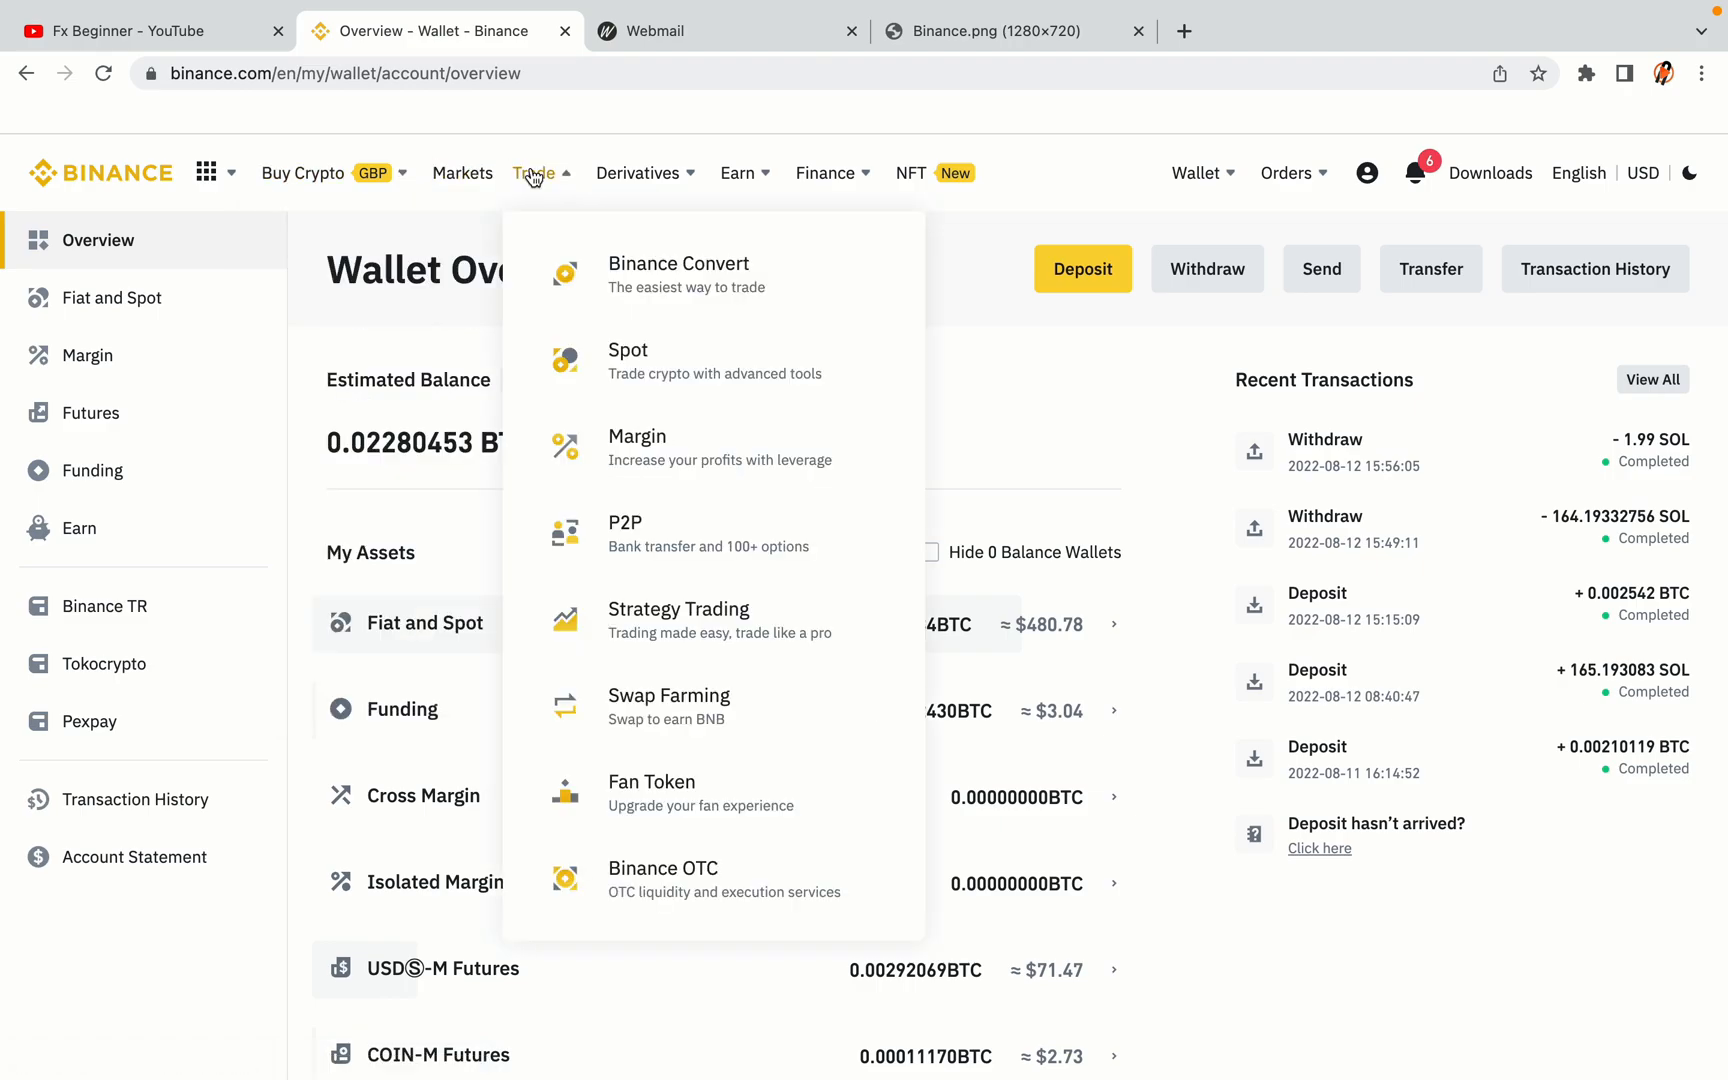
mouse_move(538, 190)
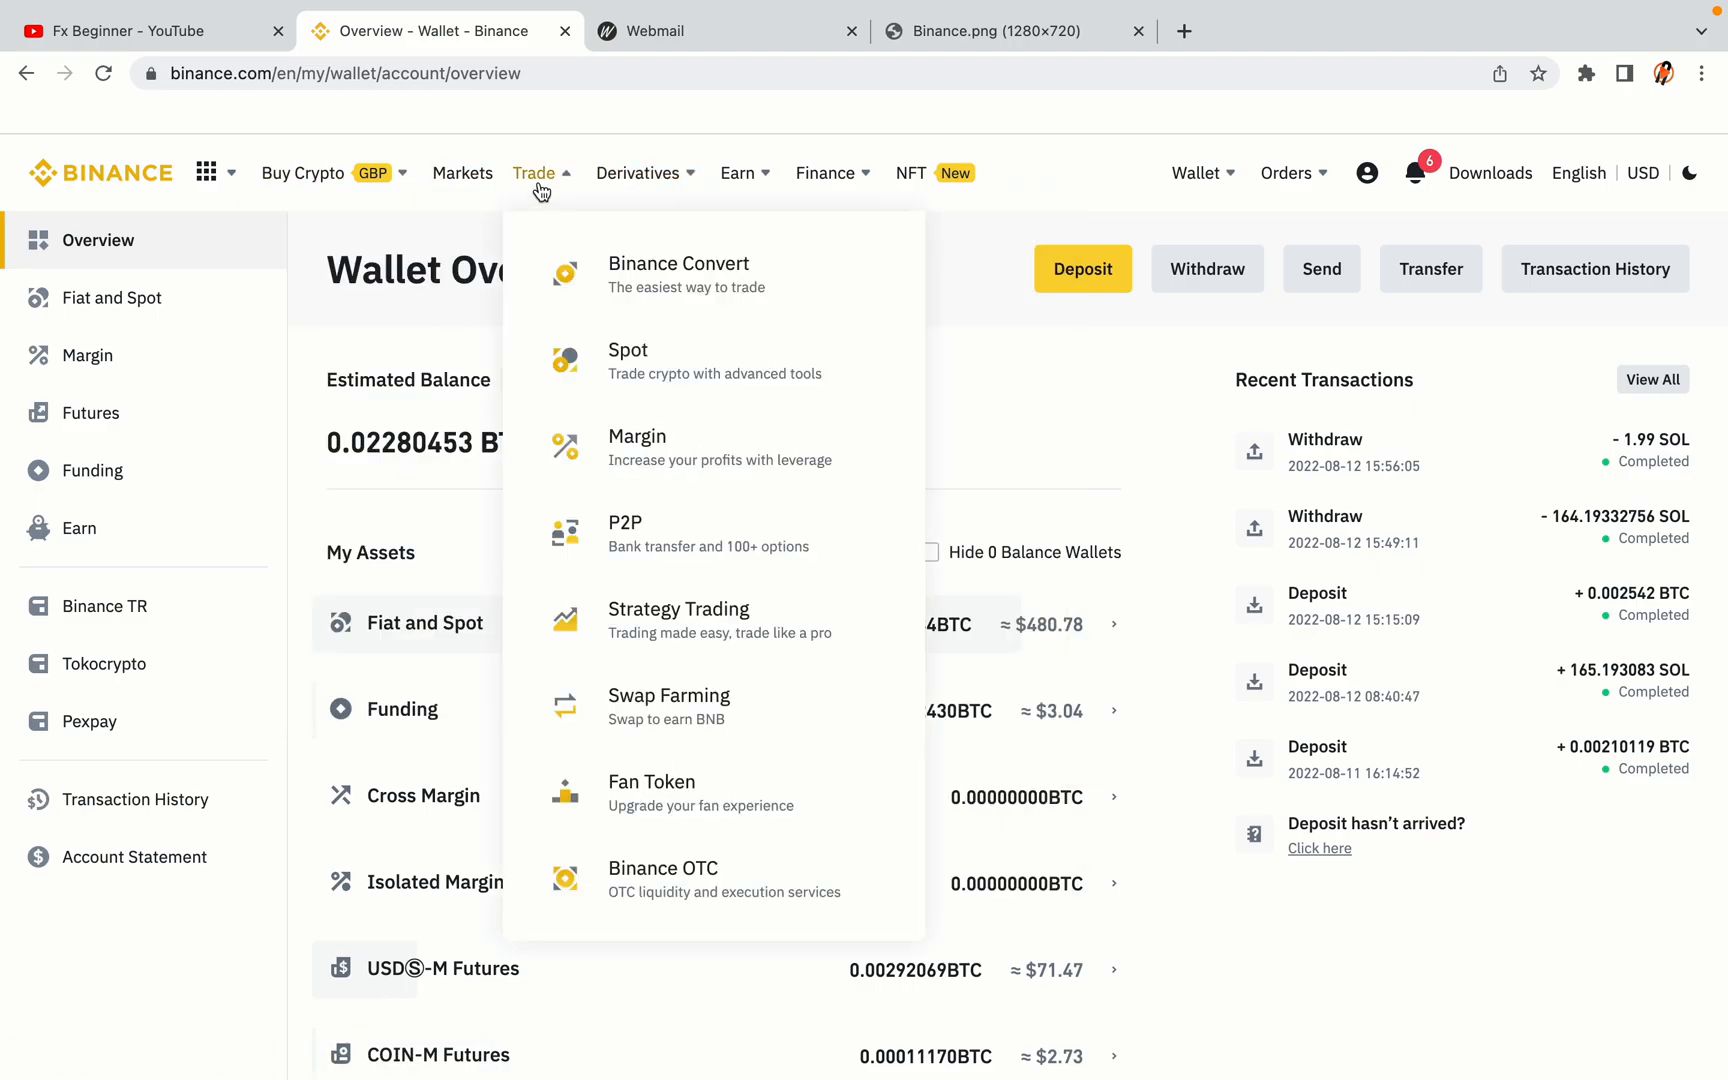
mouse_move(634, 360)
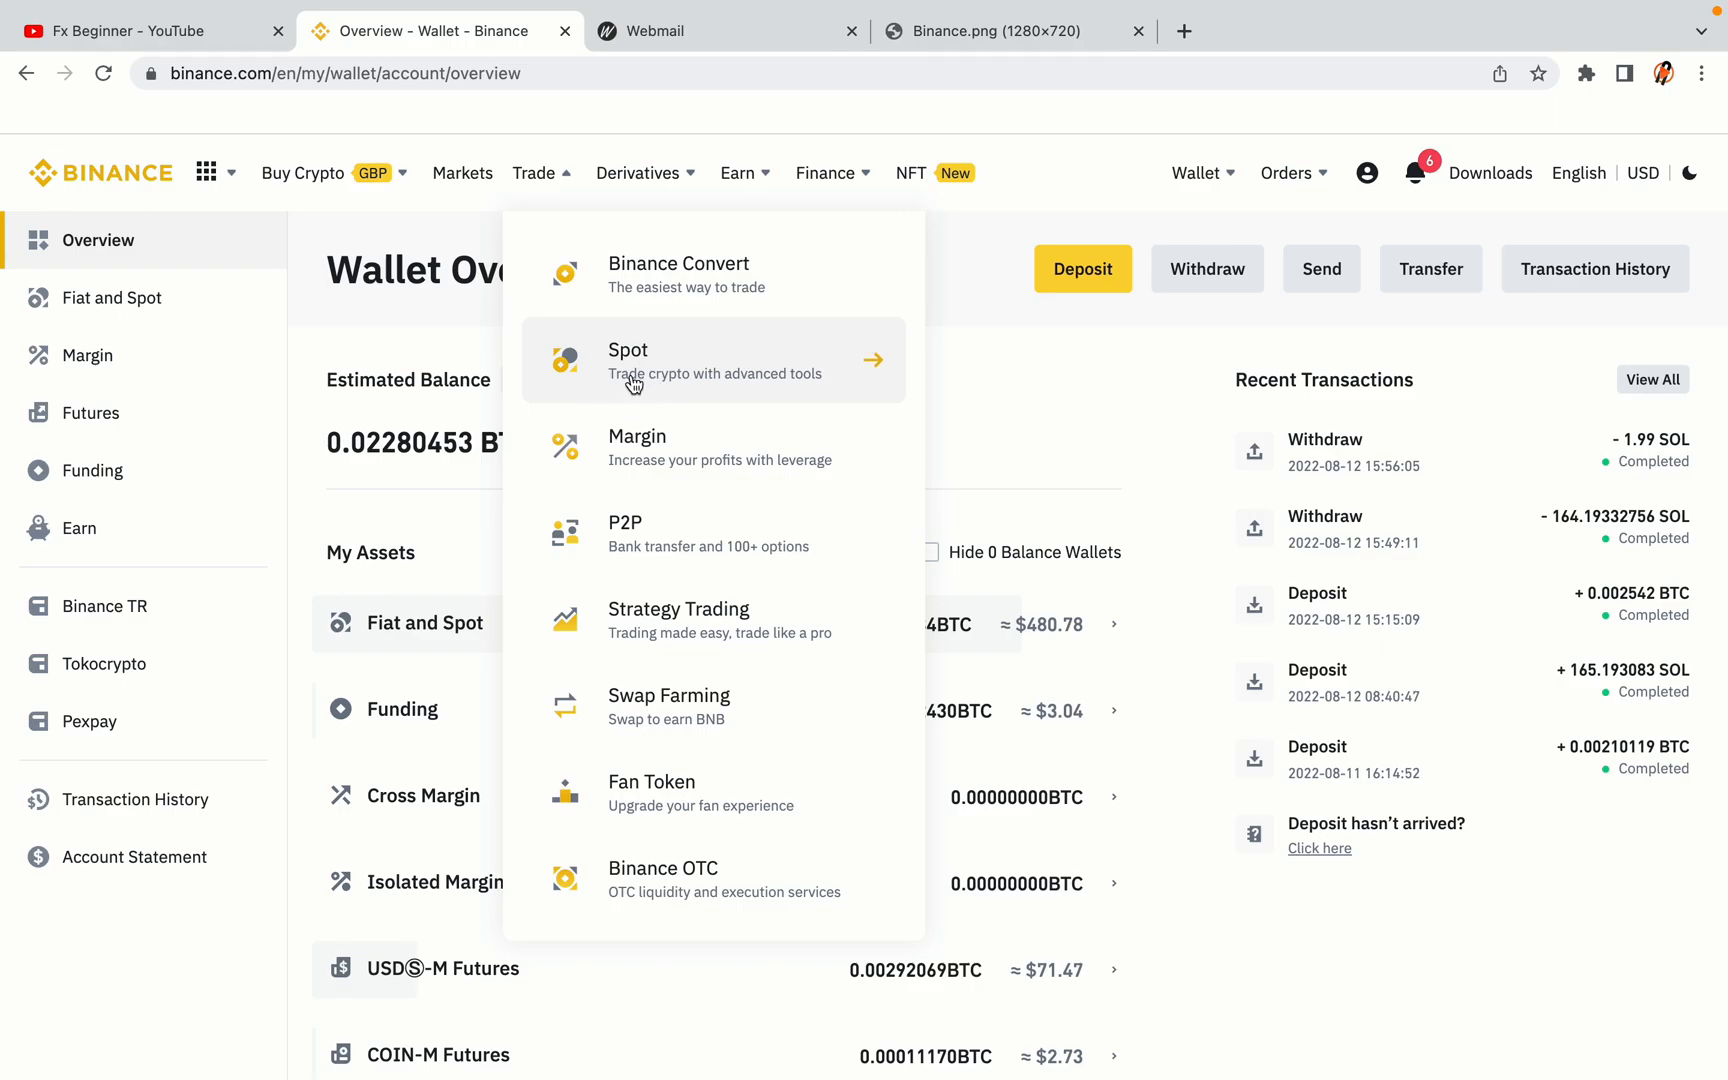
mouse_move(628, 374)
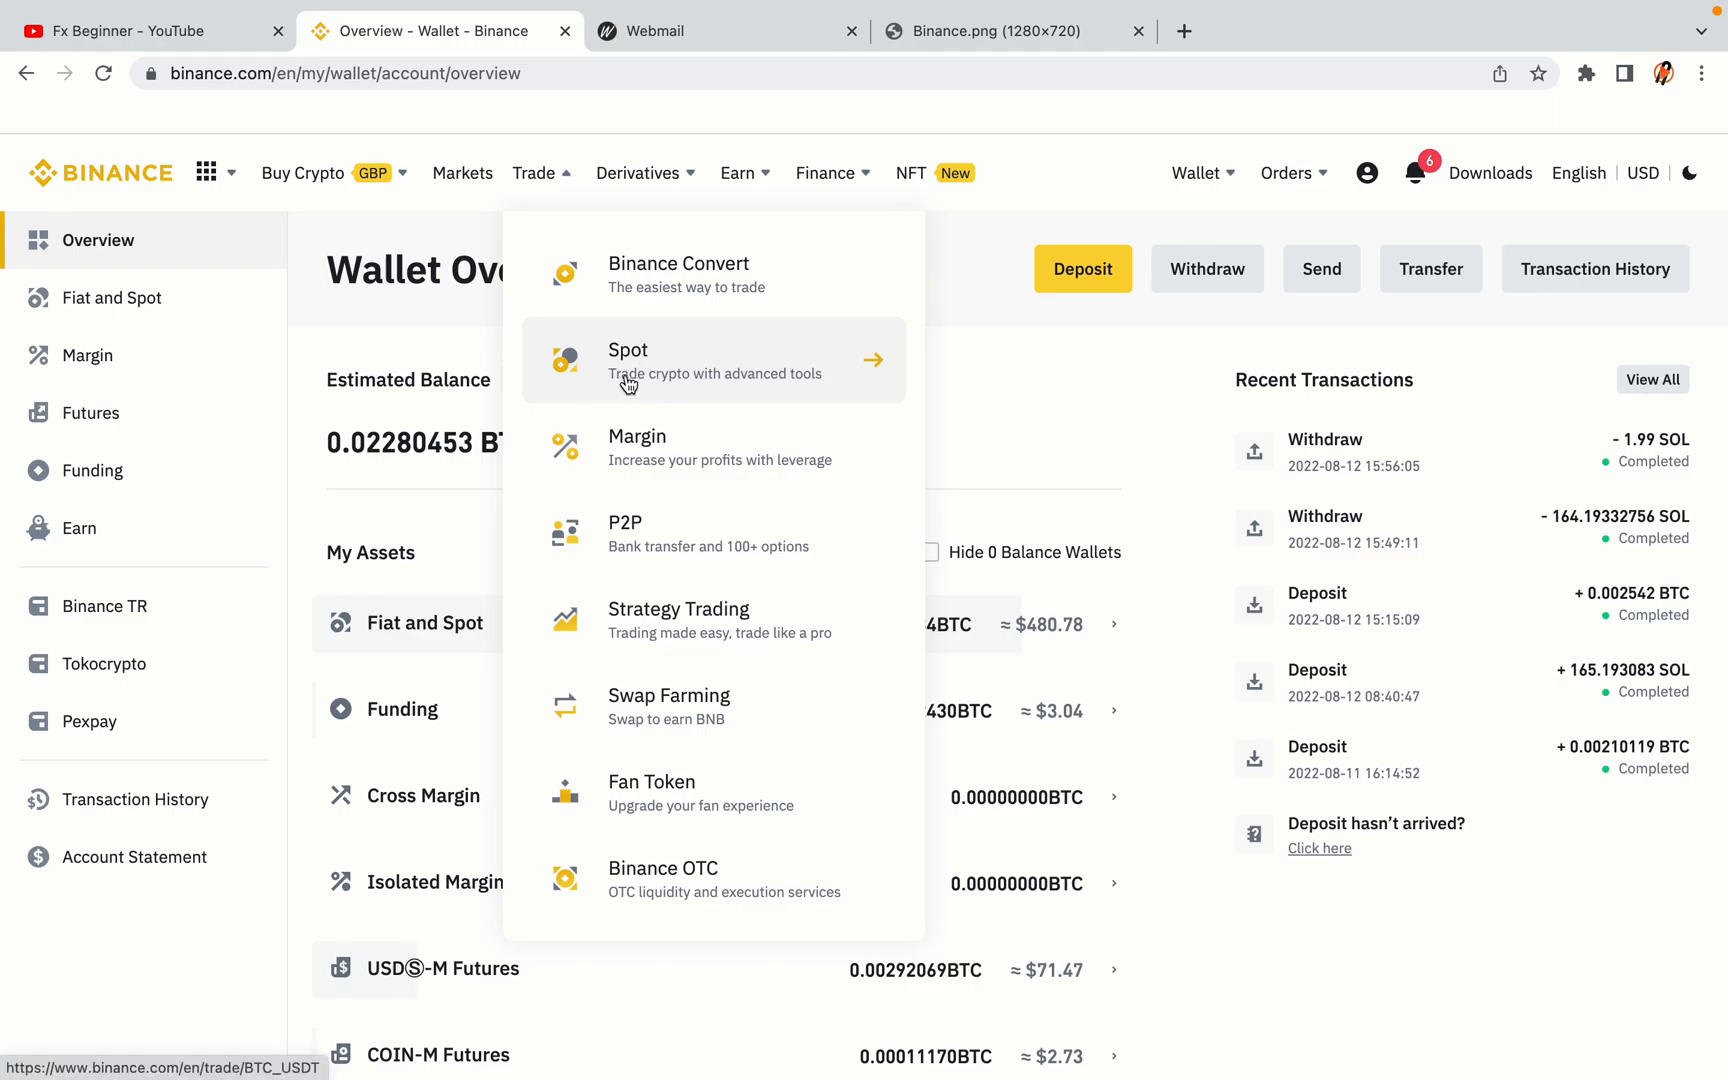